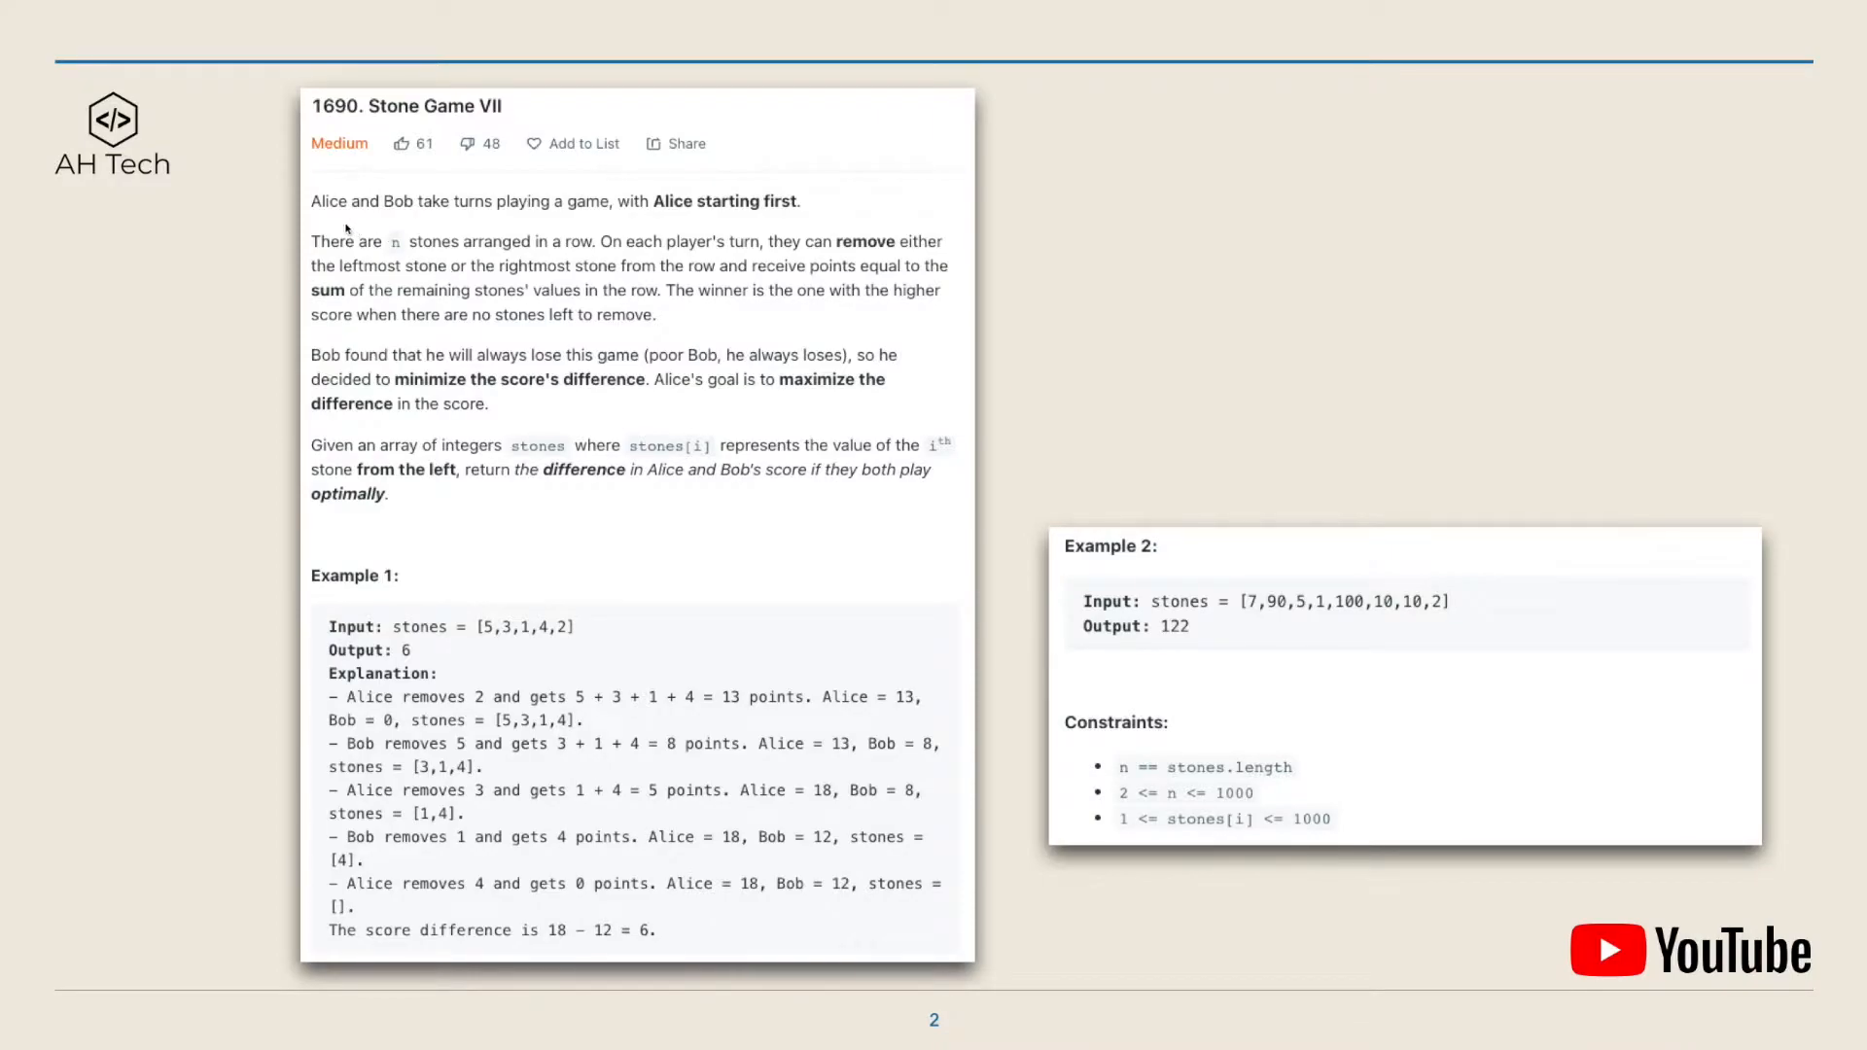
{"action": "mouse_move", "coordinate": [396, 230]}
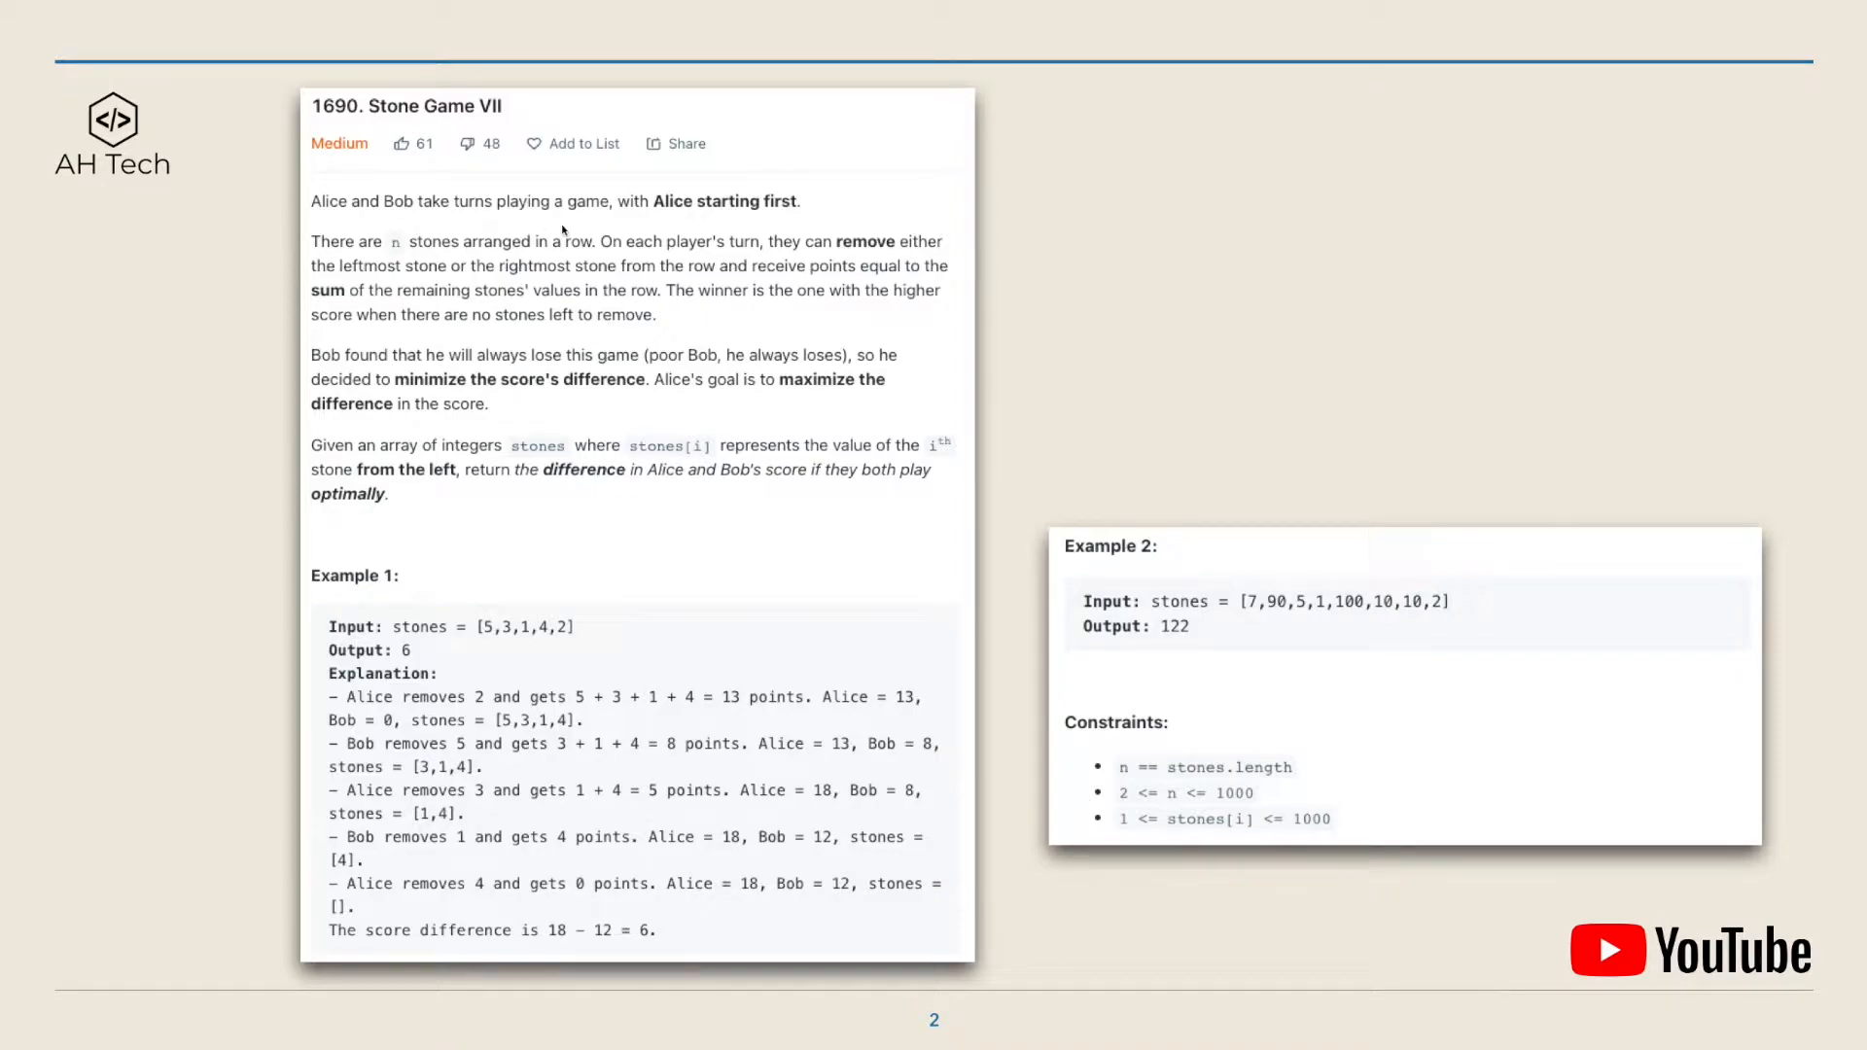
{"action": "mouse_move", "coordinate": [704, 223]}
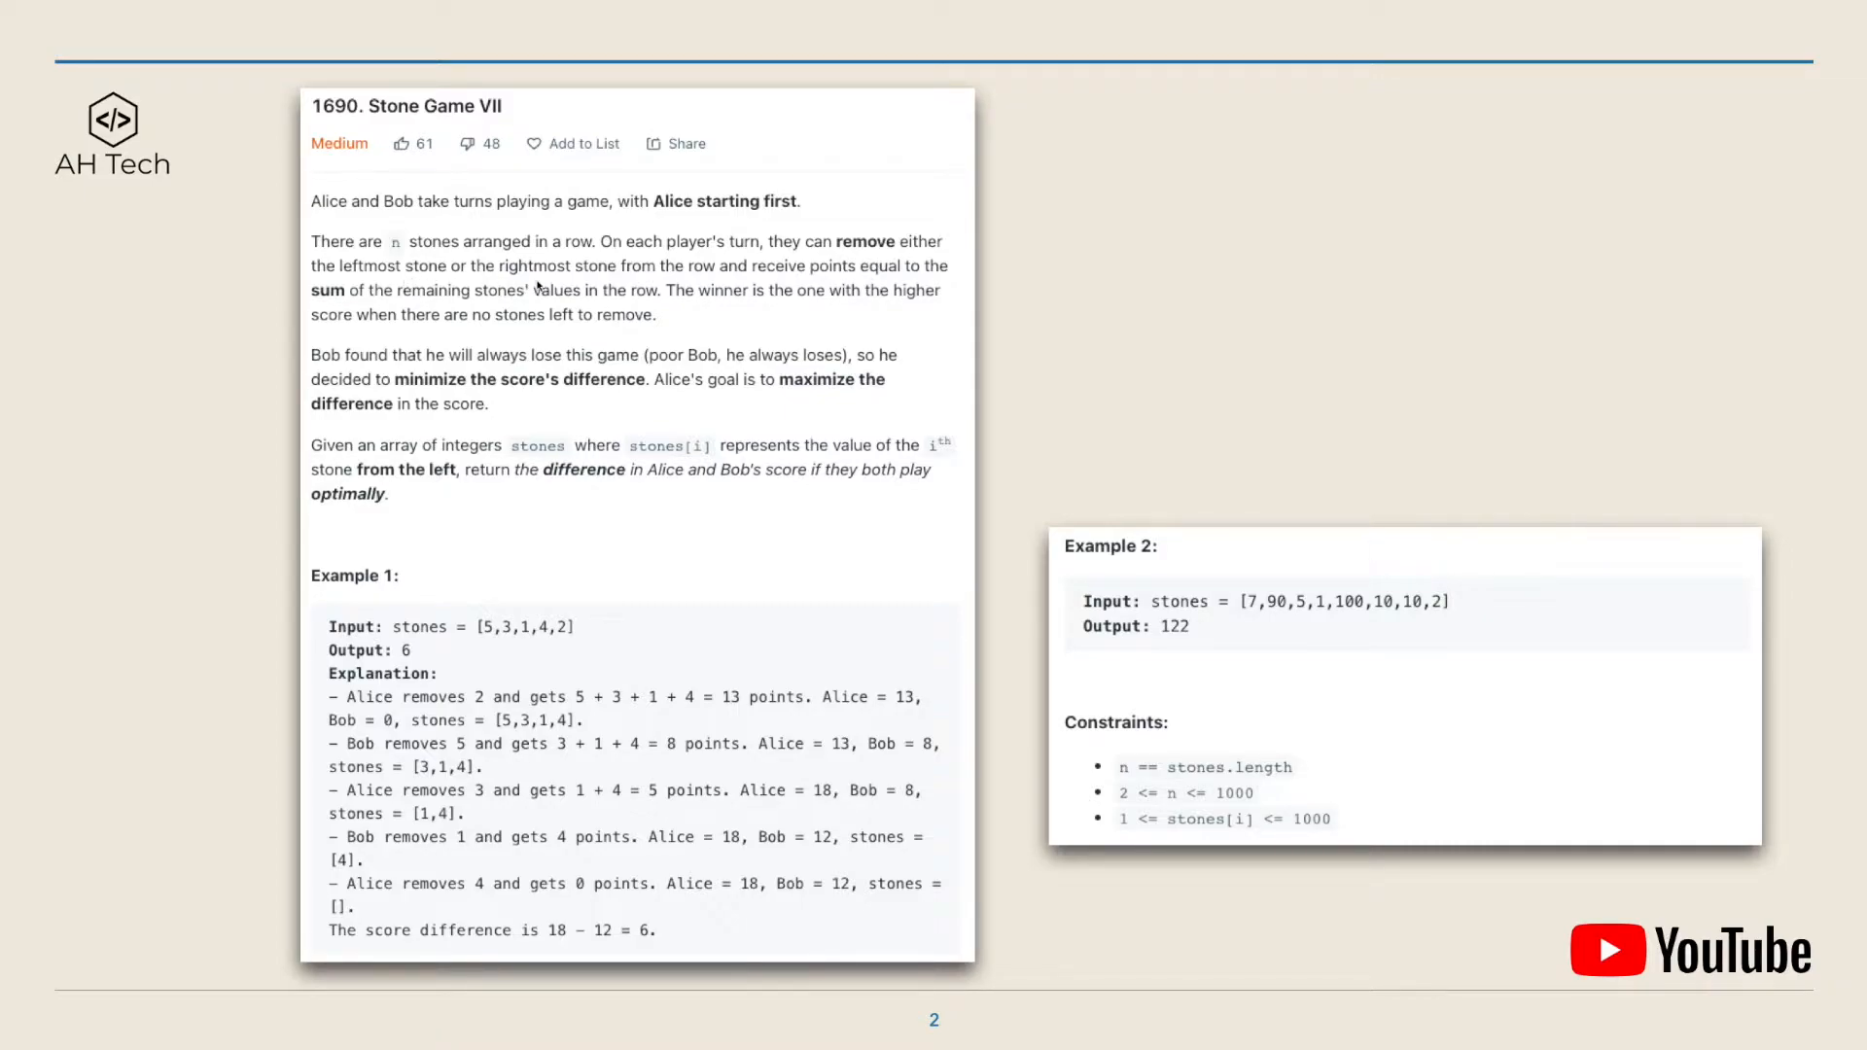
{"action": "mouse_move", "coordinate": [788, 290]}
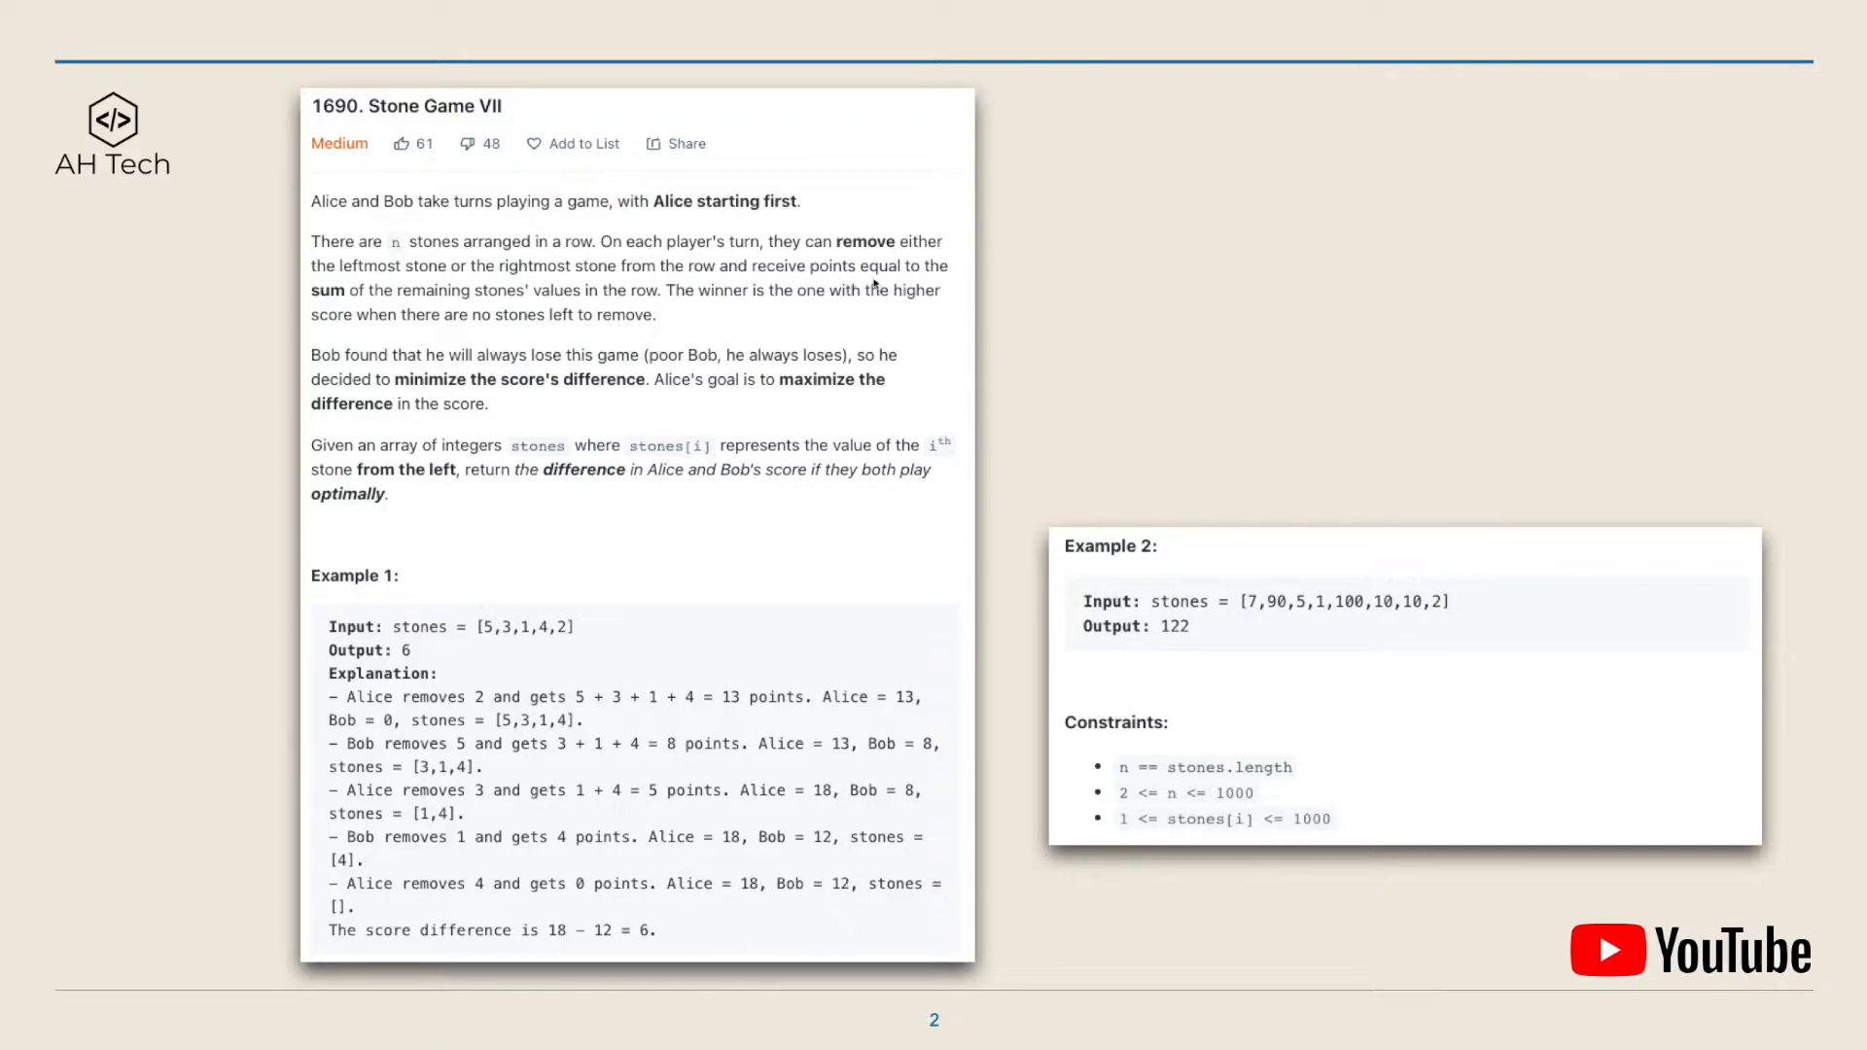
{"action": "mouse_move", "coordinate": [470, 332]}
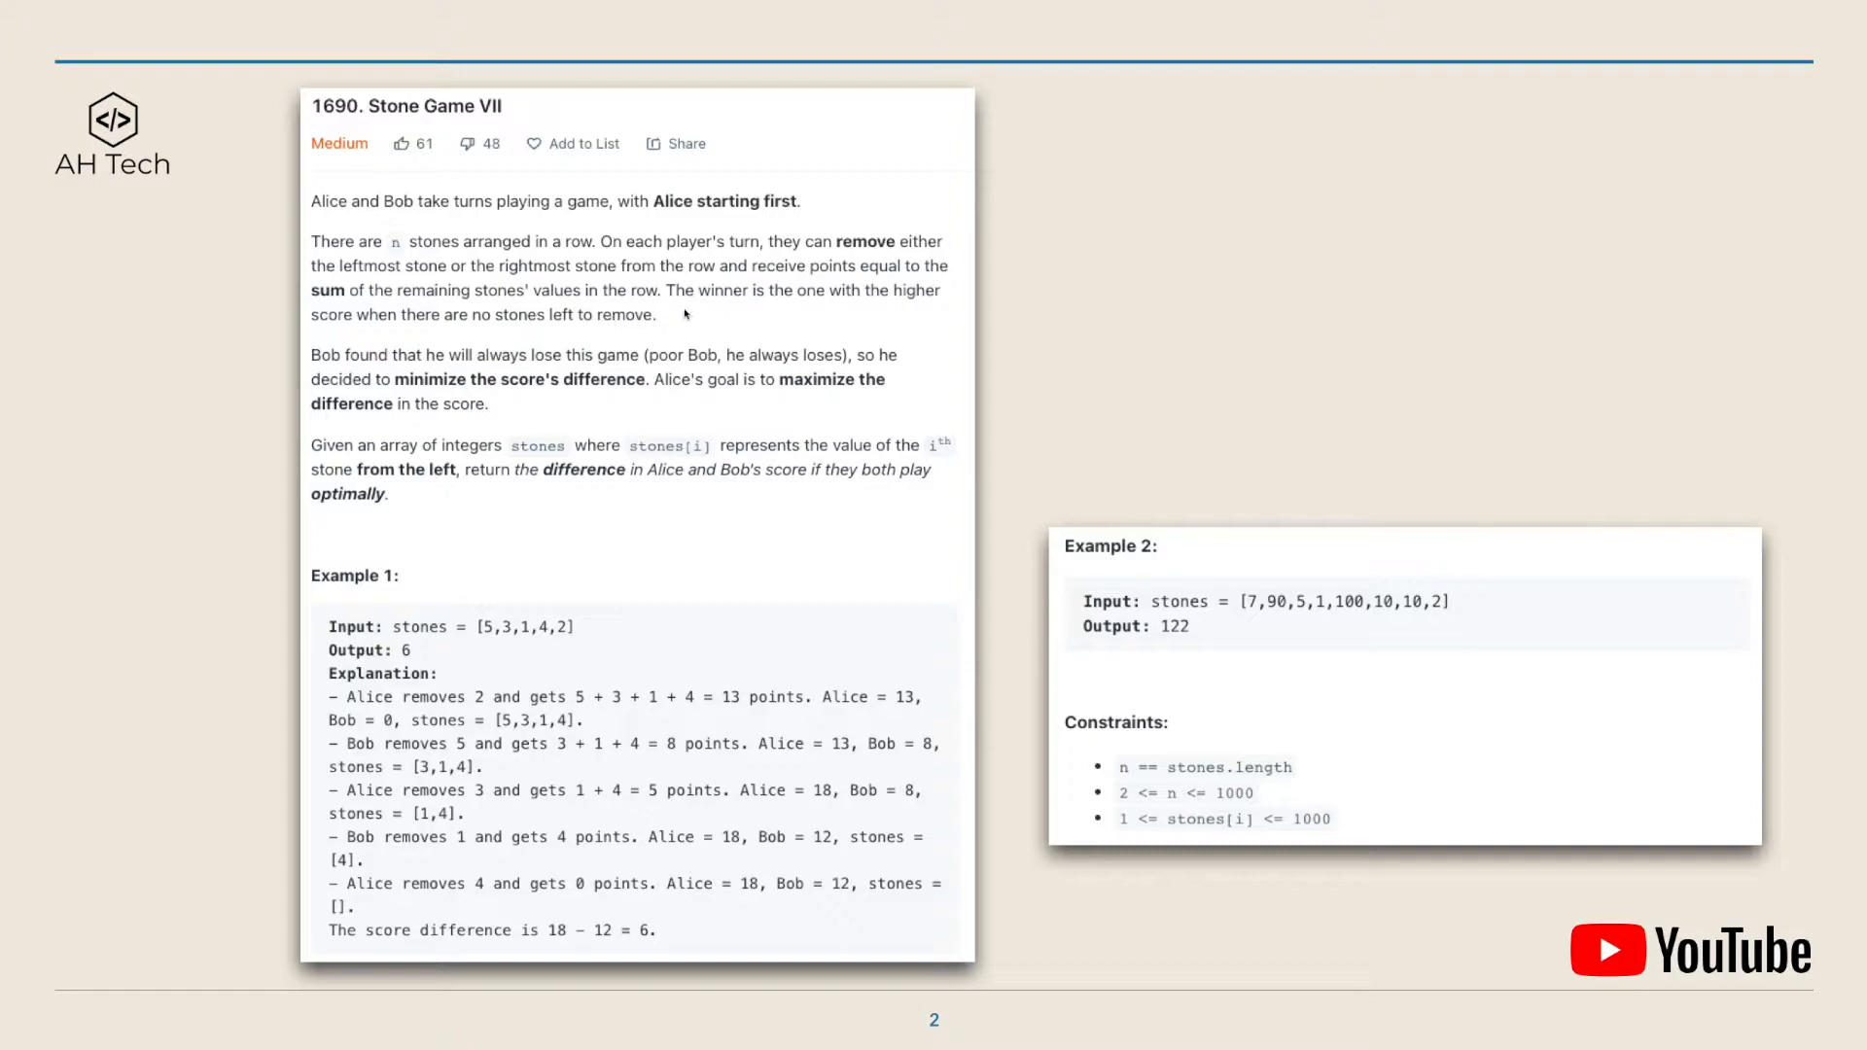
{"action": "mouse_move", "coordinate": [768, 319]}
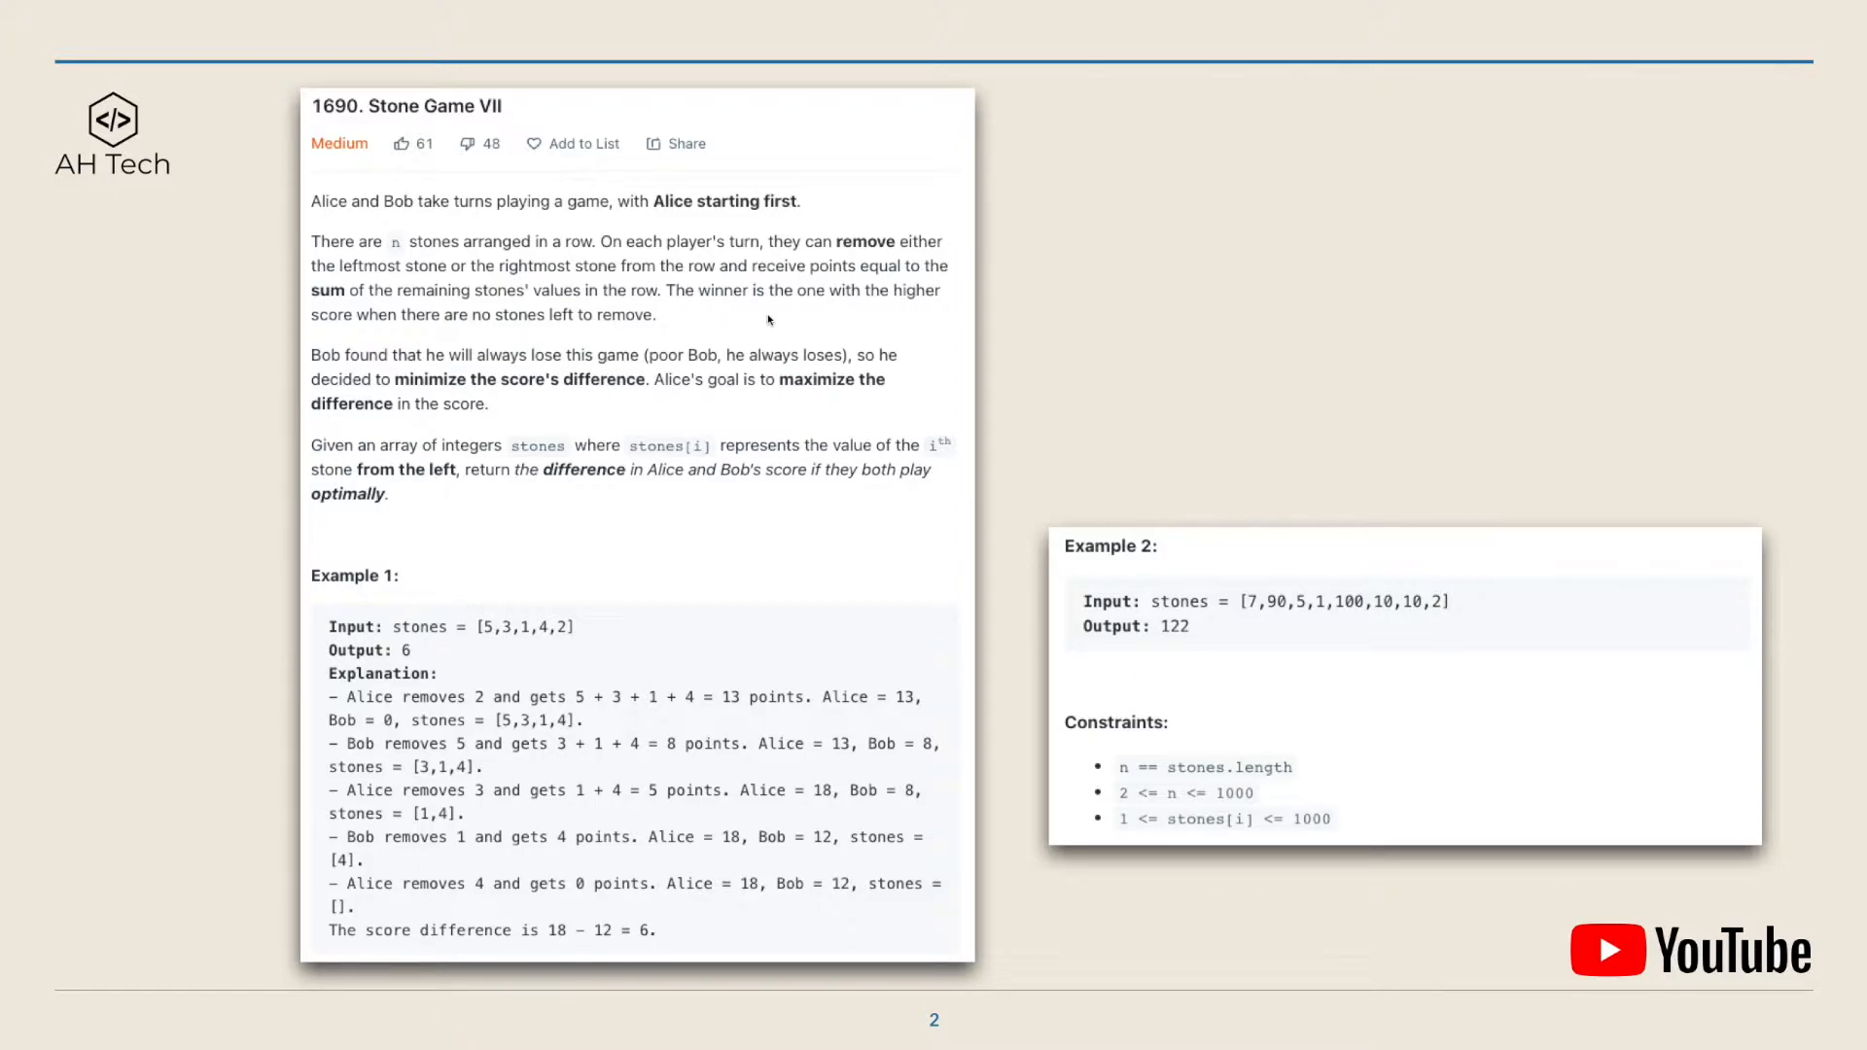
{"action": "mouse_move", "coordinate": [405, 346]}
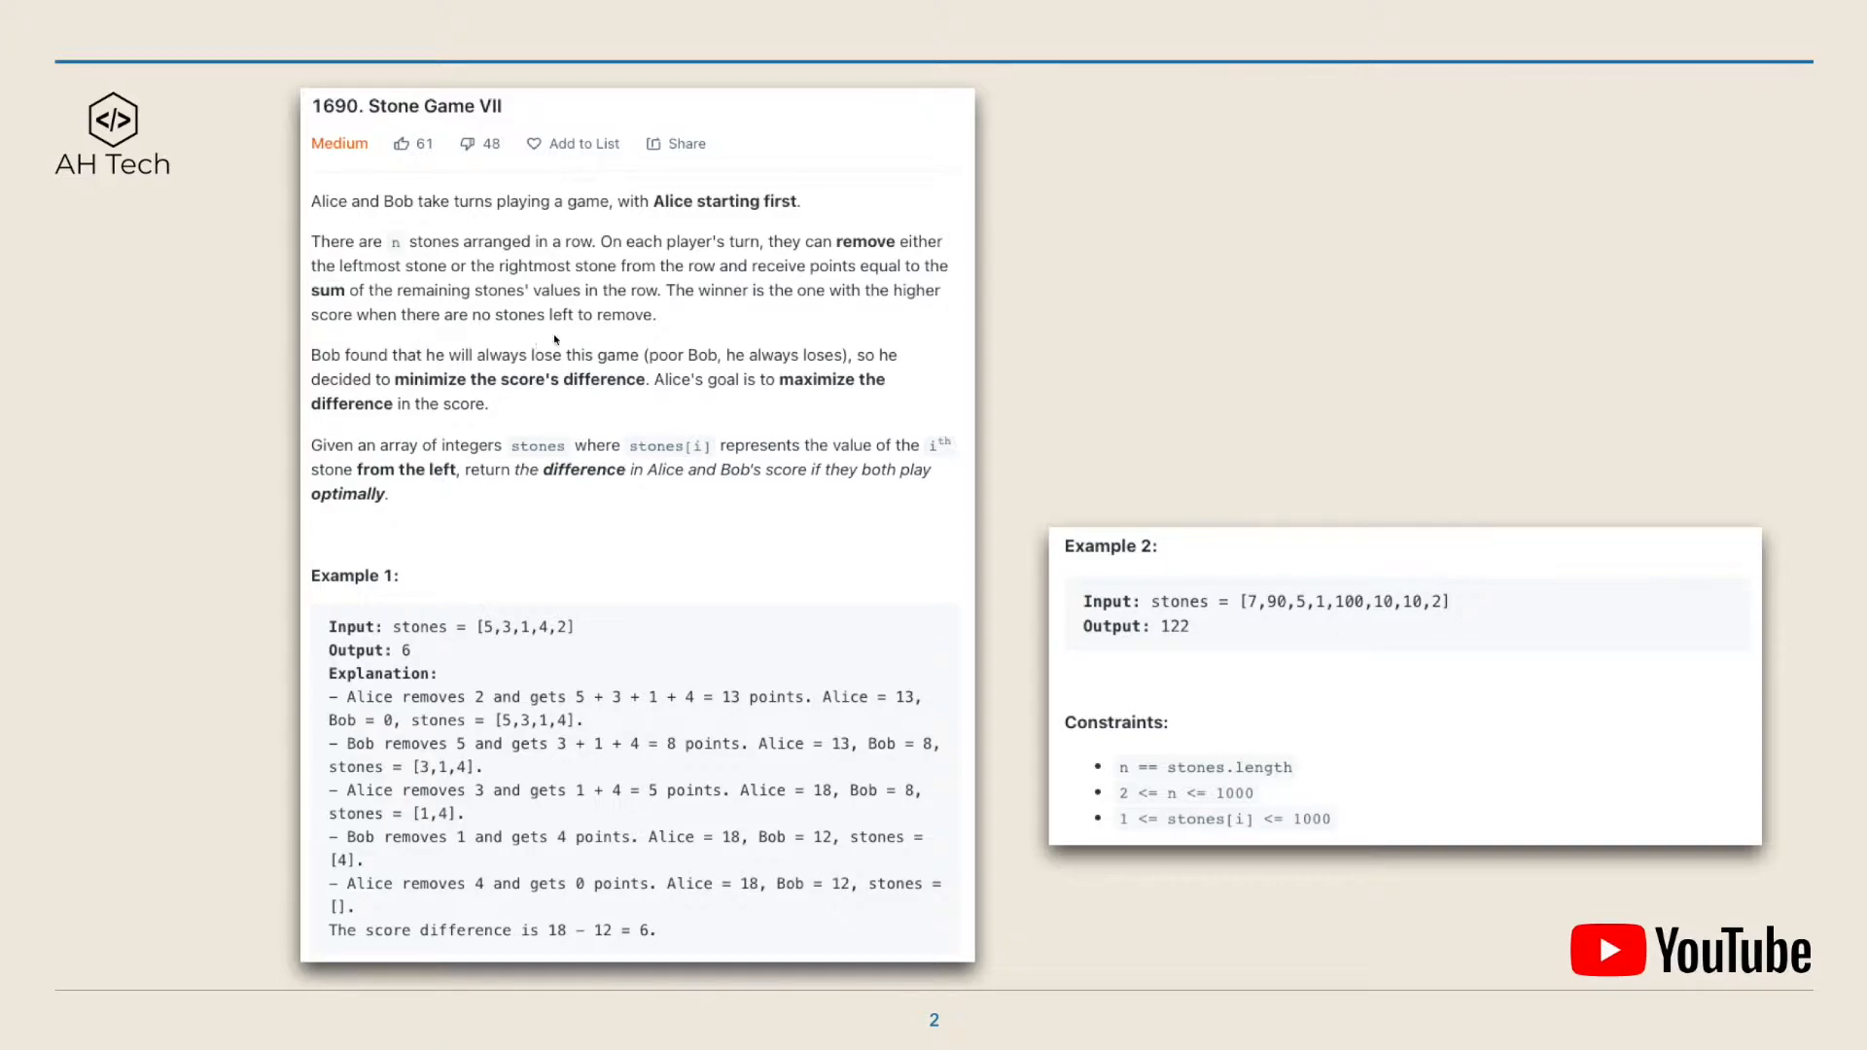
{"action": "mouse_move", "coordinate": [375, 410]}
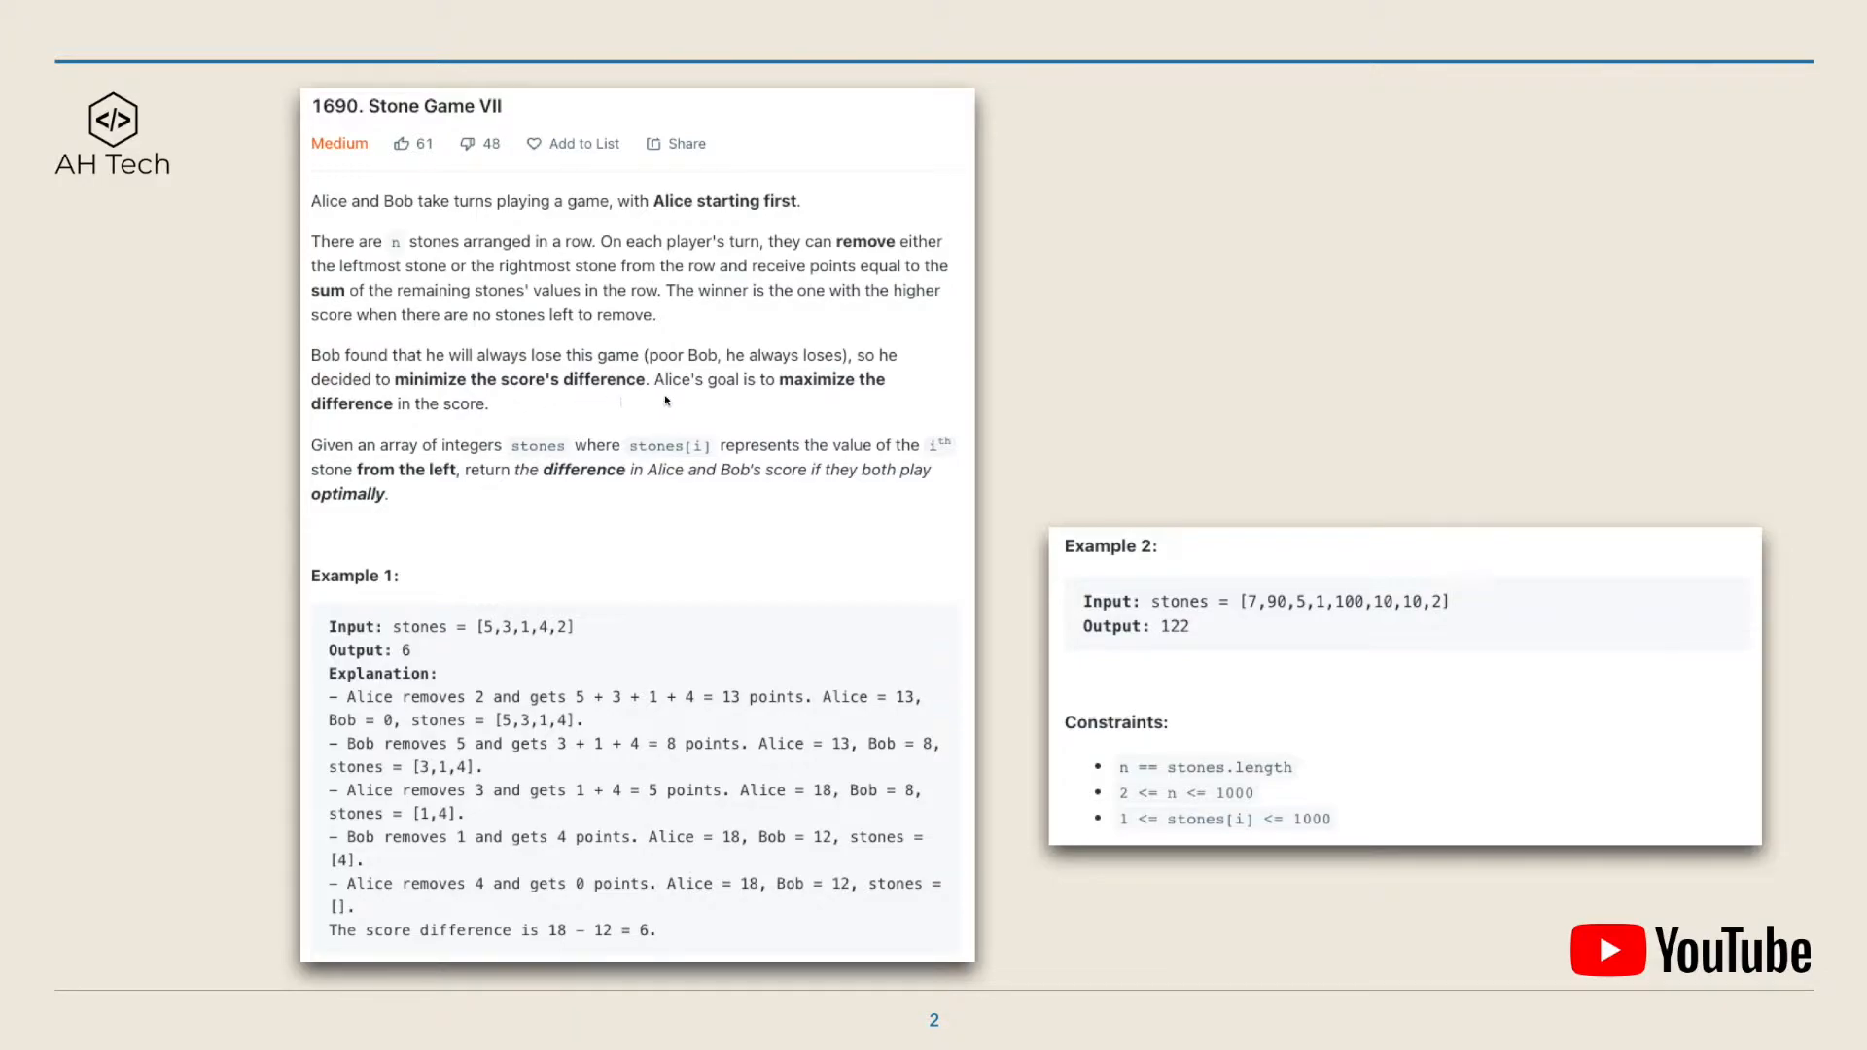
{"action": "mouse_move", "coordinate": [766, 397]}
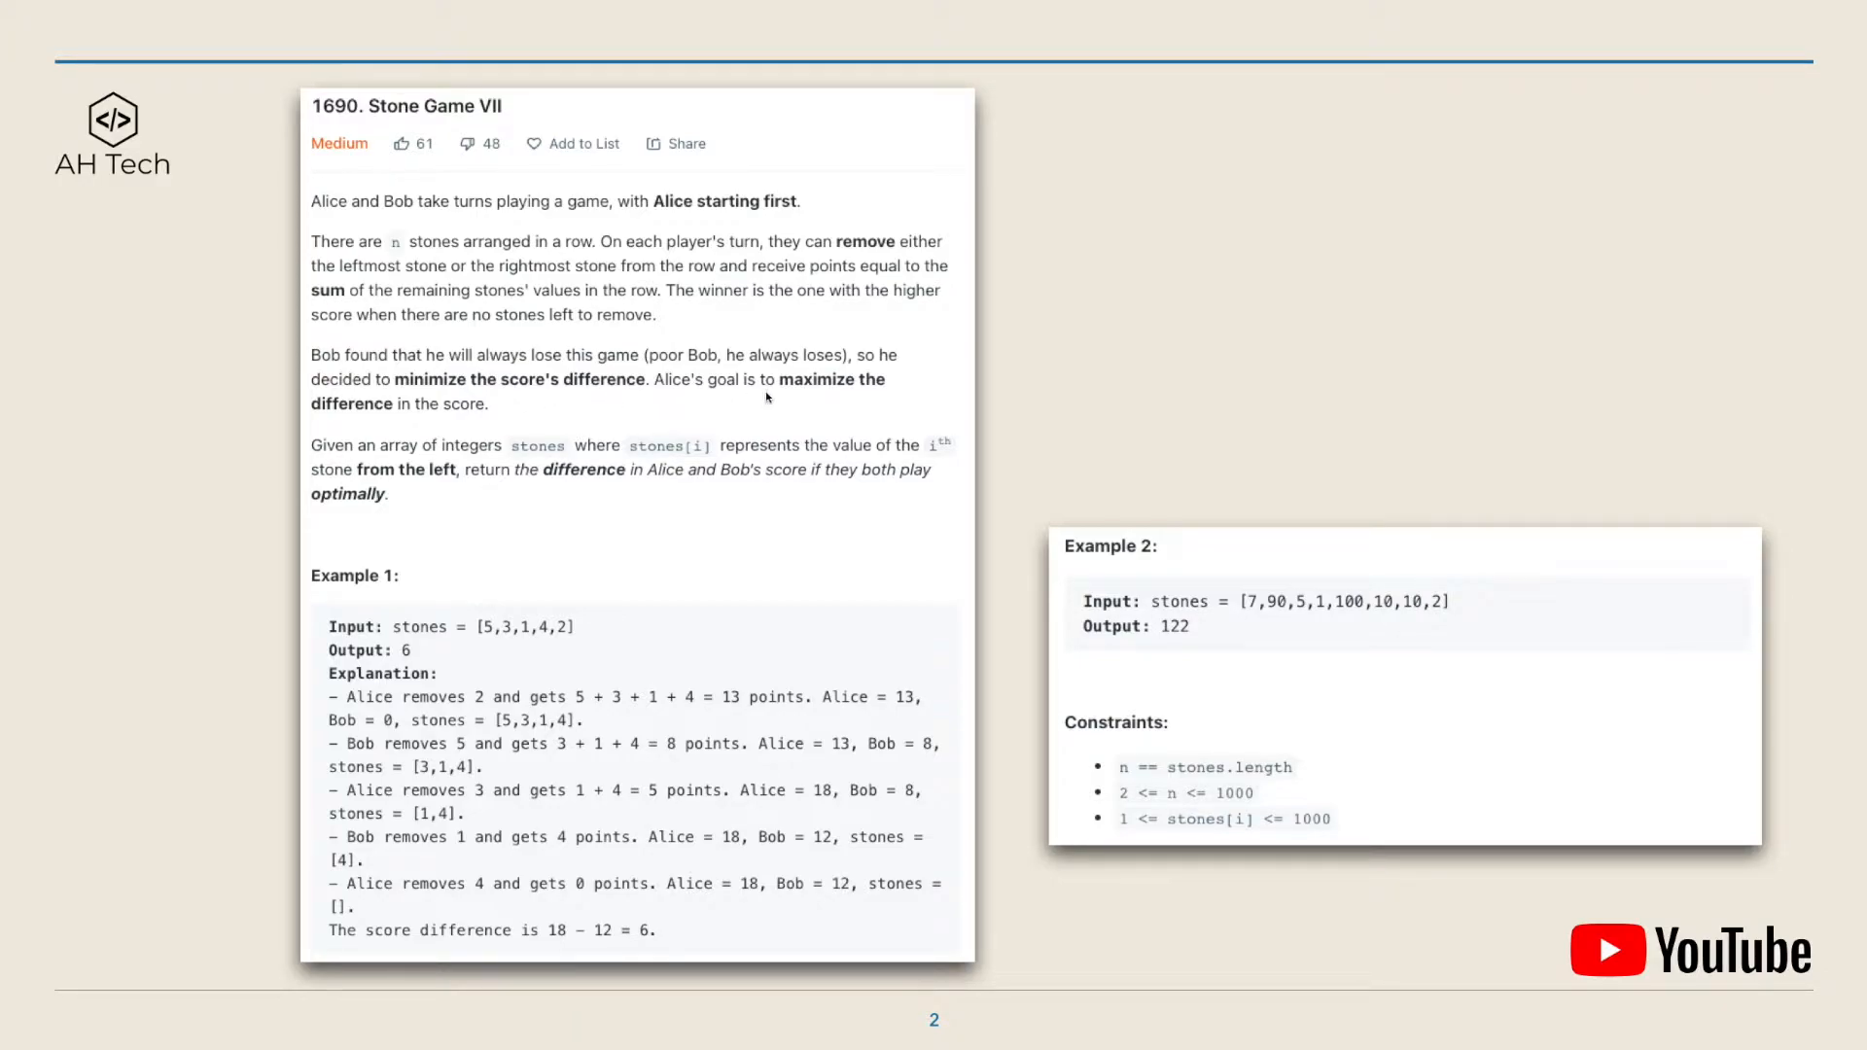
{"action": "mouse_move", "coordinate": [404, 431]}
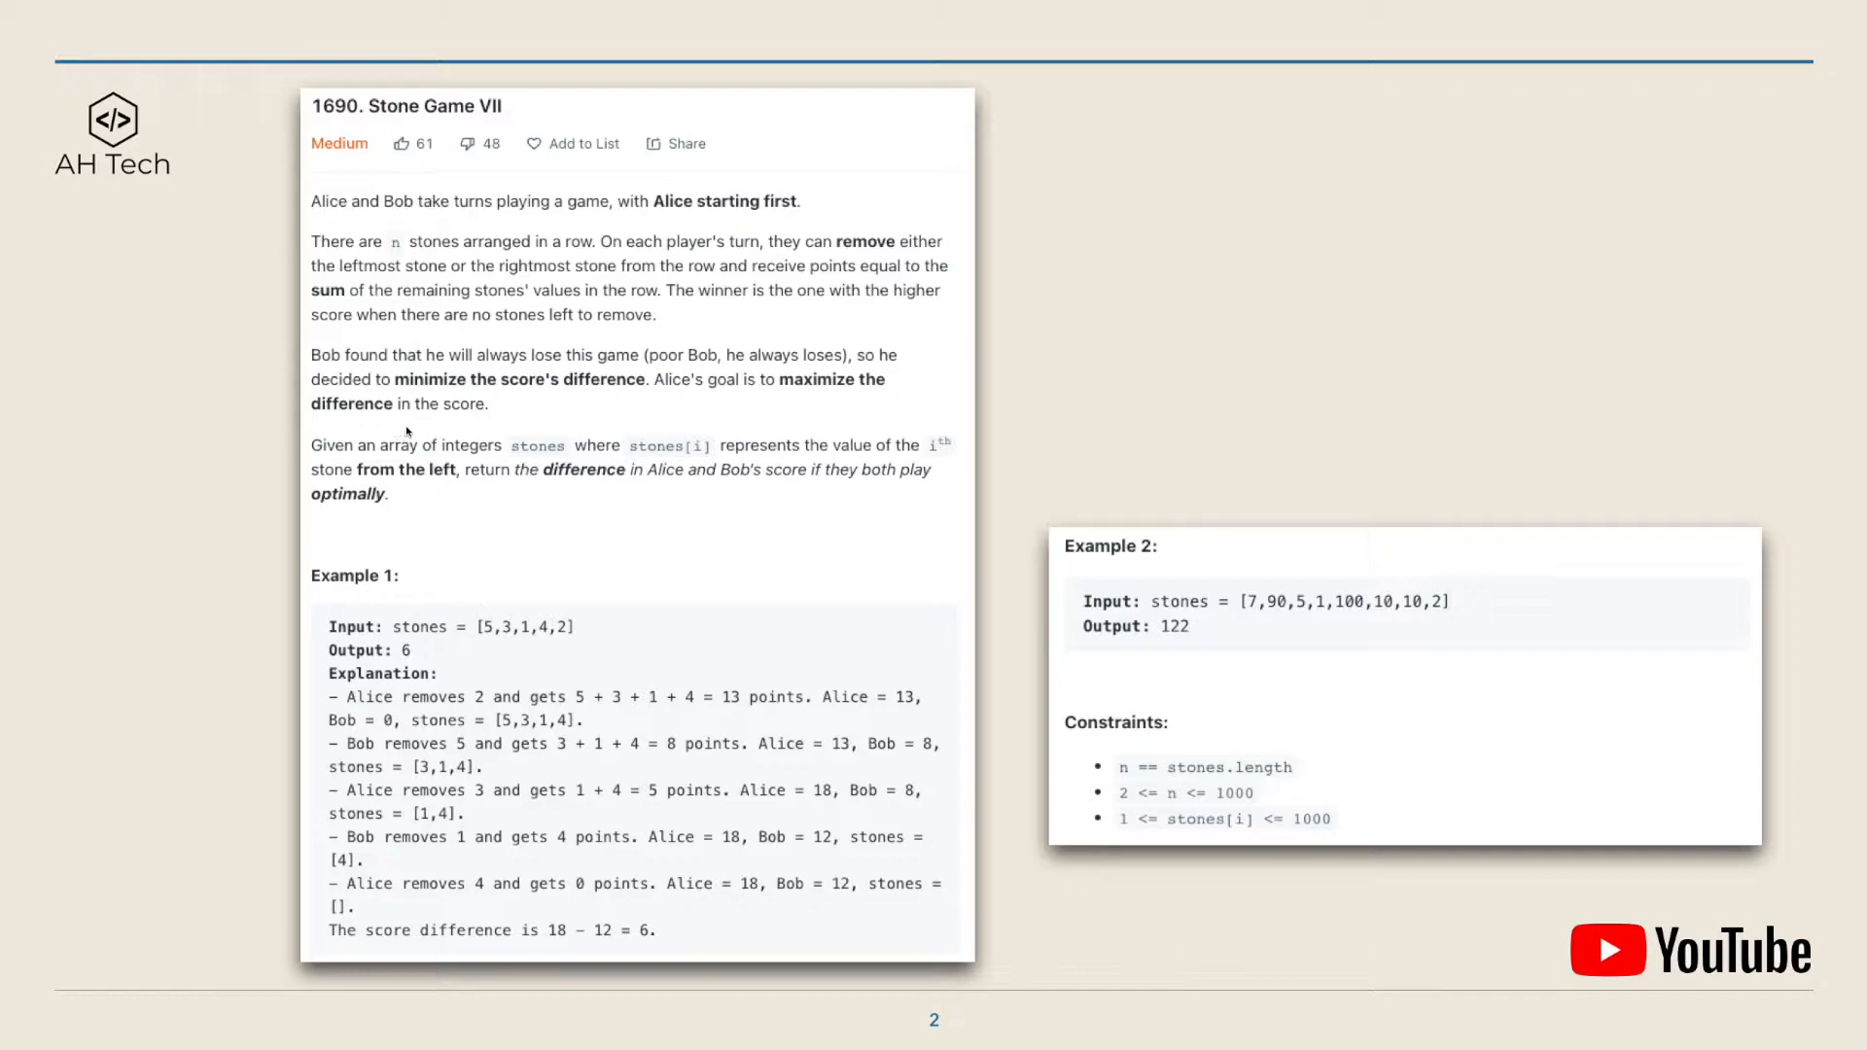
{"action": "mouse_move", "coordinate": [482, 426]}
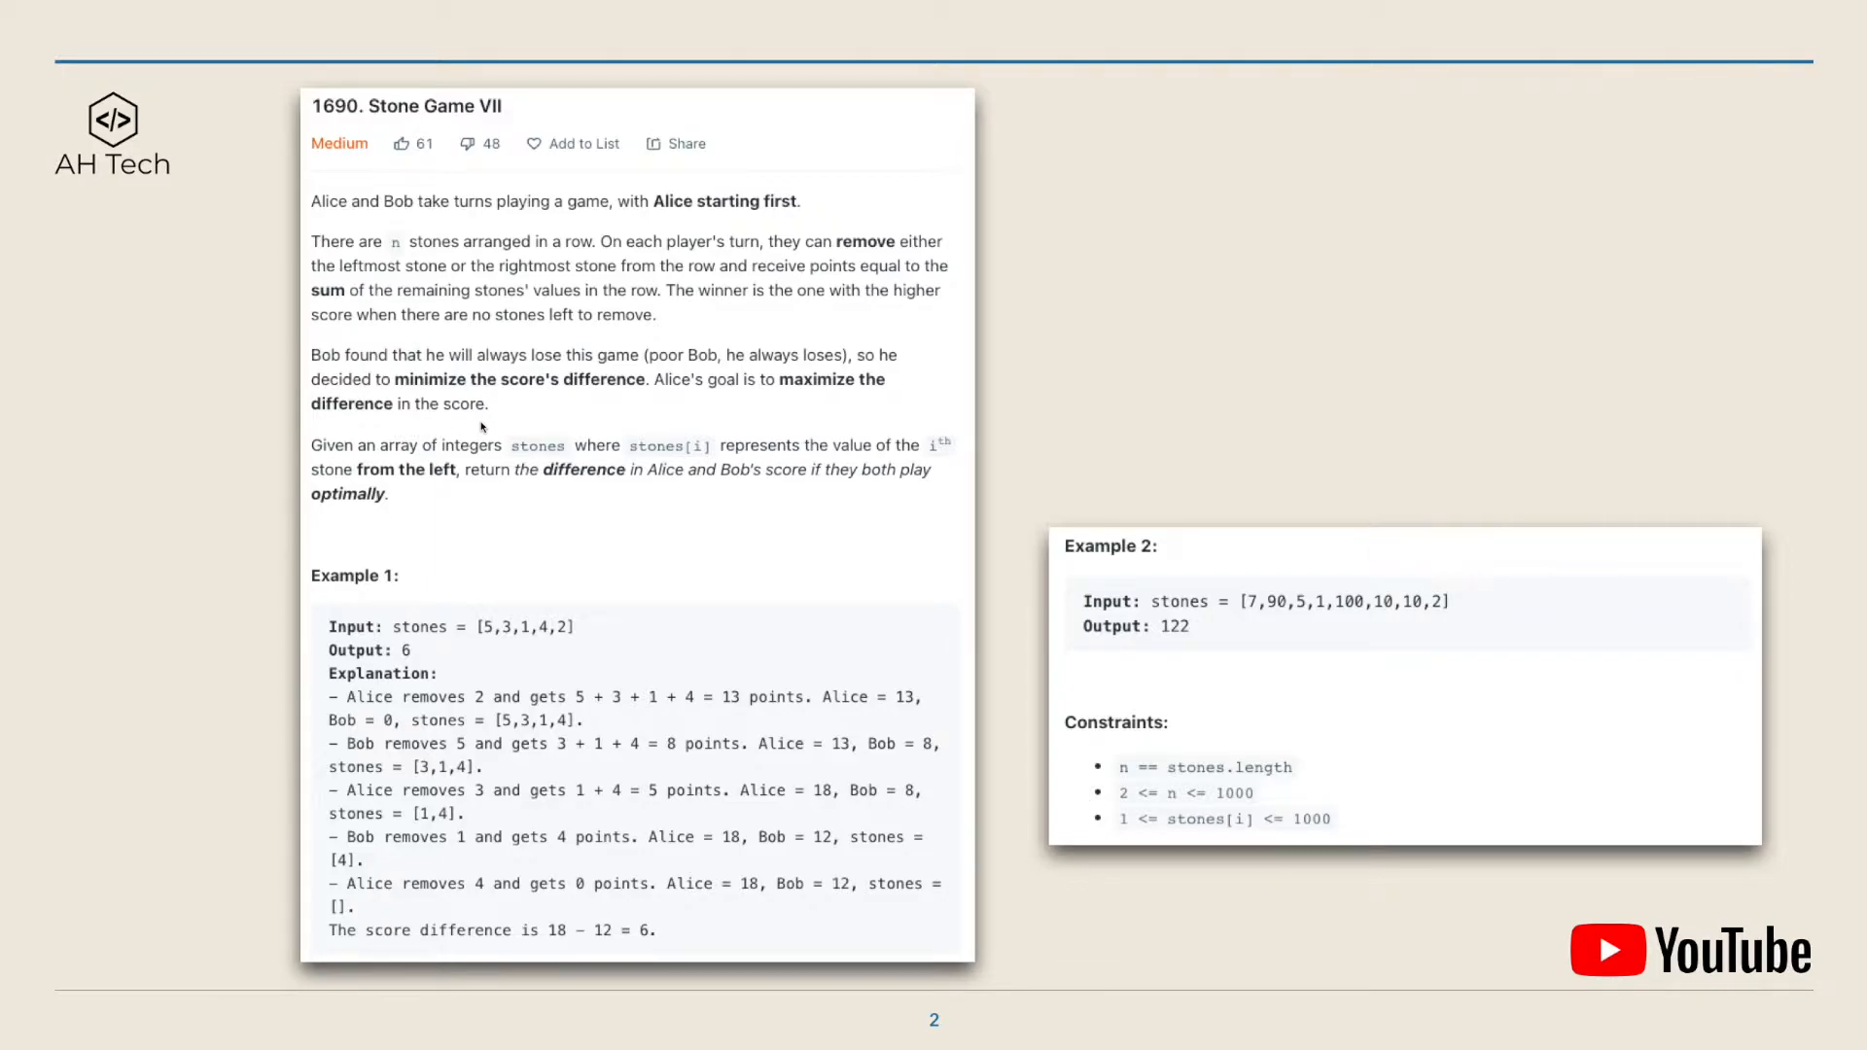
{"action": "mouse_move", "coordinate": [496, 496]}
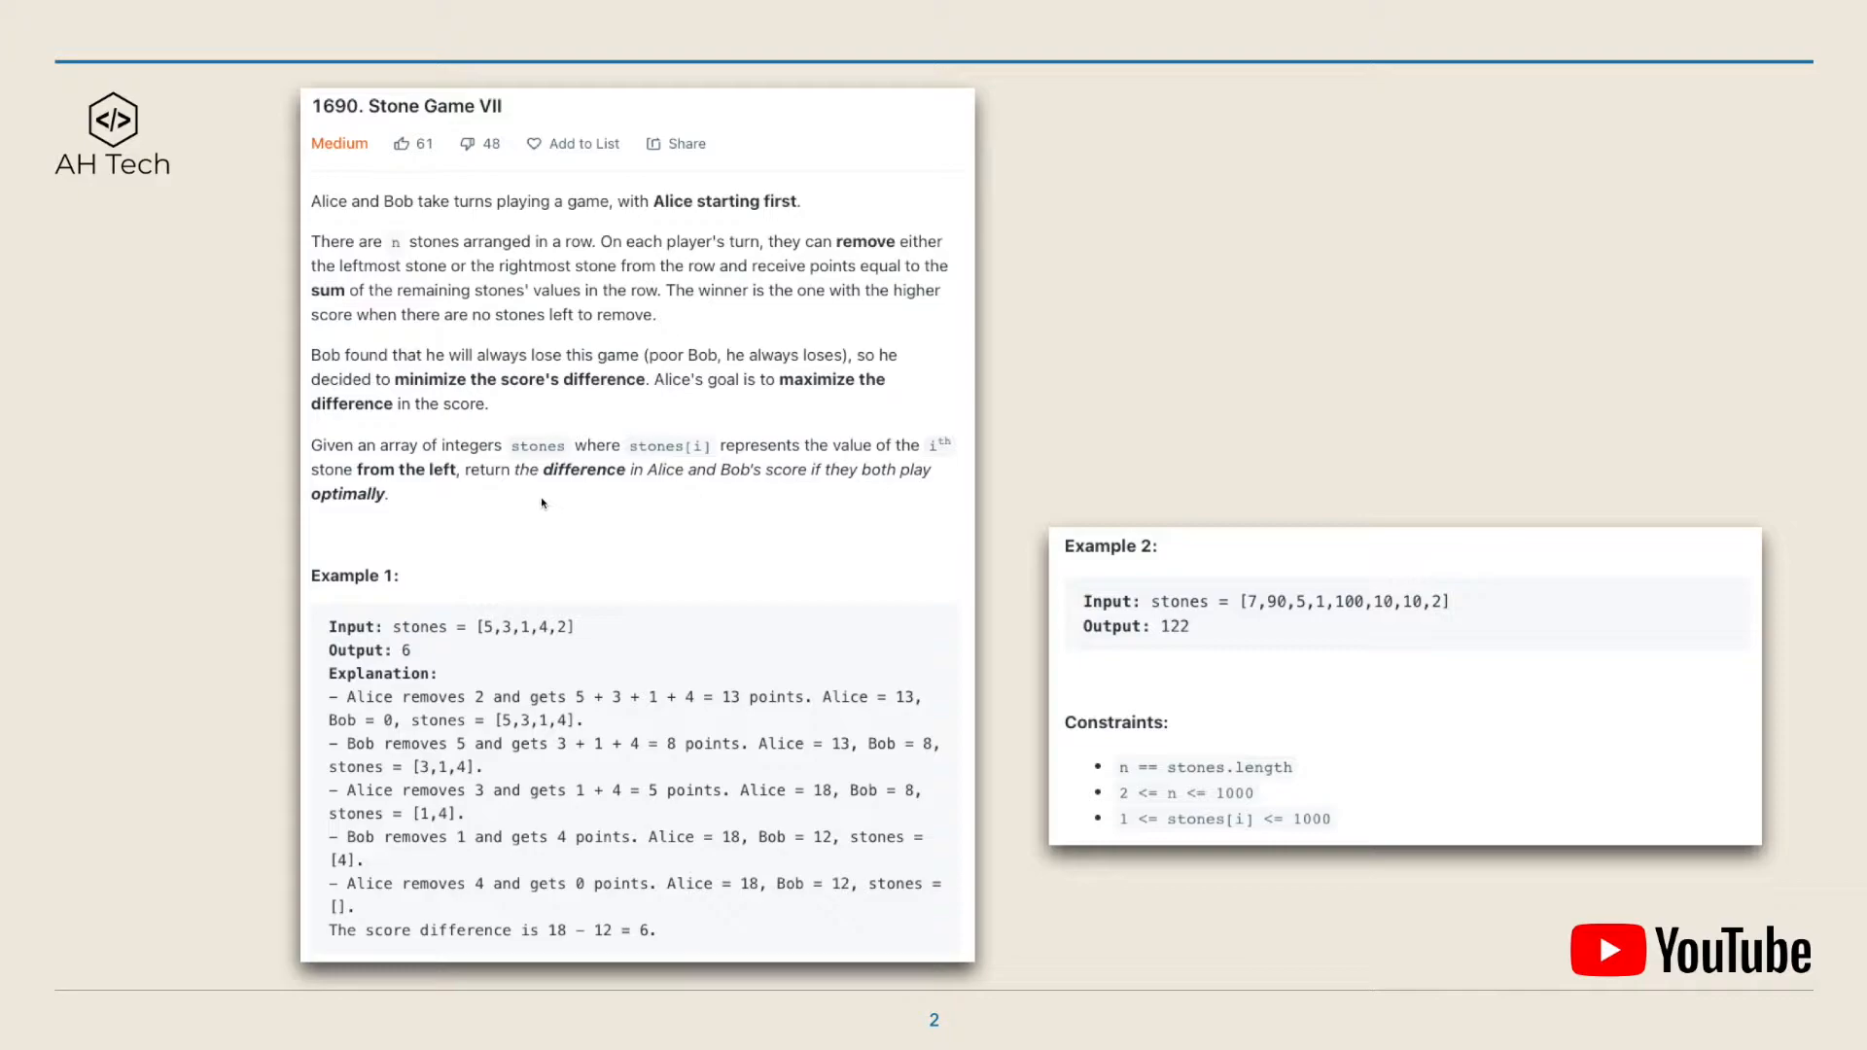
{"action": "mouse_move", "coordinate": [601, 496]}
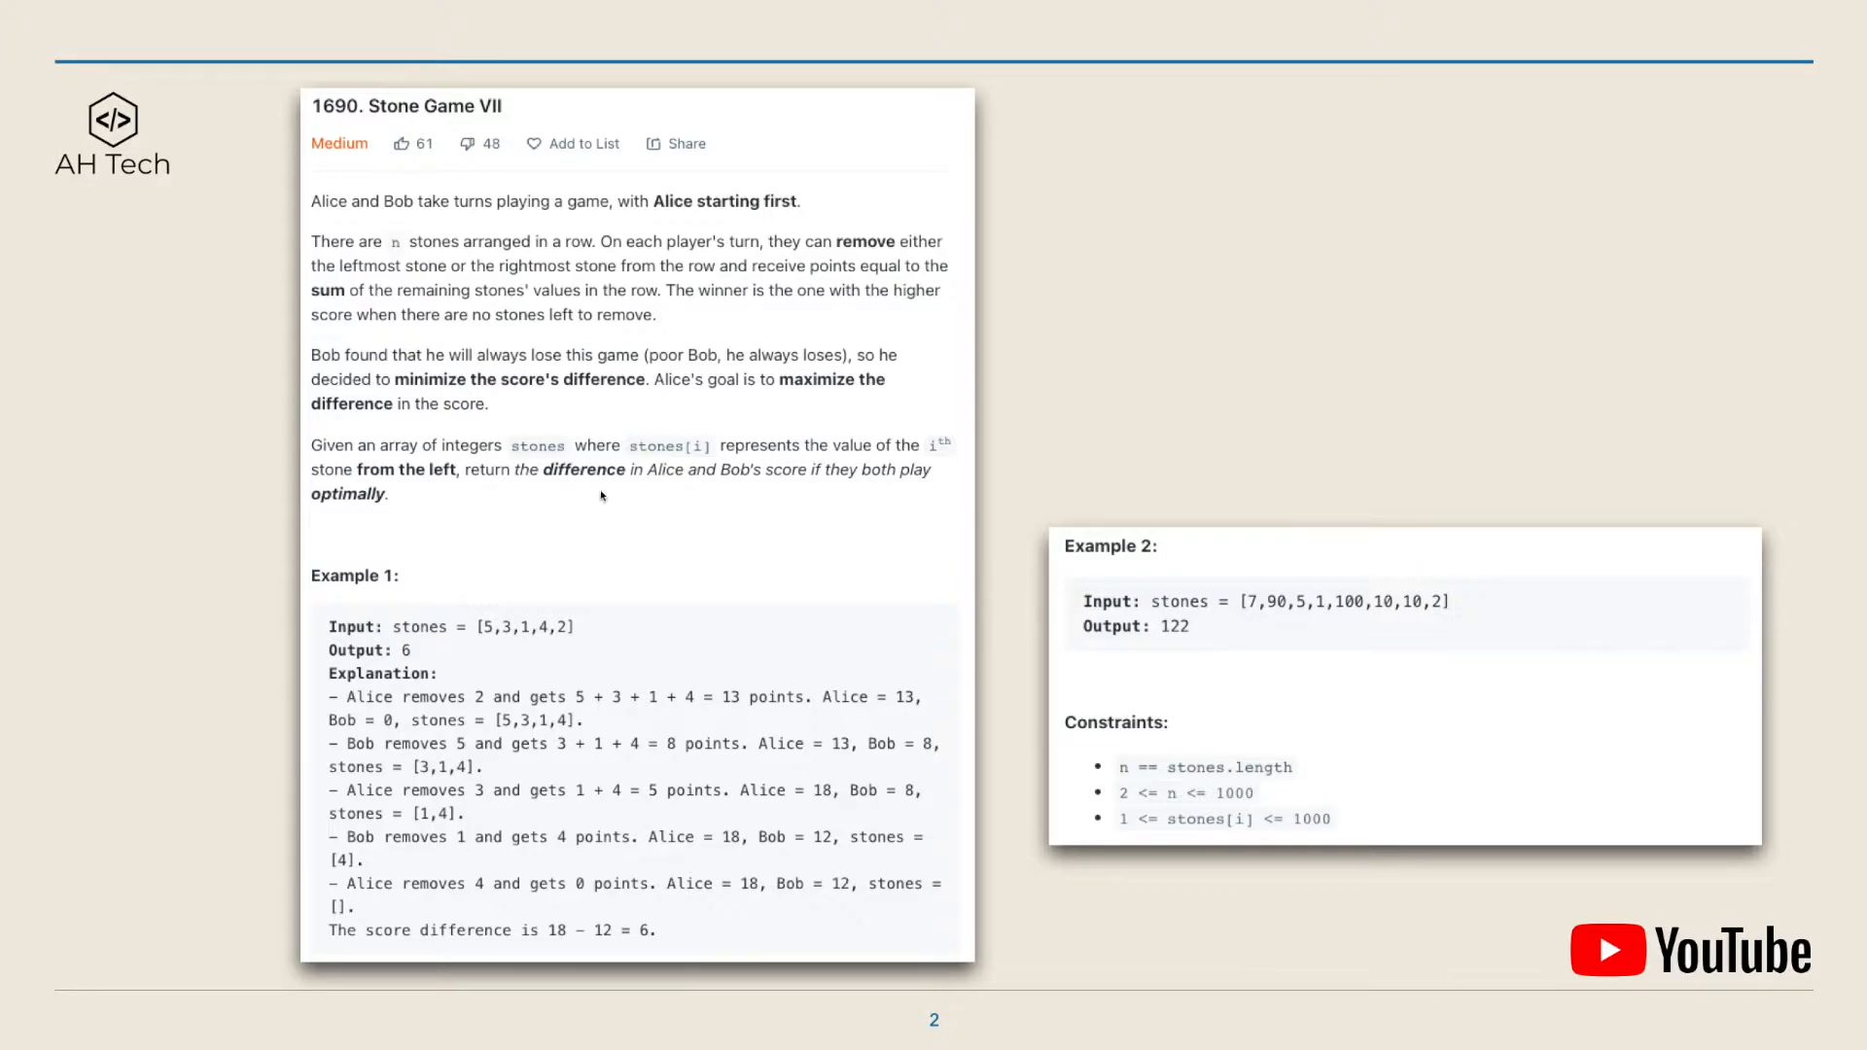
{"action": "mouse_move", "coordinate": [741, 496]}
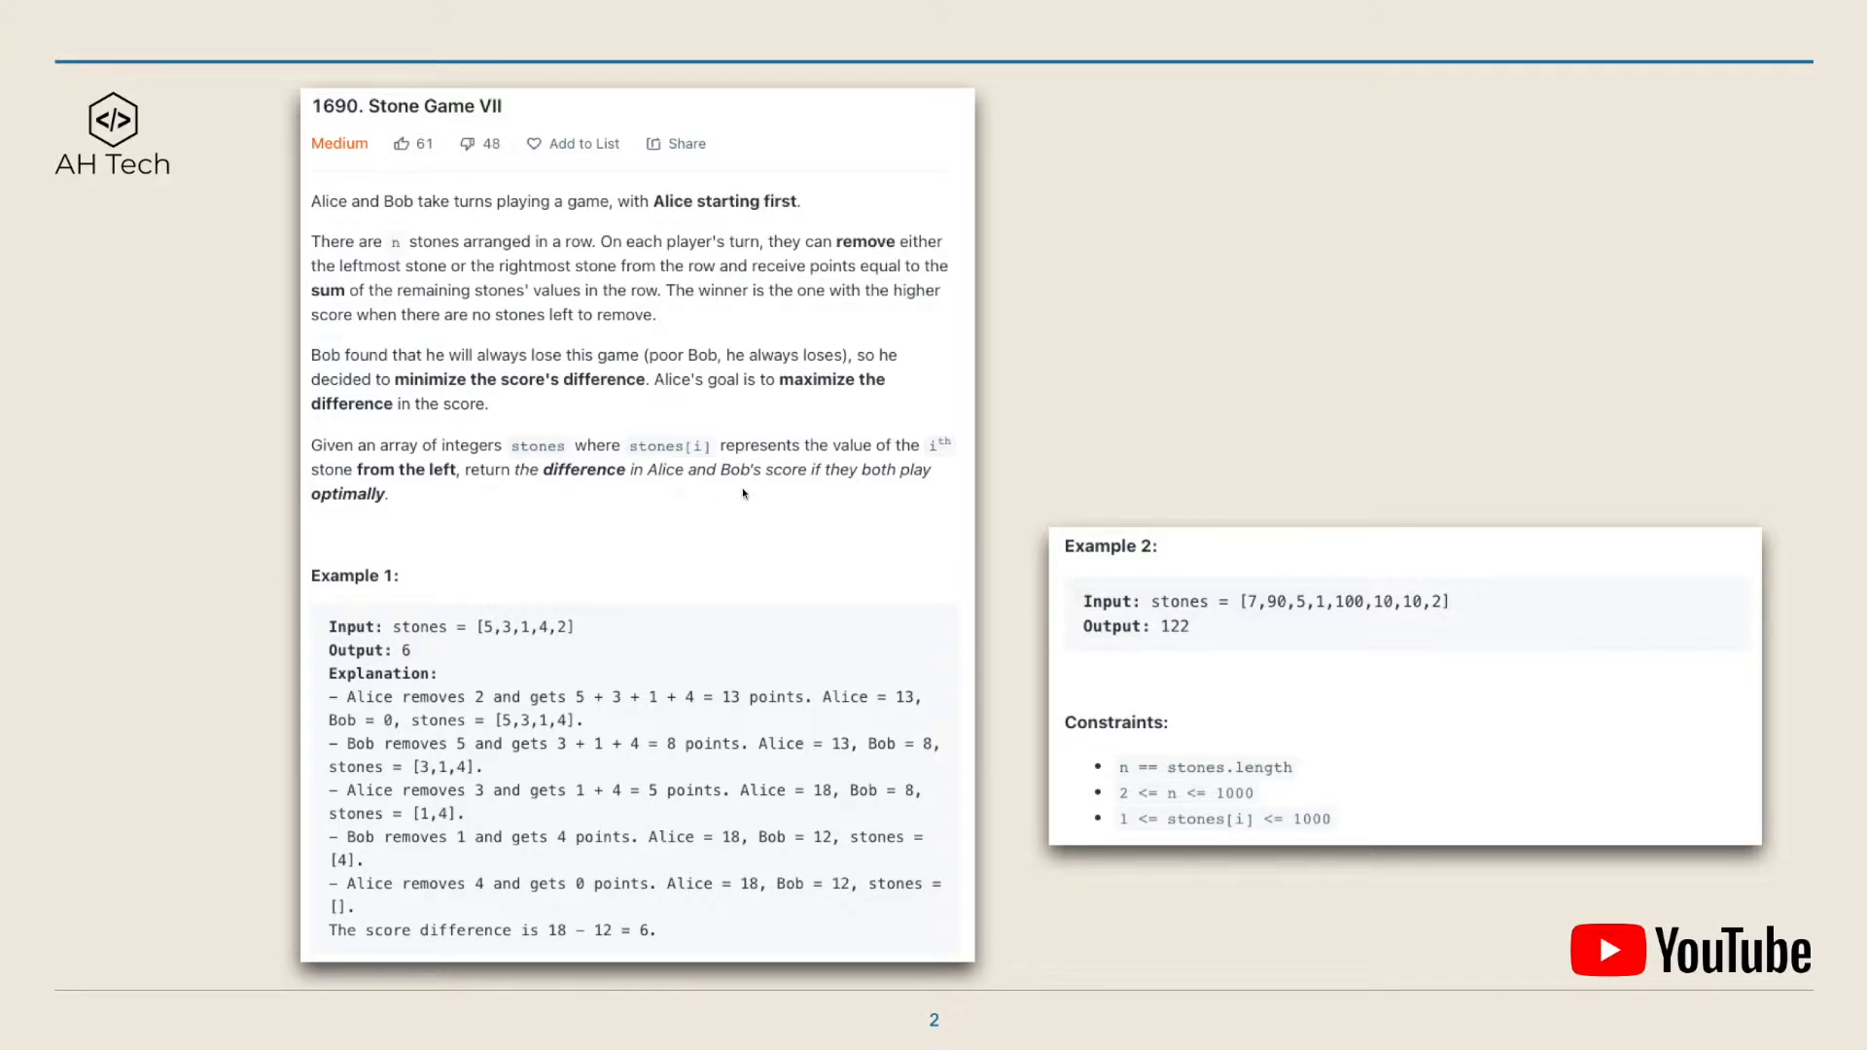
{"action": "mouse_move", "coordinate": [478, 517]}
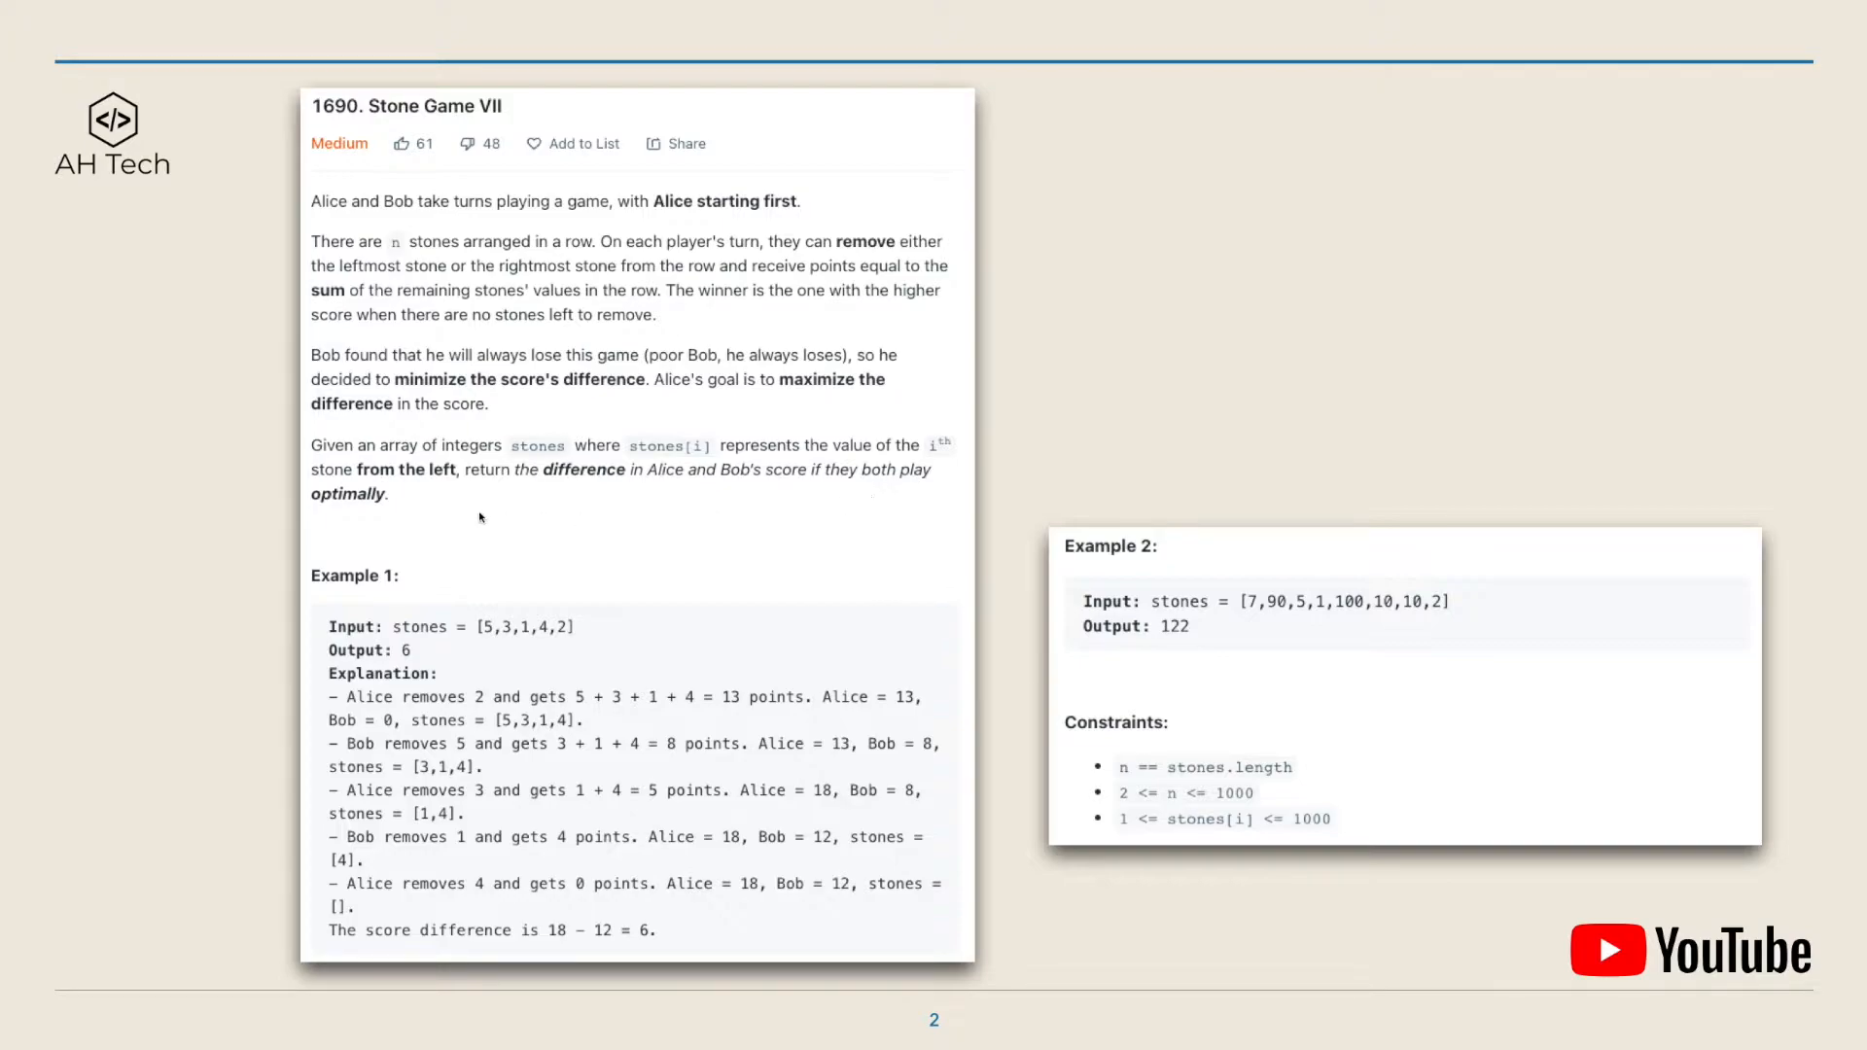
{"action": "mouse_move", "coordinate": [482, 663]}
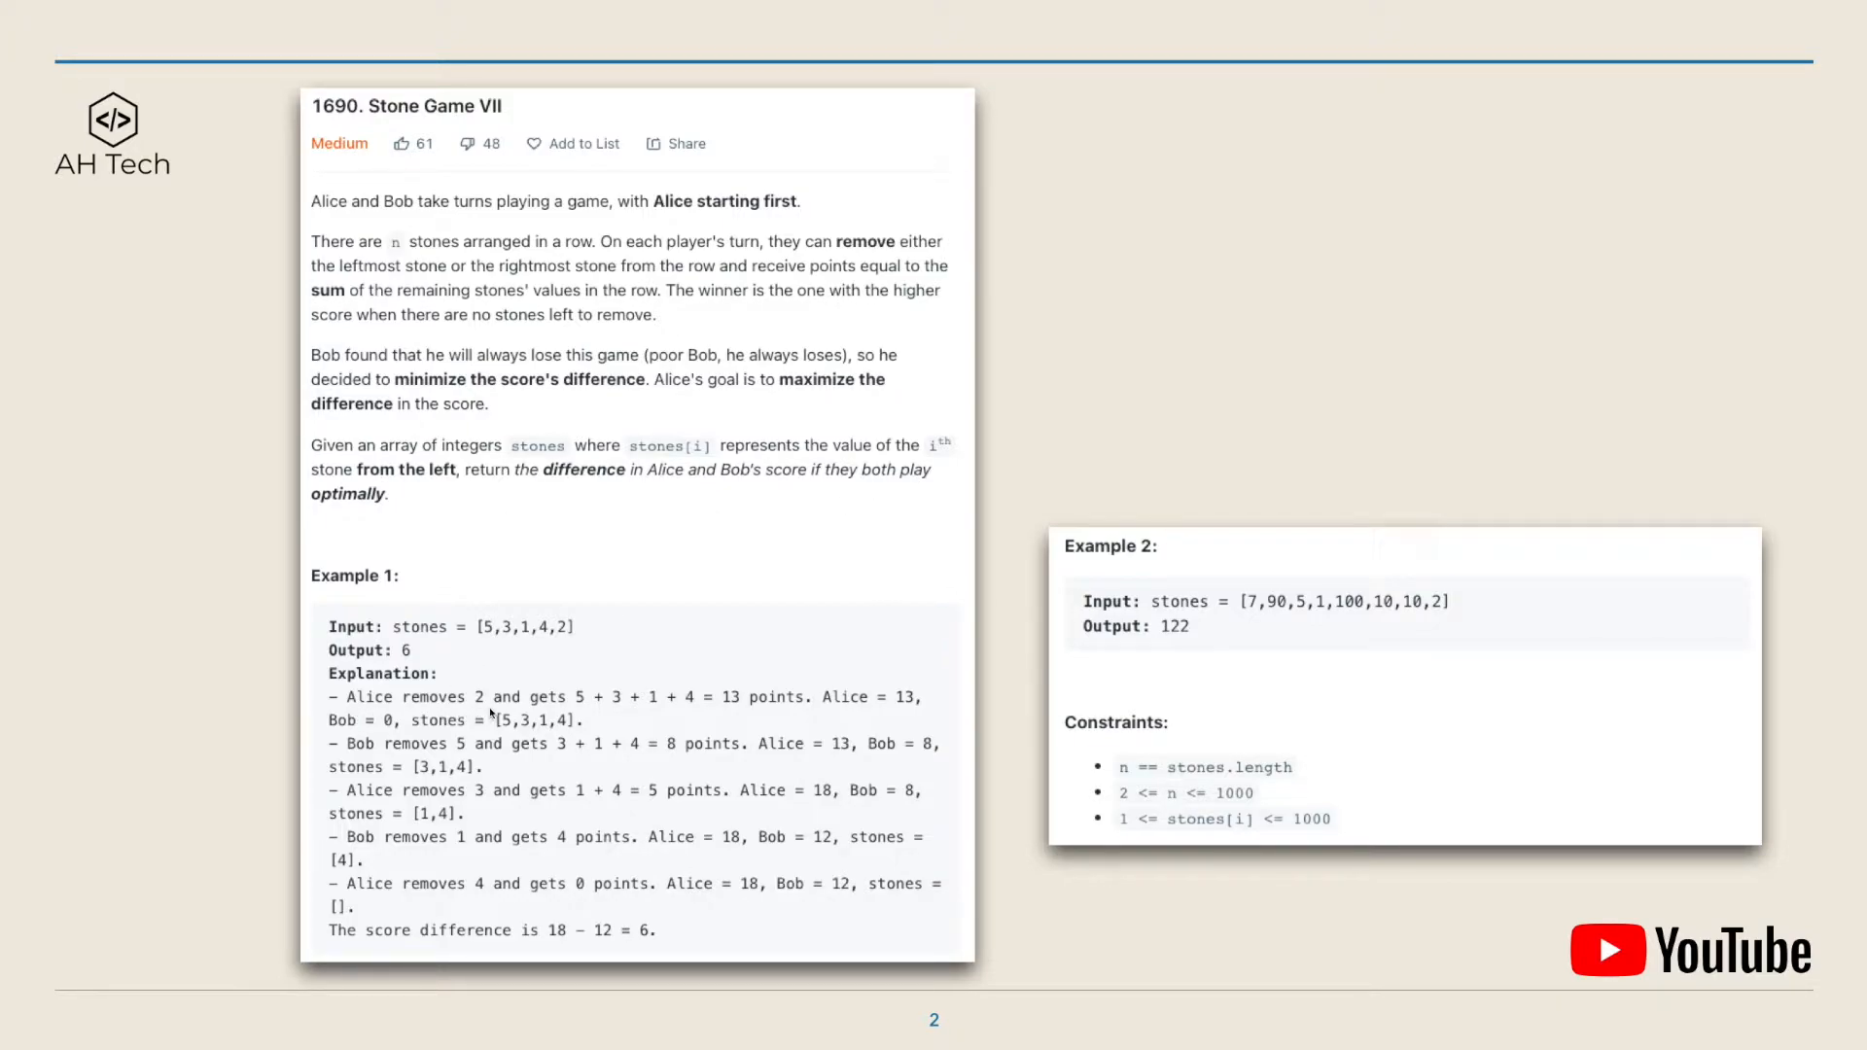
{"action": "mouse_move", "coordinate": [549, 646]}
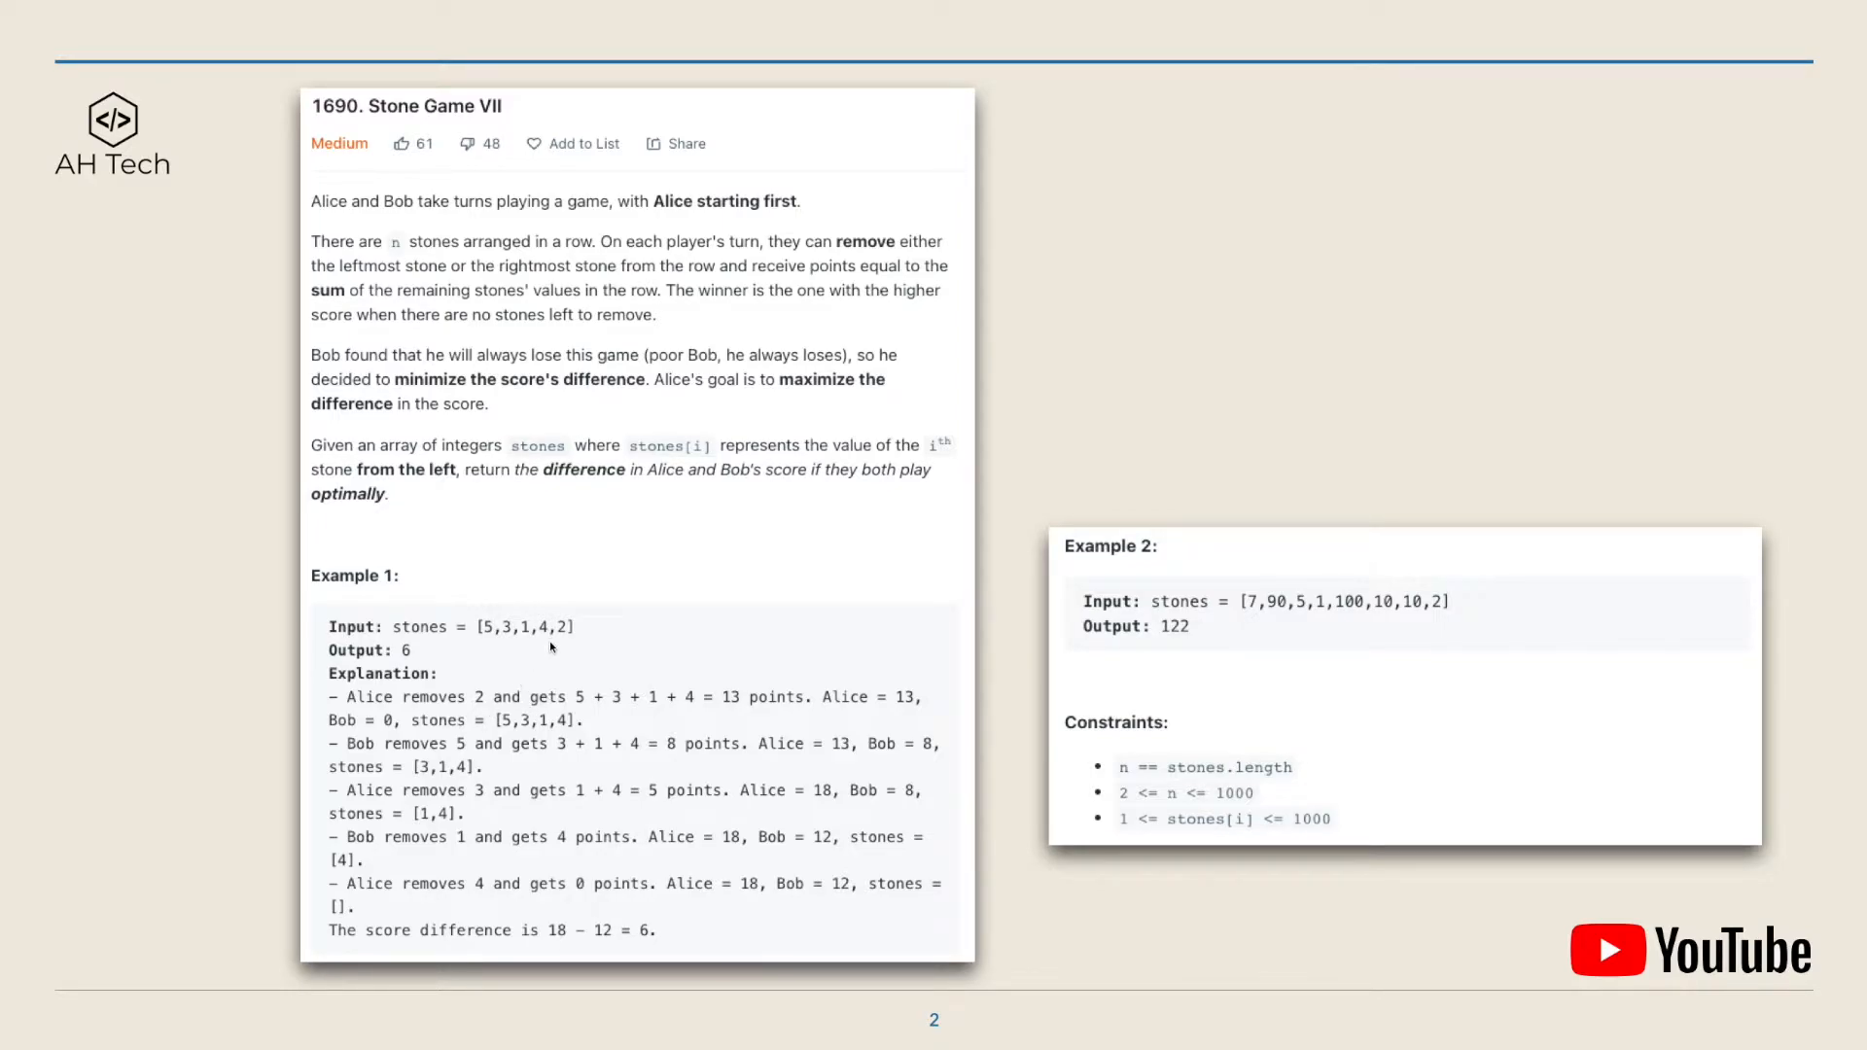
{"action": "mouse_move", "coordinate": [748, 716]}
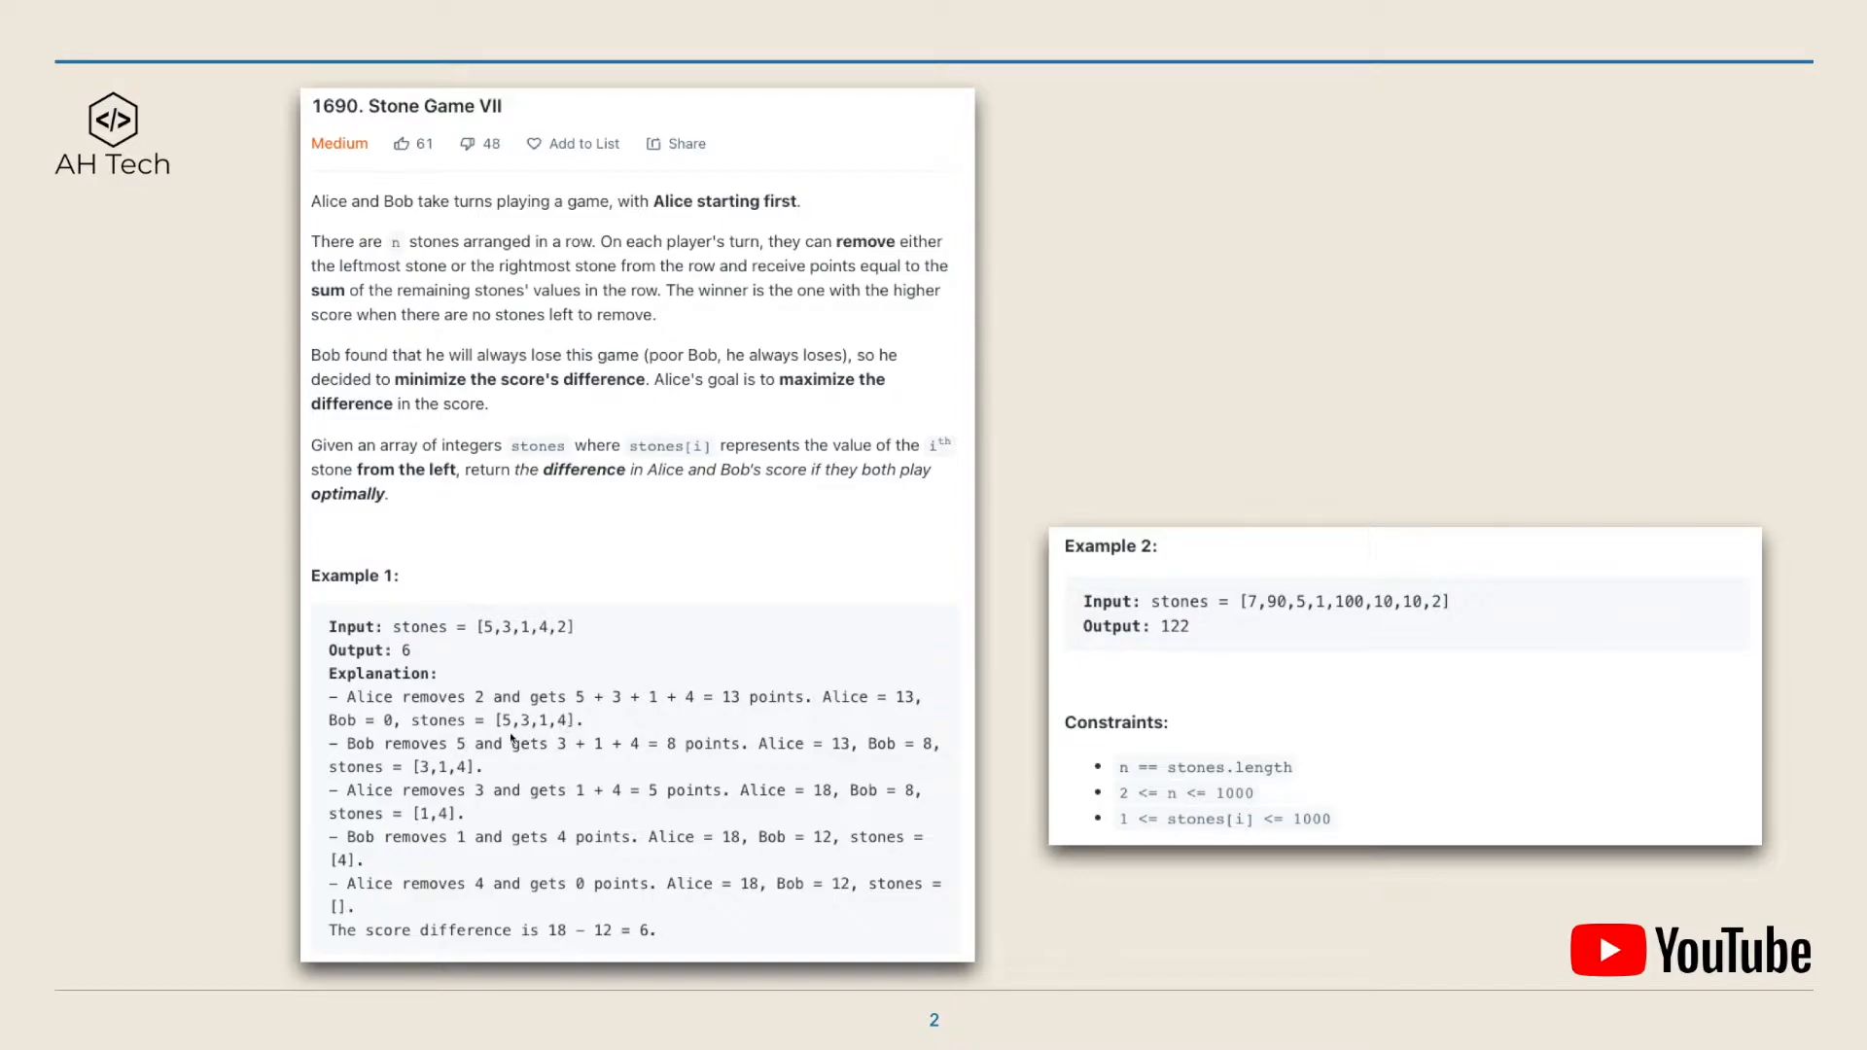
{"action": "mouse_move", "coordinate": [509, 725]}
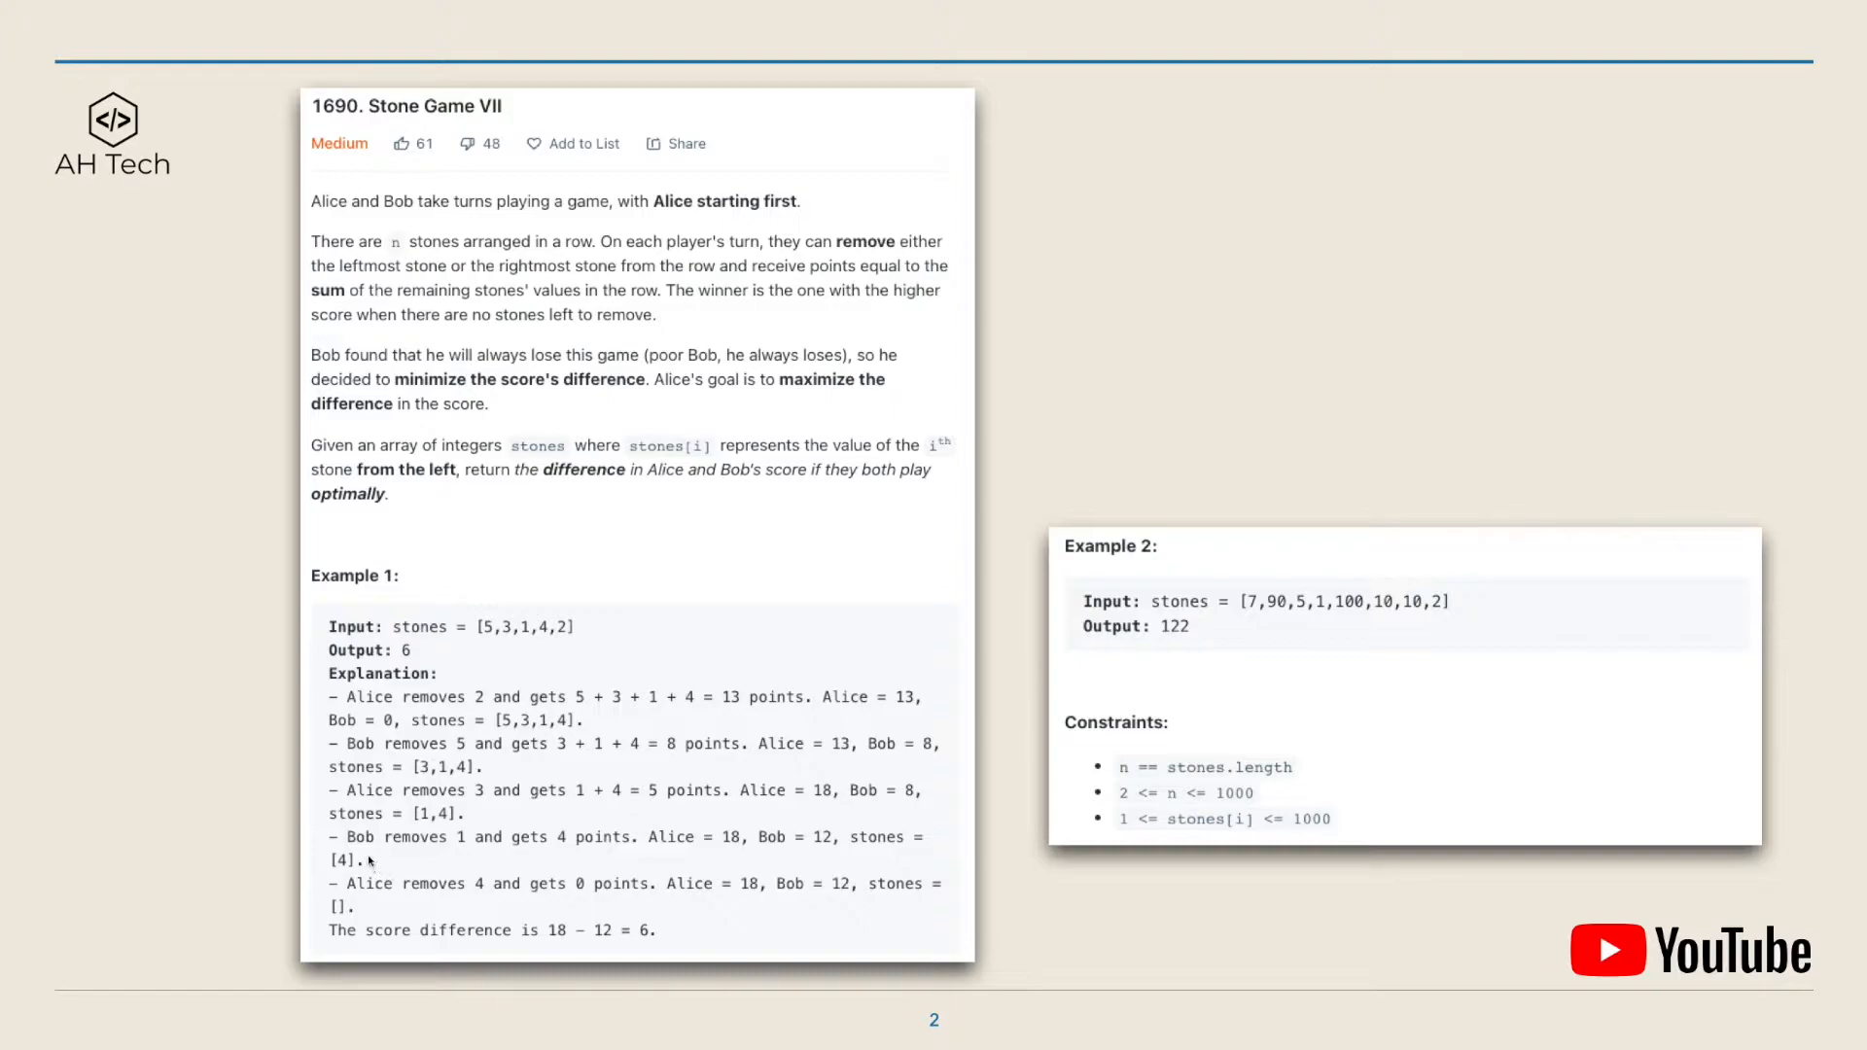
{"action": "mouse_move", "coordinate": [467, 854]}
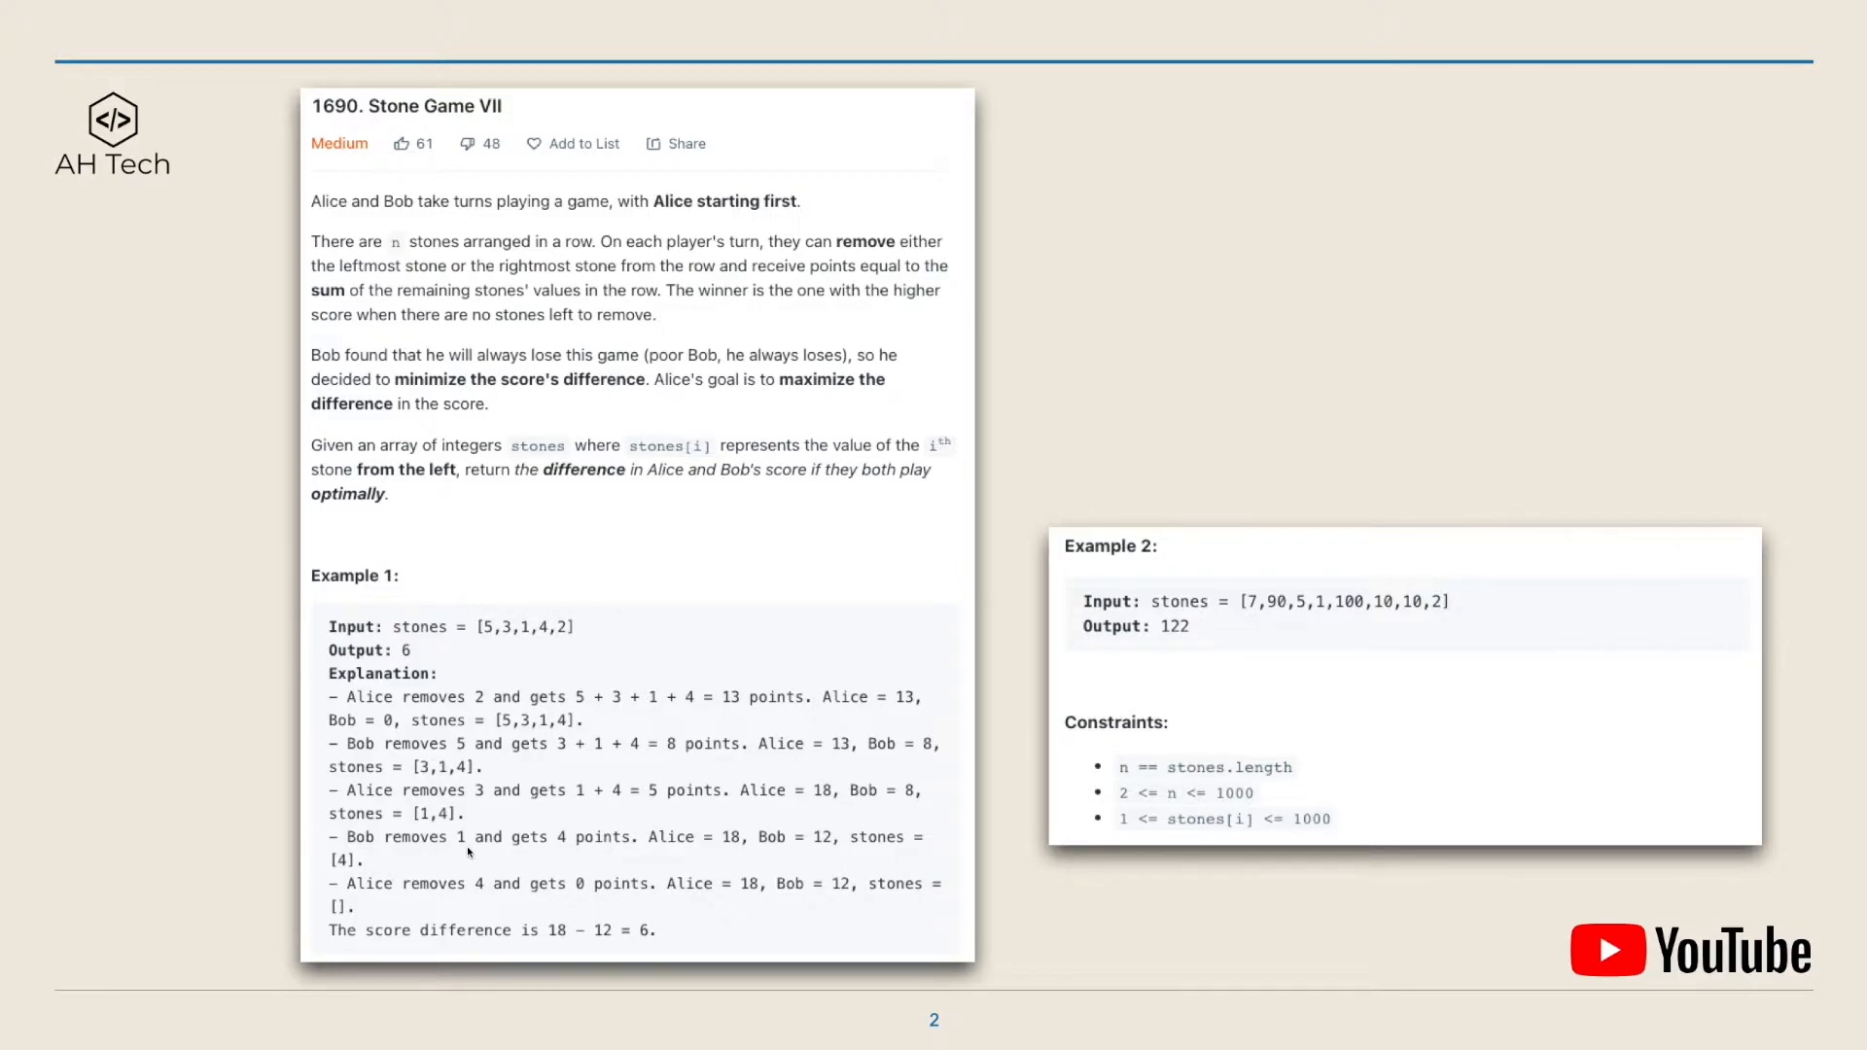
{"action": "mouse_move", "coordinate": [348, 958]}
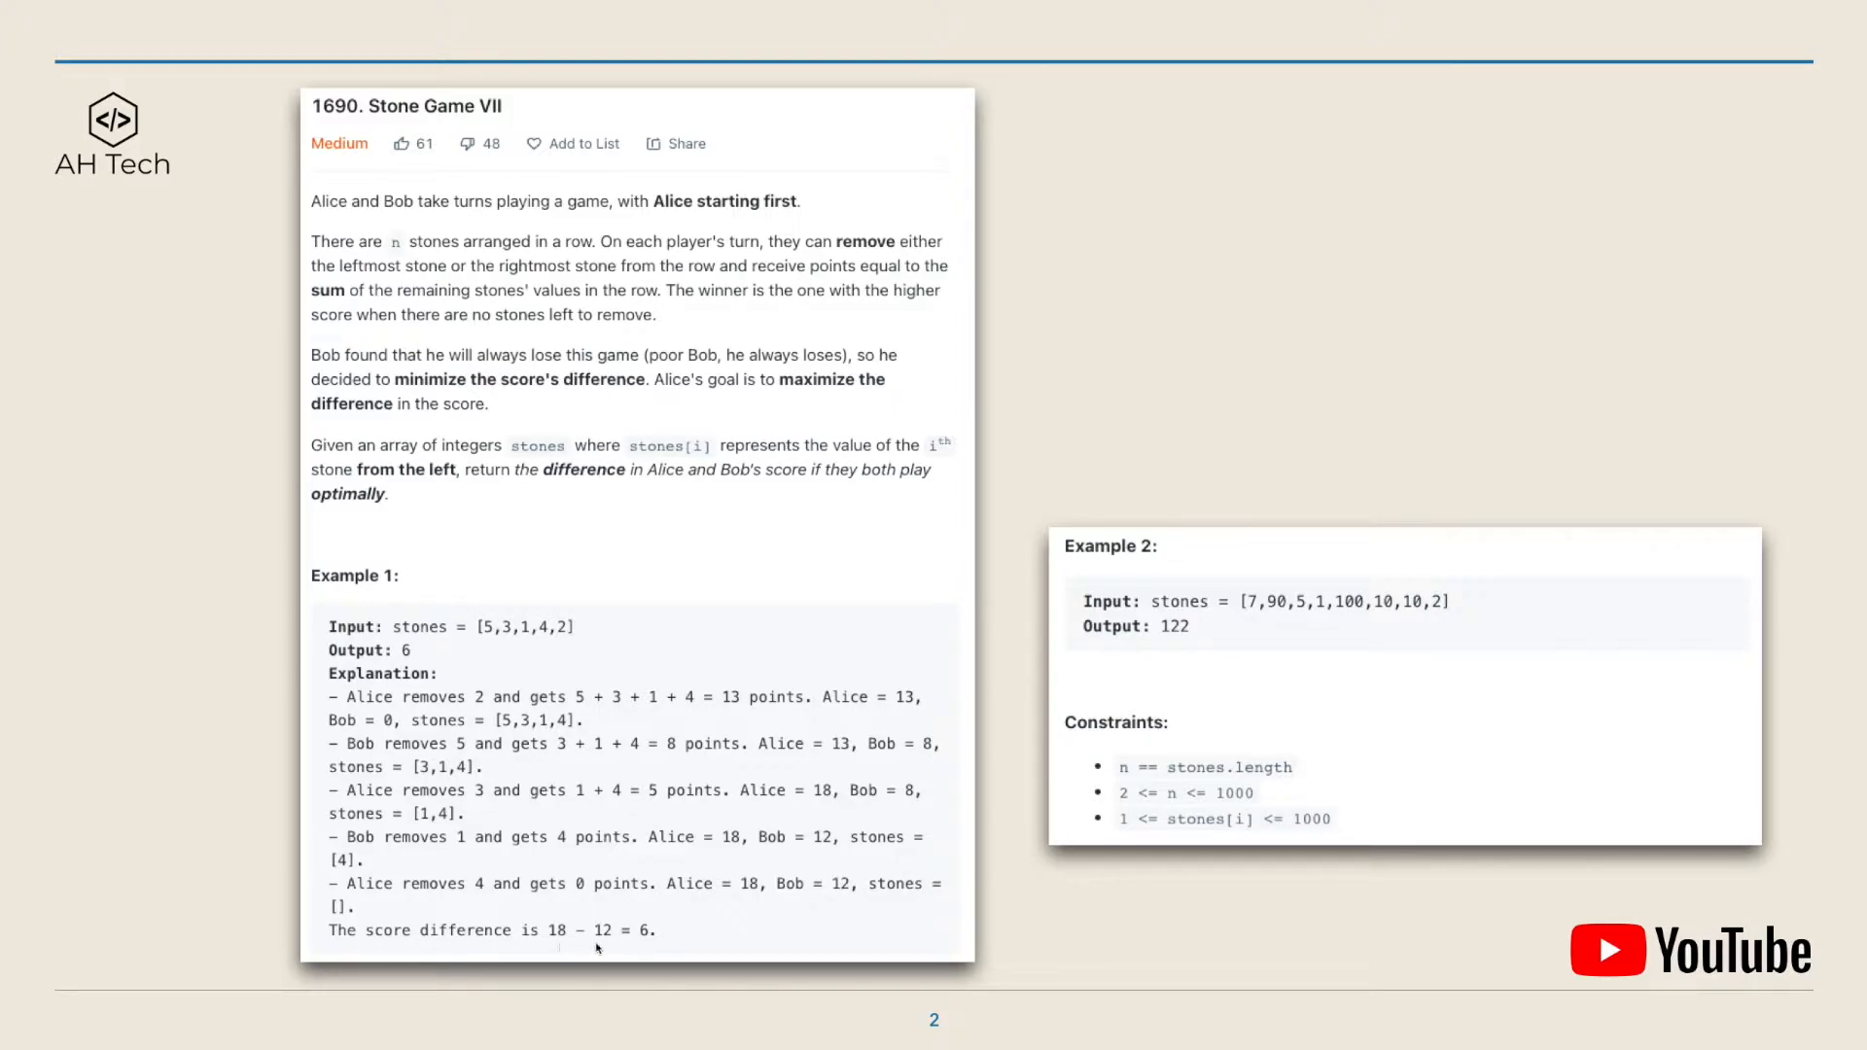
{"action": "mouse_move", "coordinate": [659, 957]}
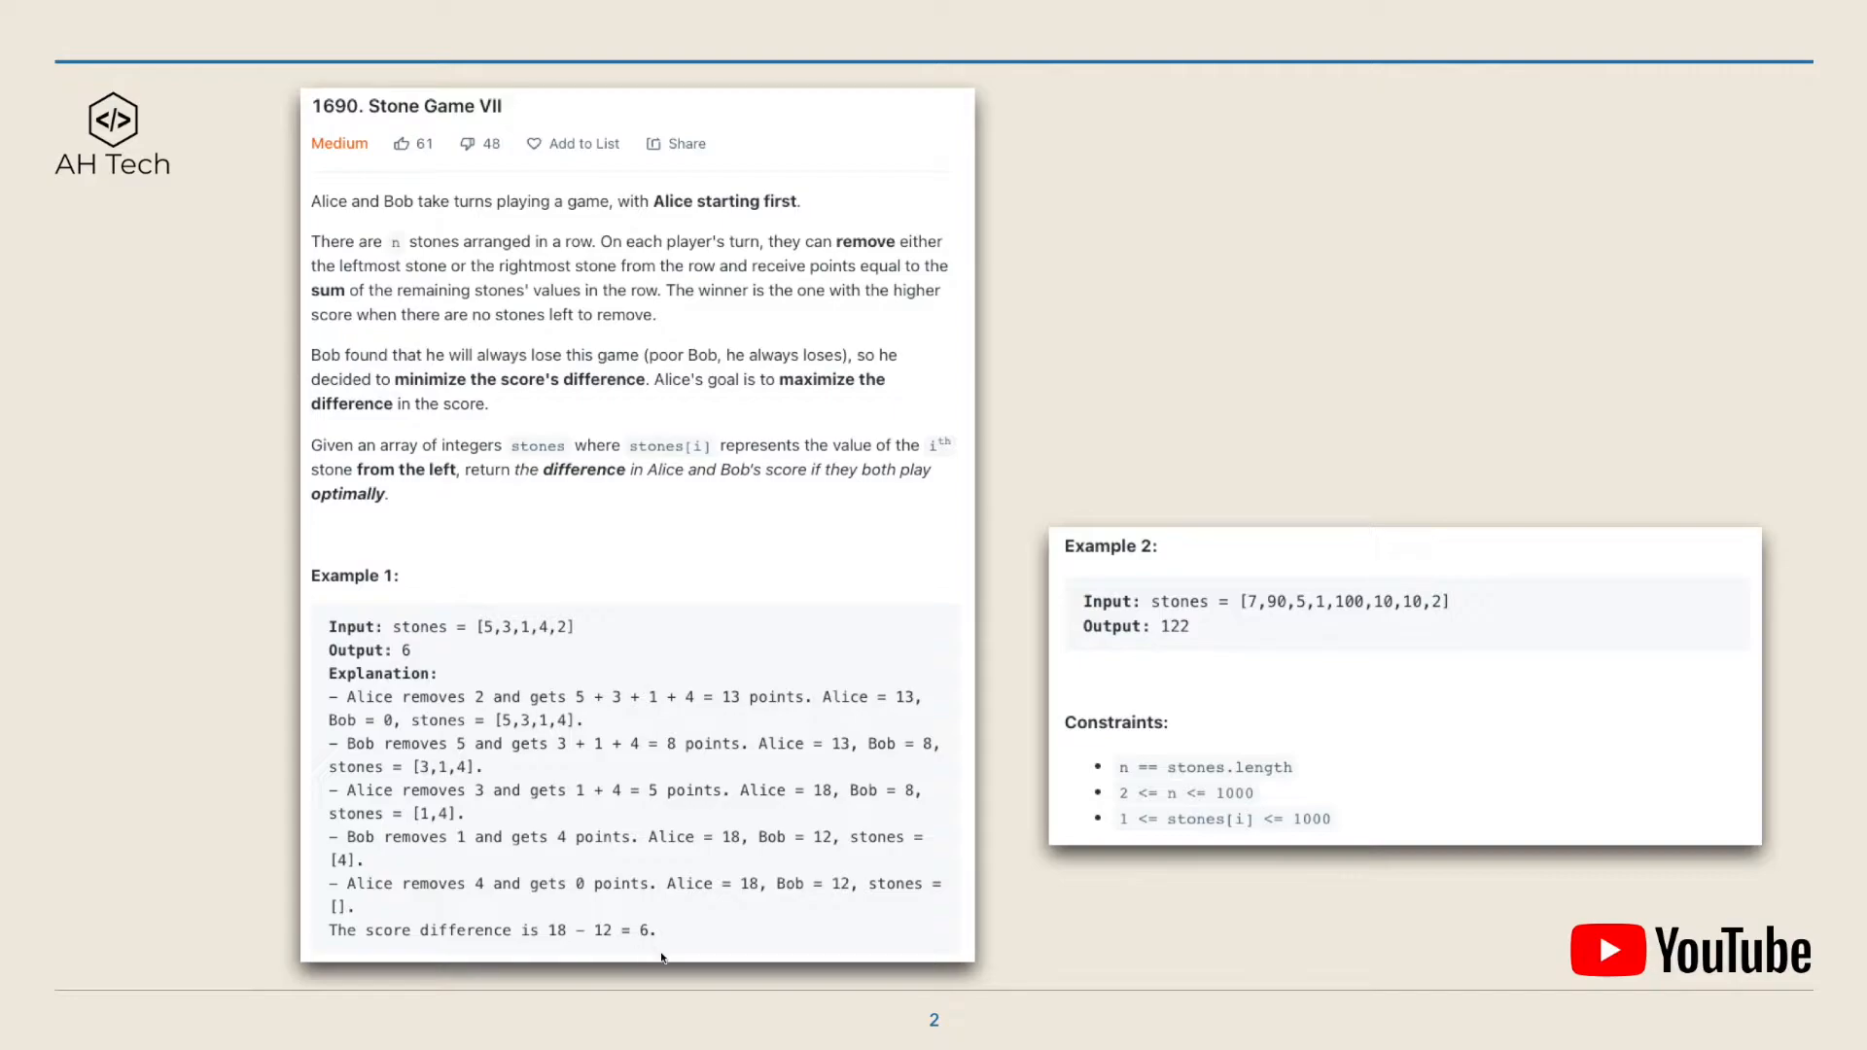
{"action": "mouse_move", "coordinate": [1234, 667]}
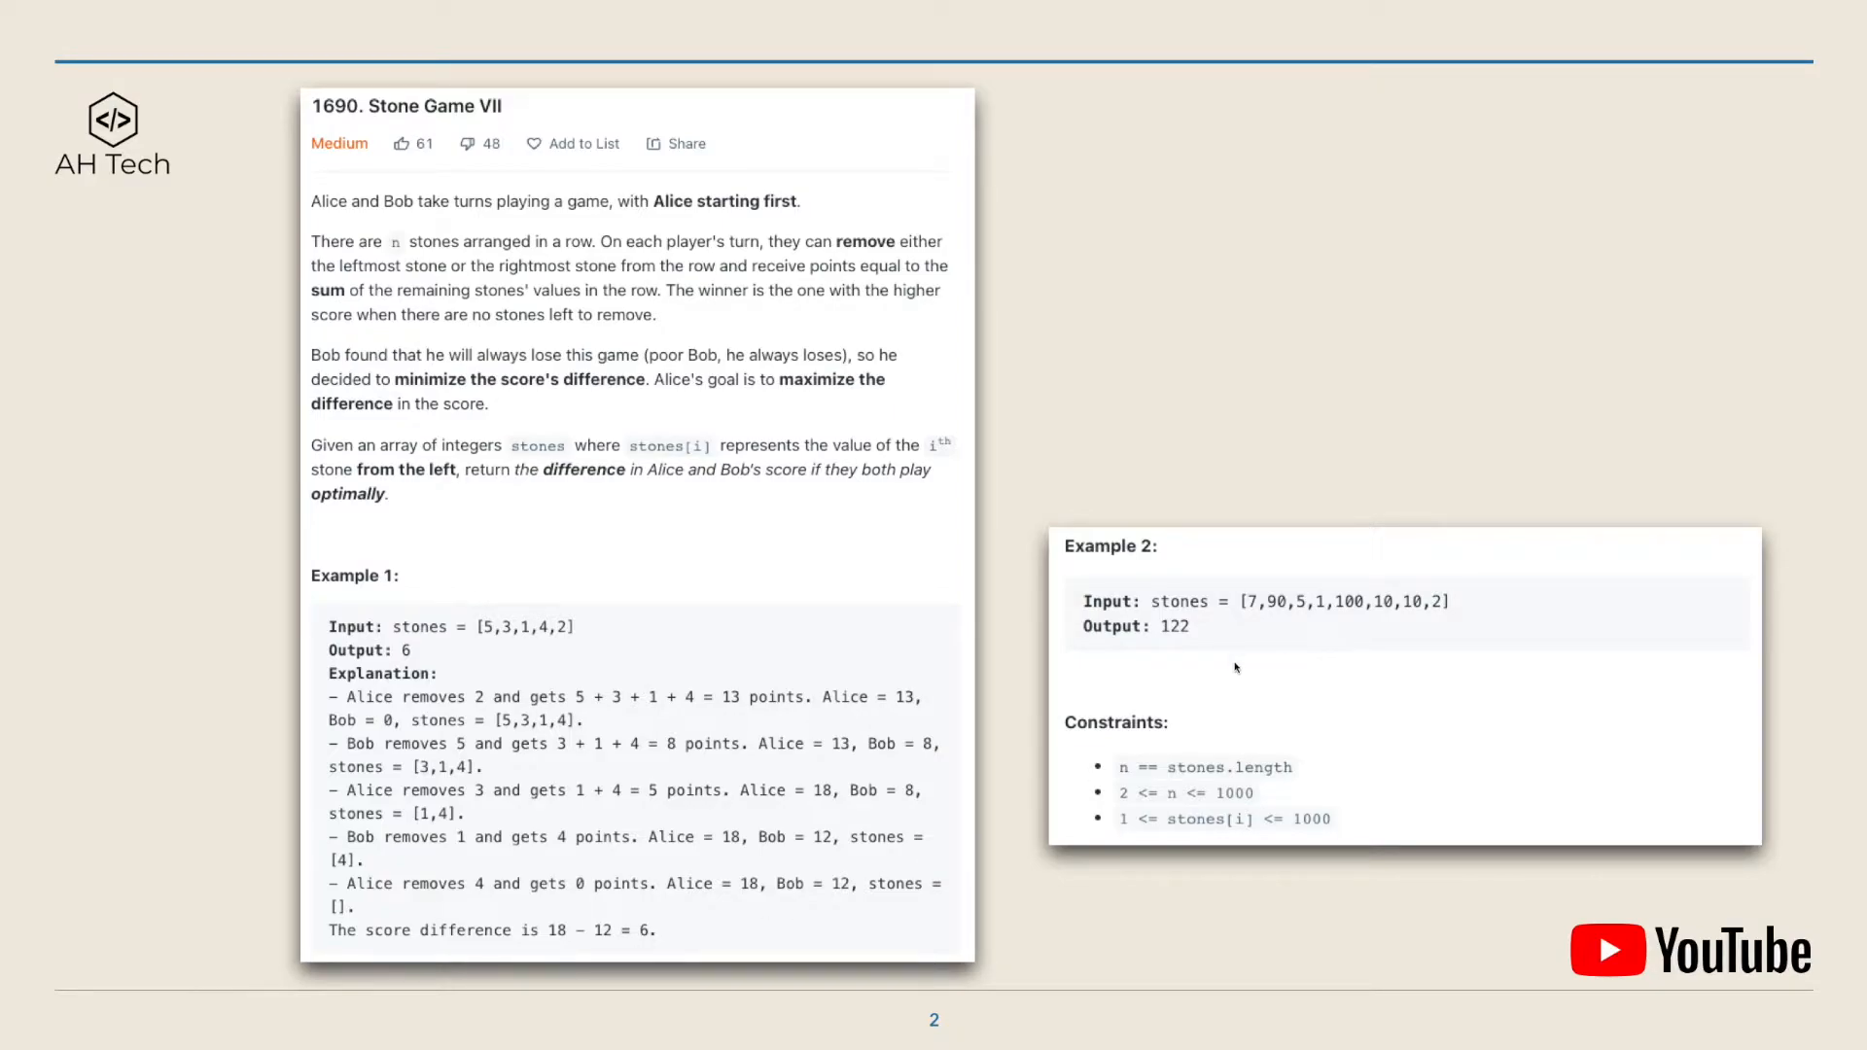
{"action": "mouse_move", "coordinate": [1295, 622]}
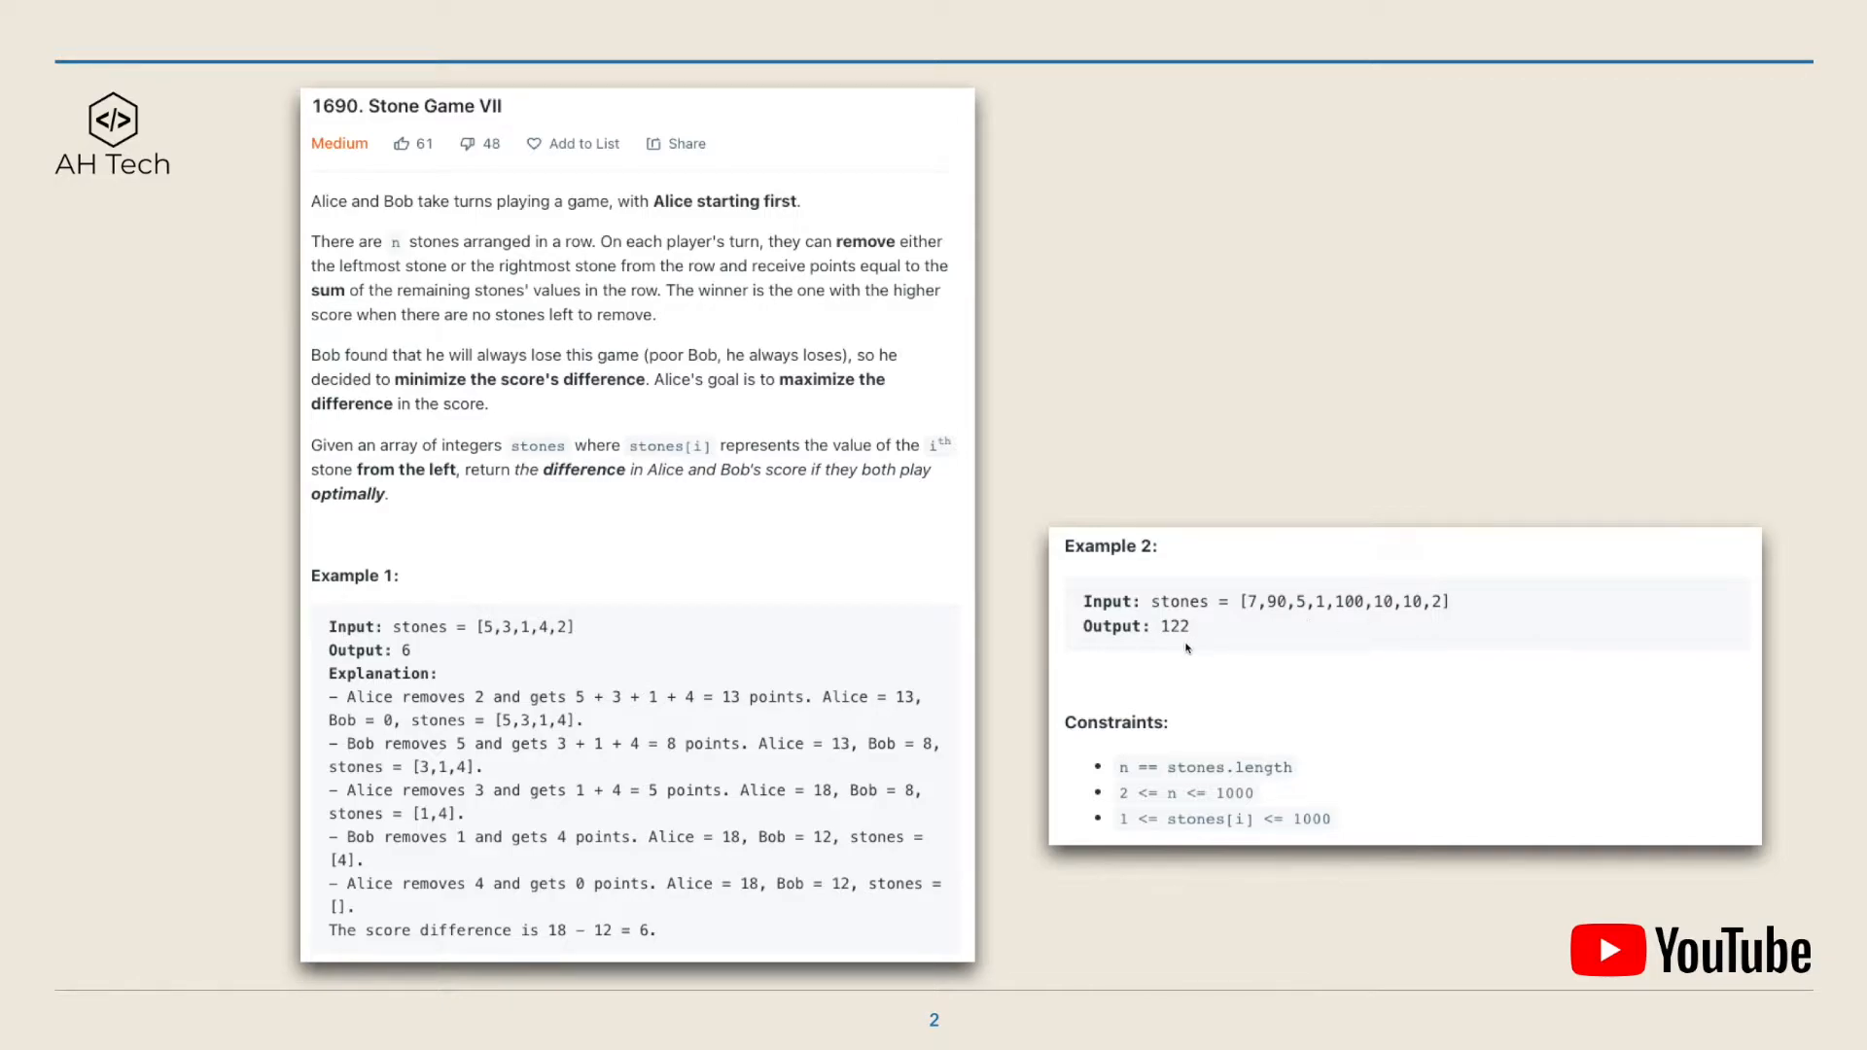
{"action": "mouse_move", "coordinate": [1245, 719]}
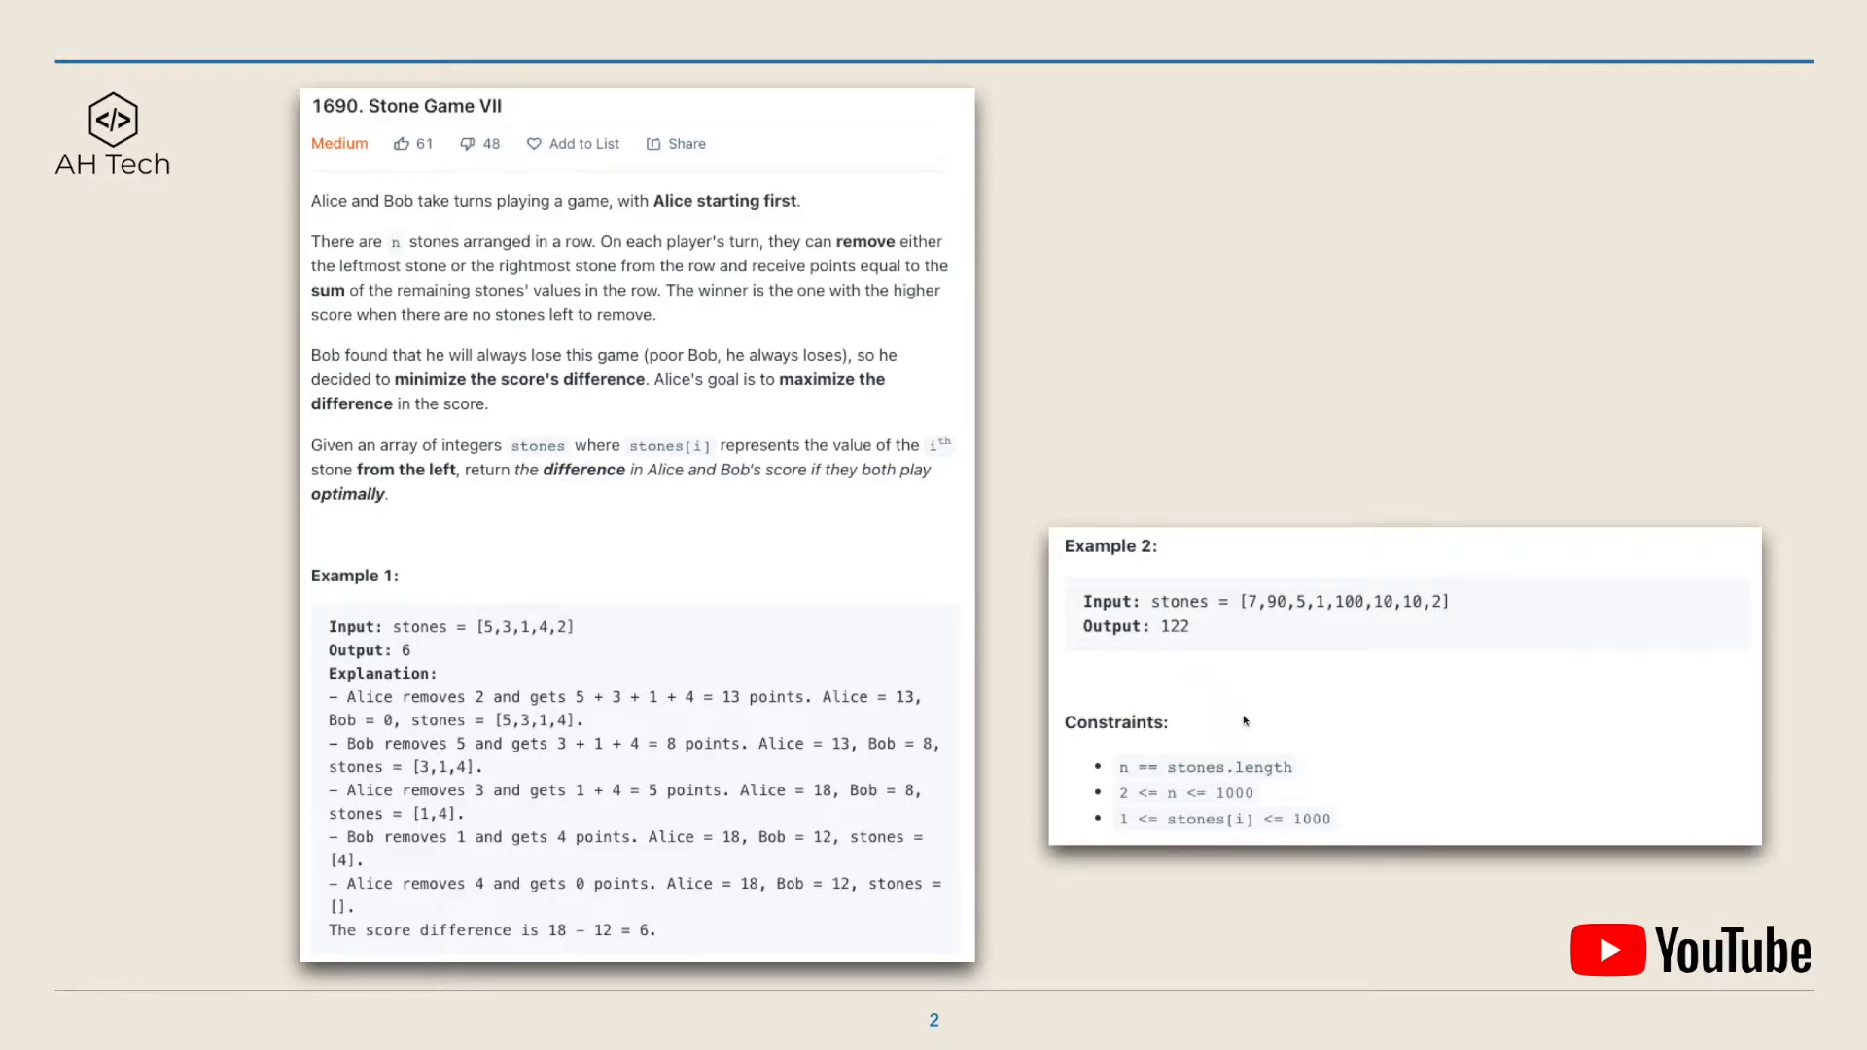
{"action": "mouse_move", "coordinate": [1026, 774]}
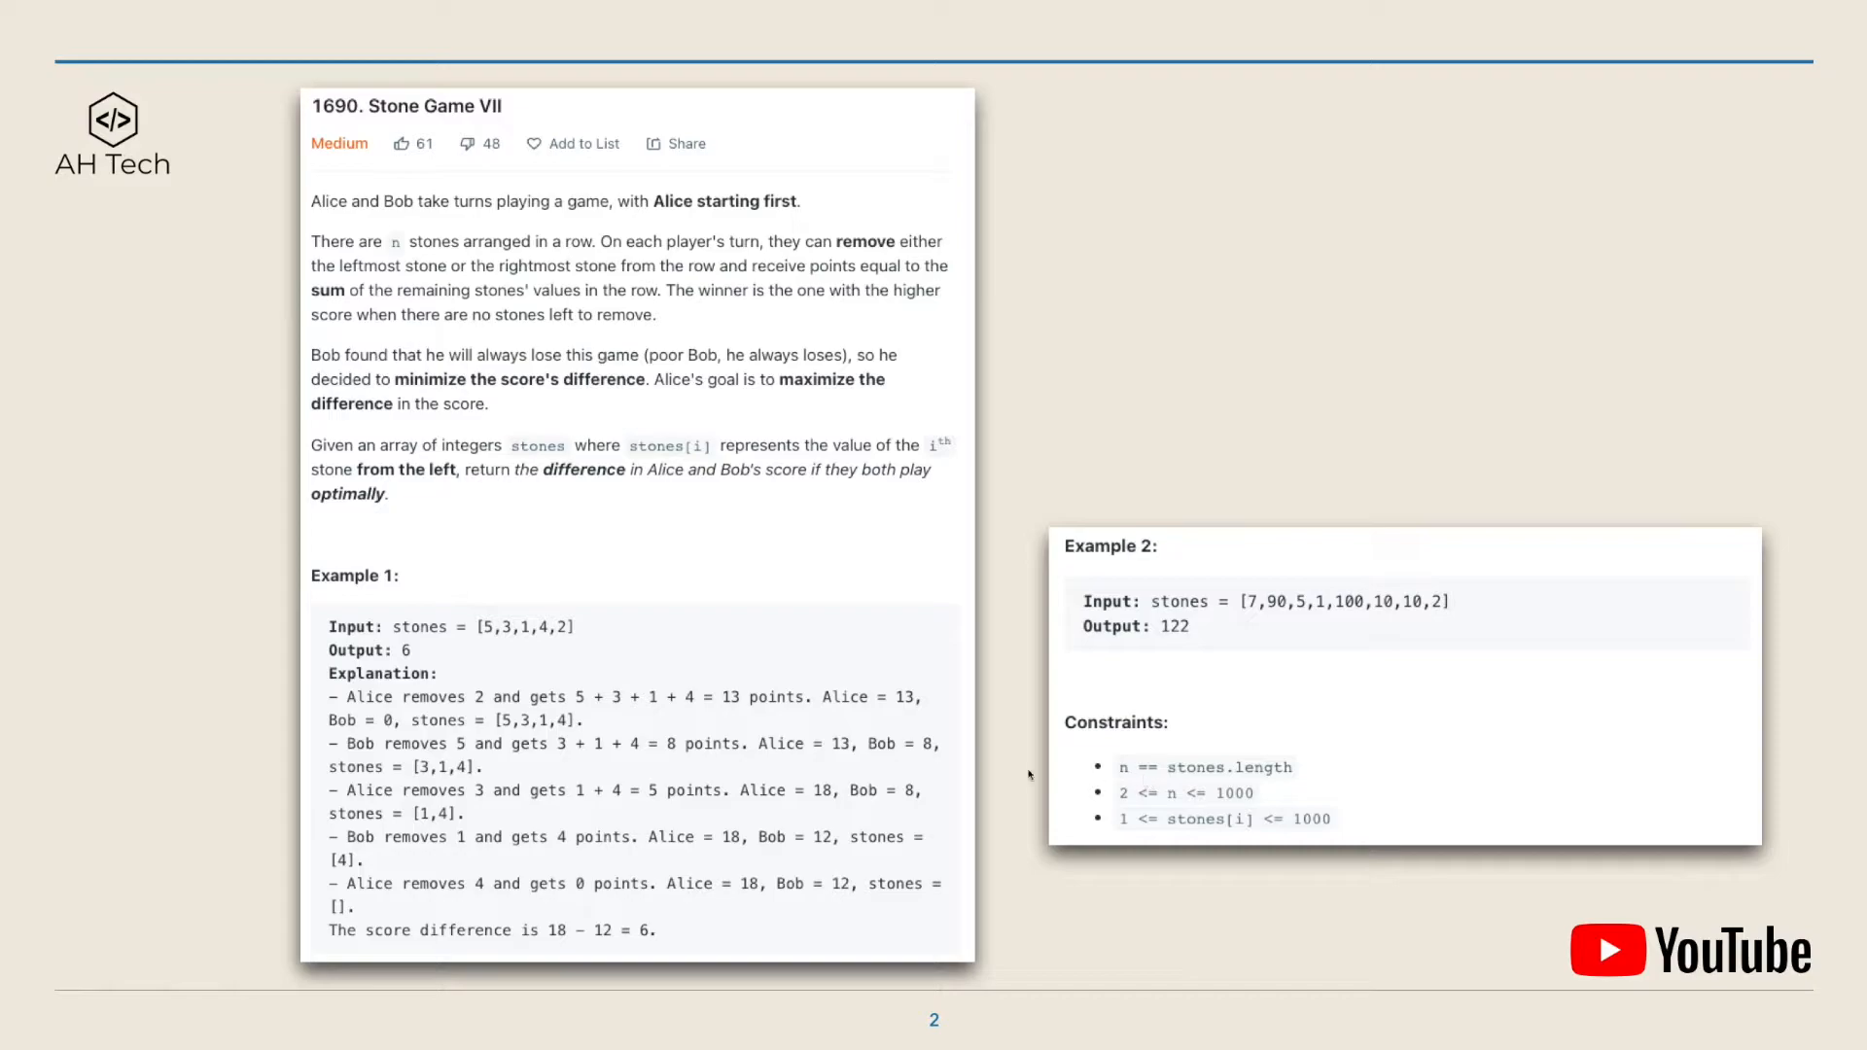
{"action": "mouse_move", "coordinate": [1182, 811]}
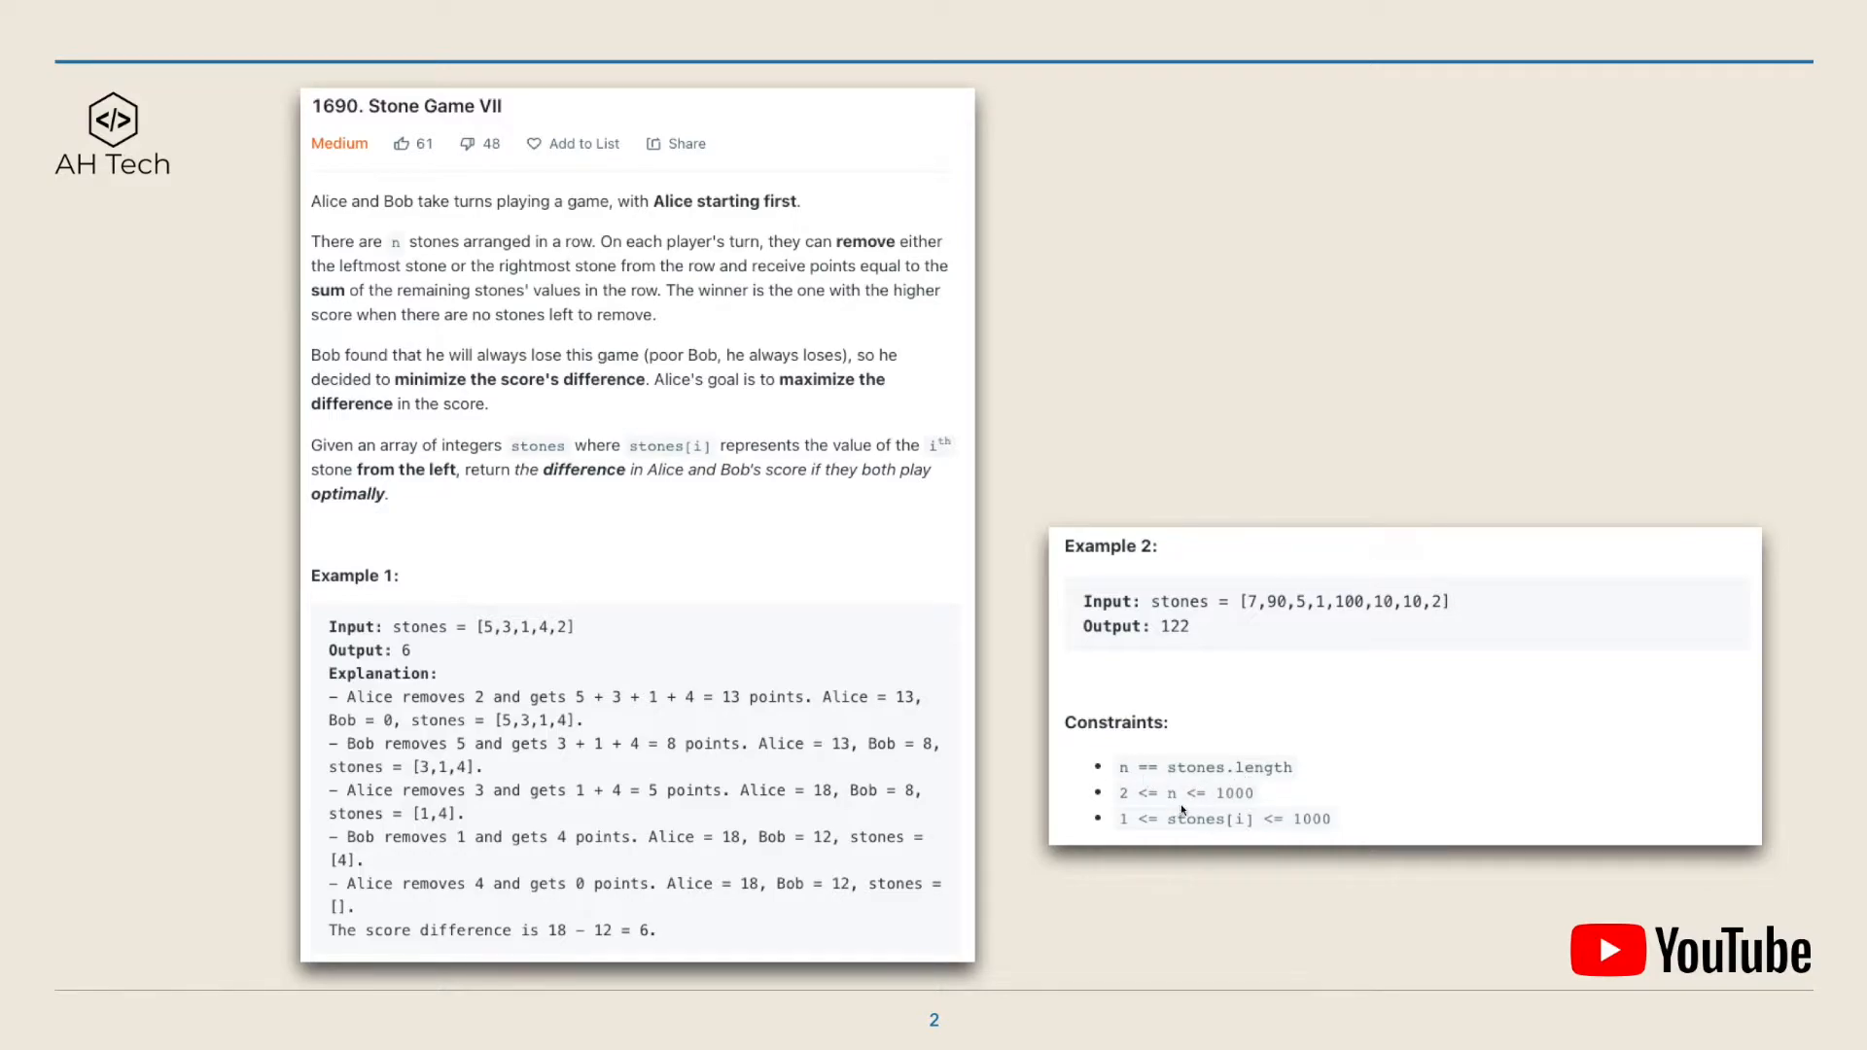
{"action": "mouse_move", "coordinate": [1223, 813]}
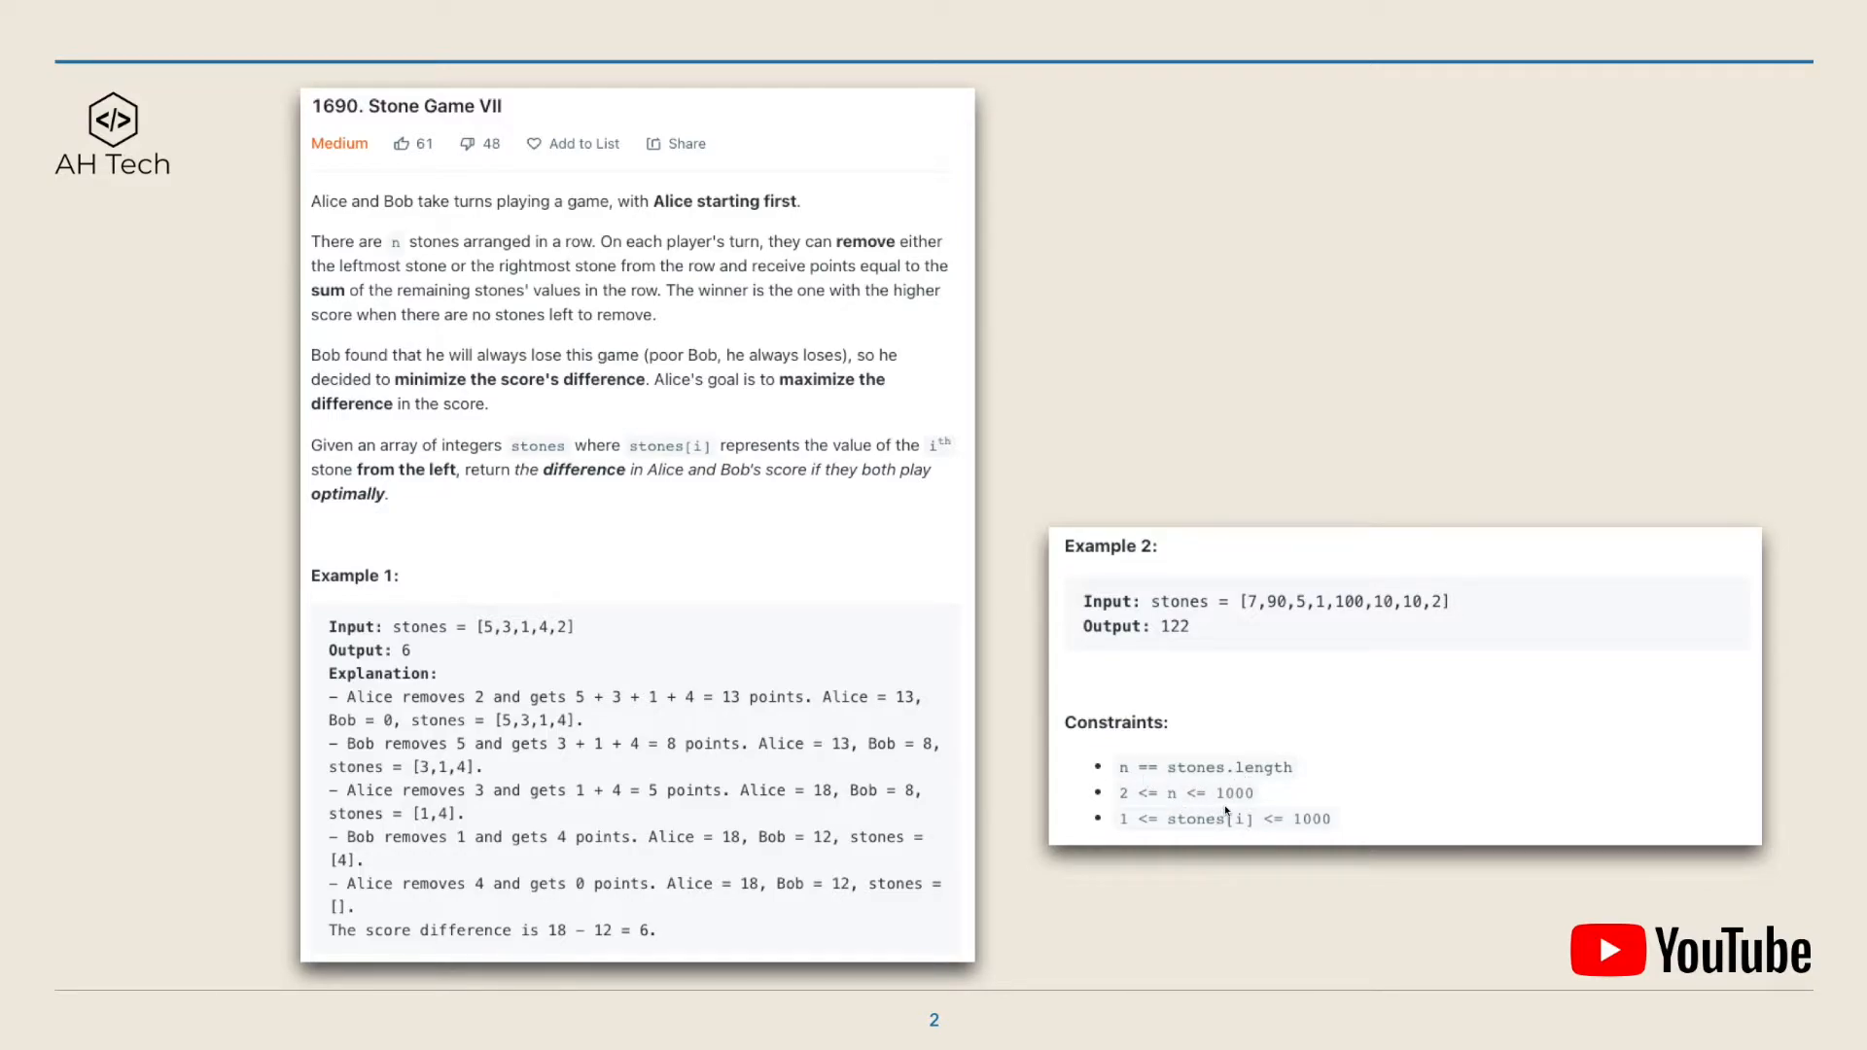
{"action": "mouse_move", "coordinate": [1149, 951]}
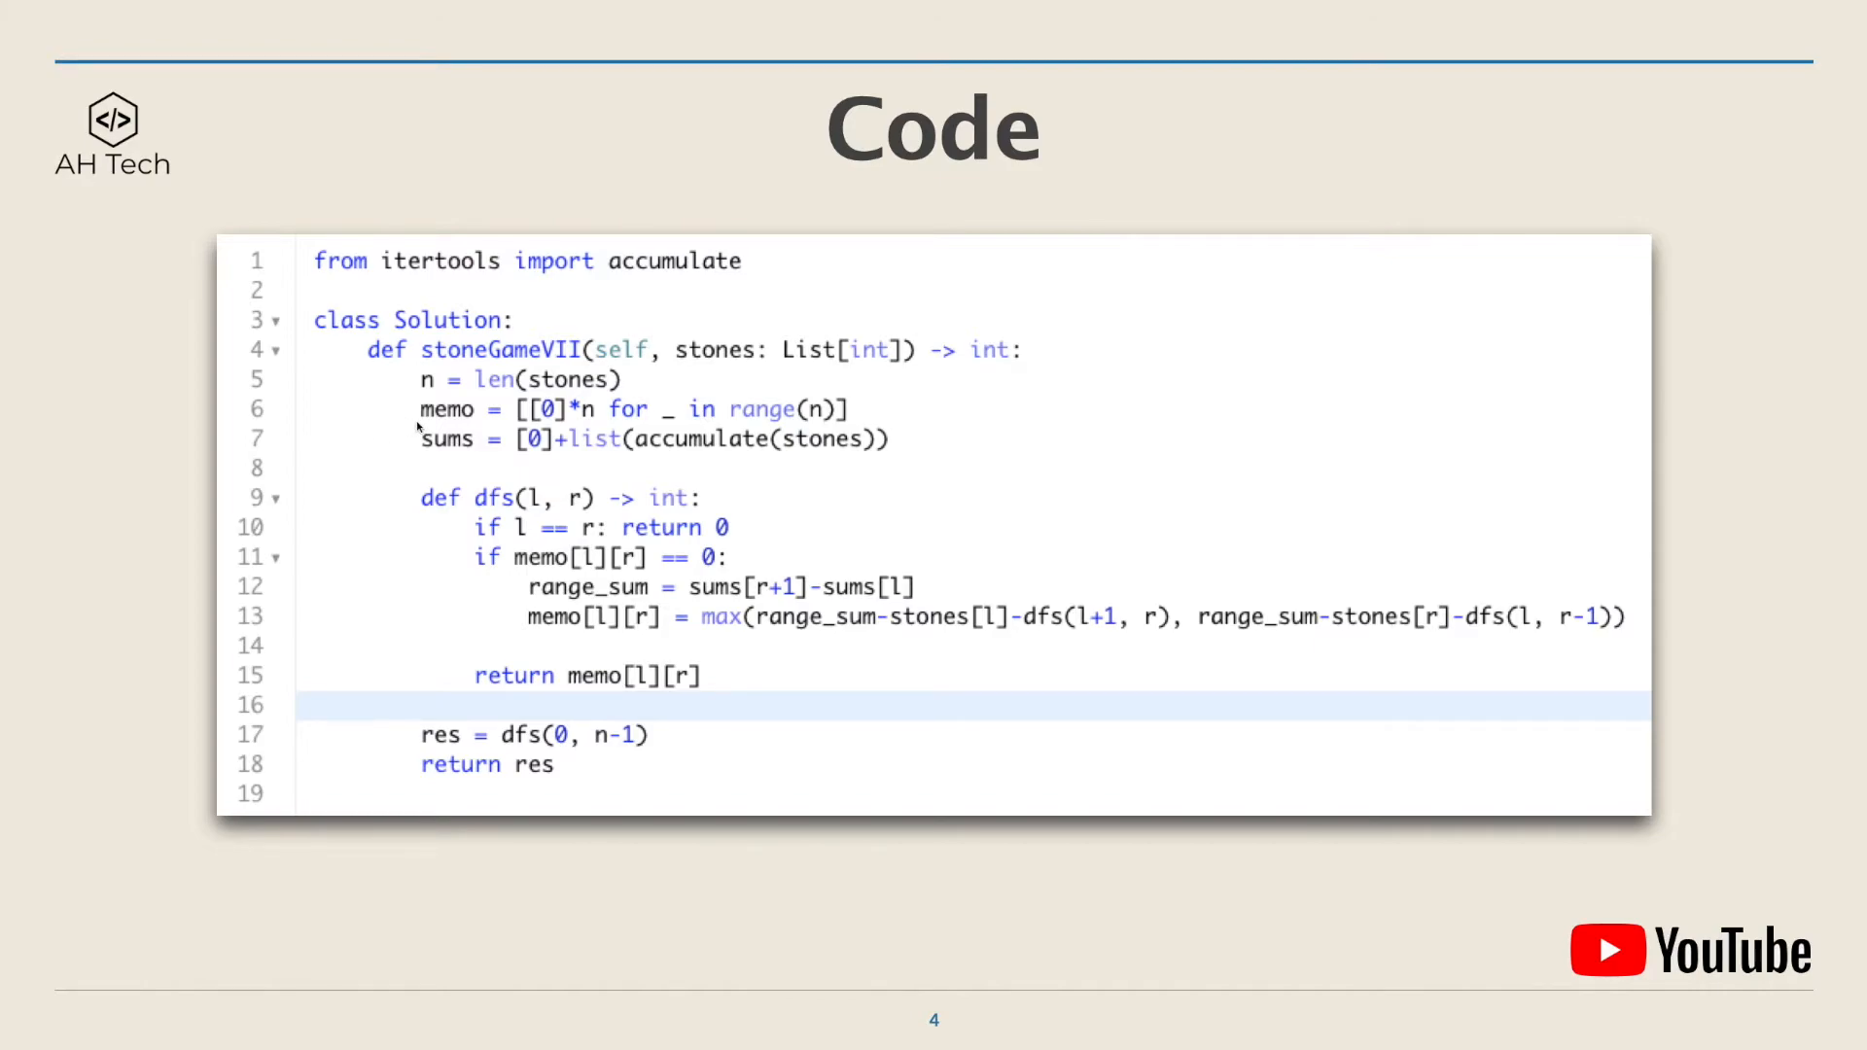
{"action": "mouse_move", "coordinate": [511, 435]}
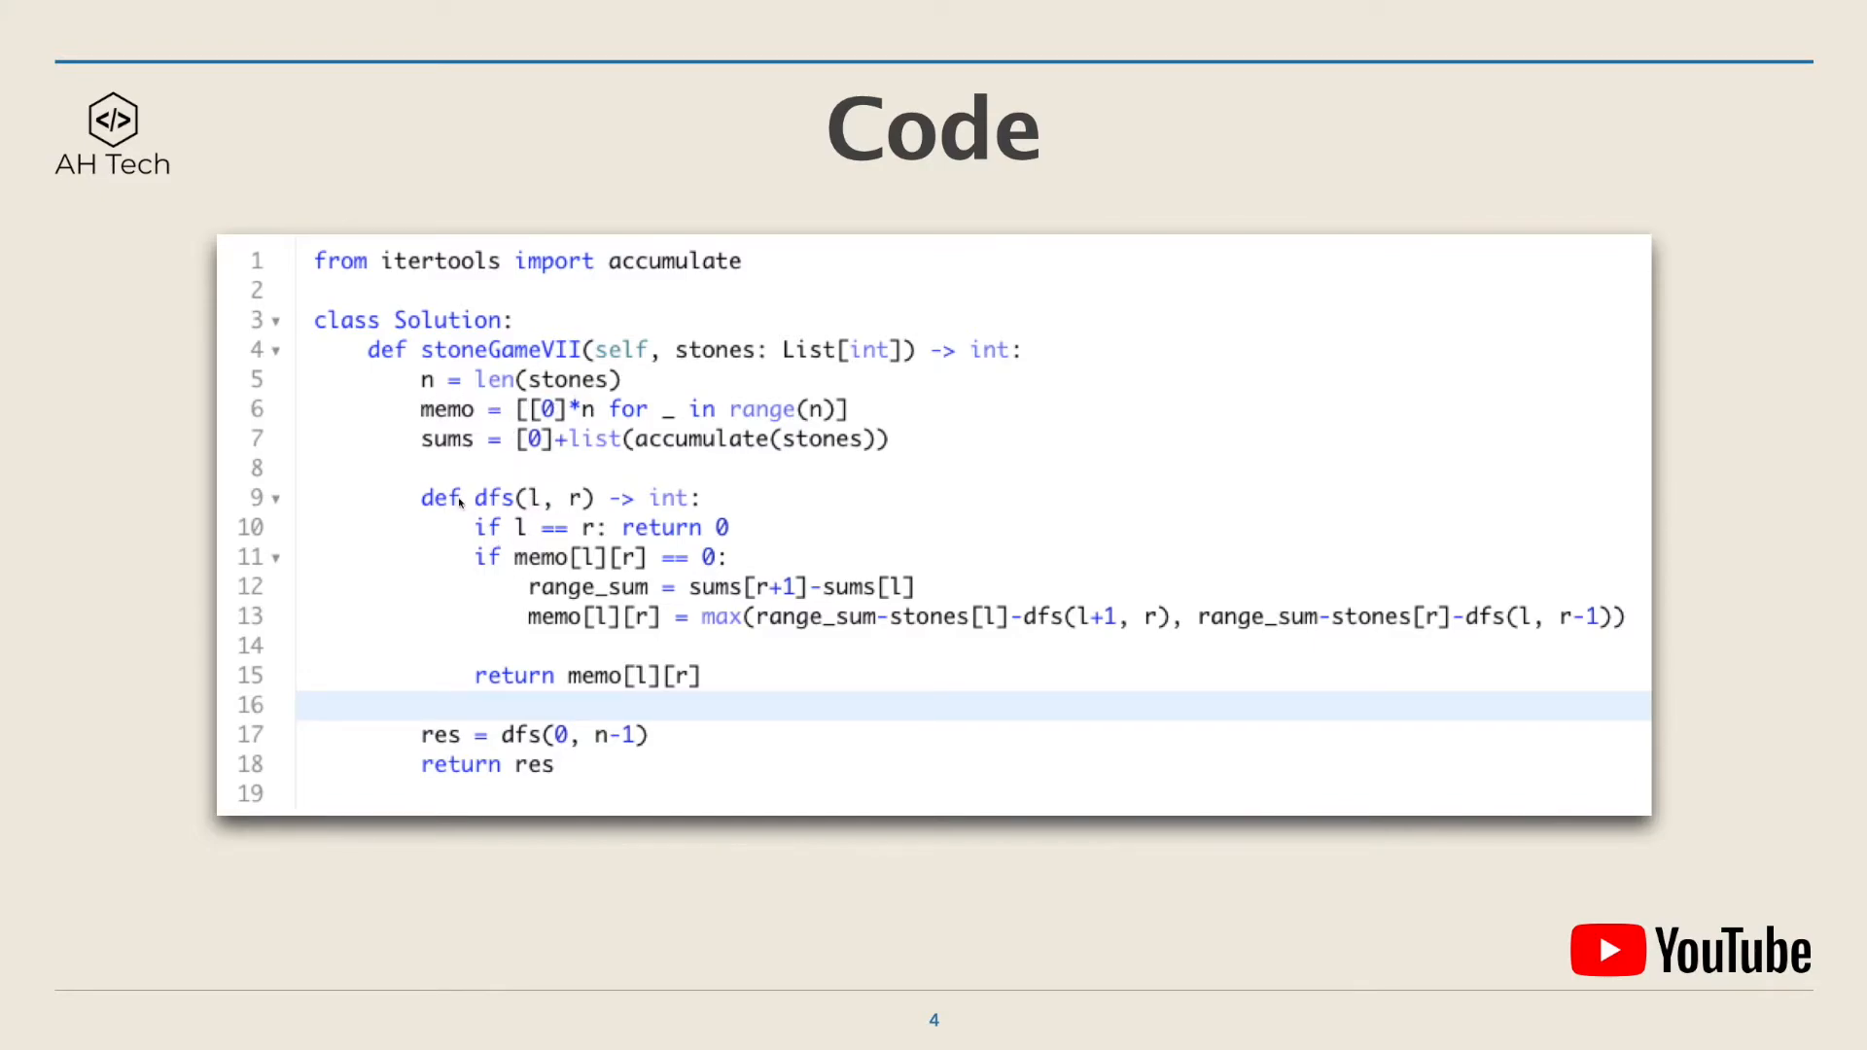
{"action": "mouse_move", "coordinate": [607, 481]}
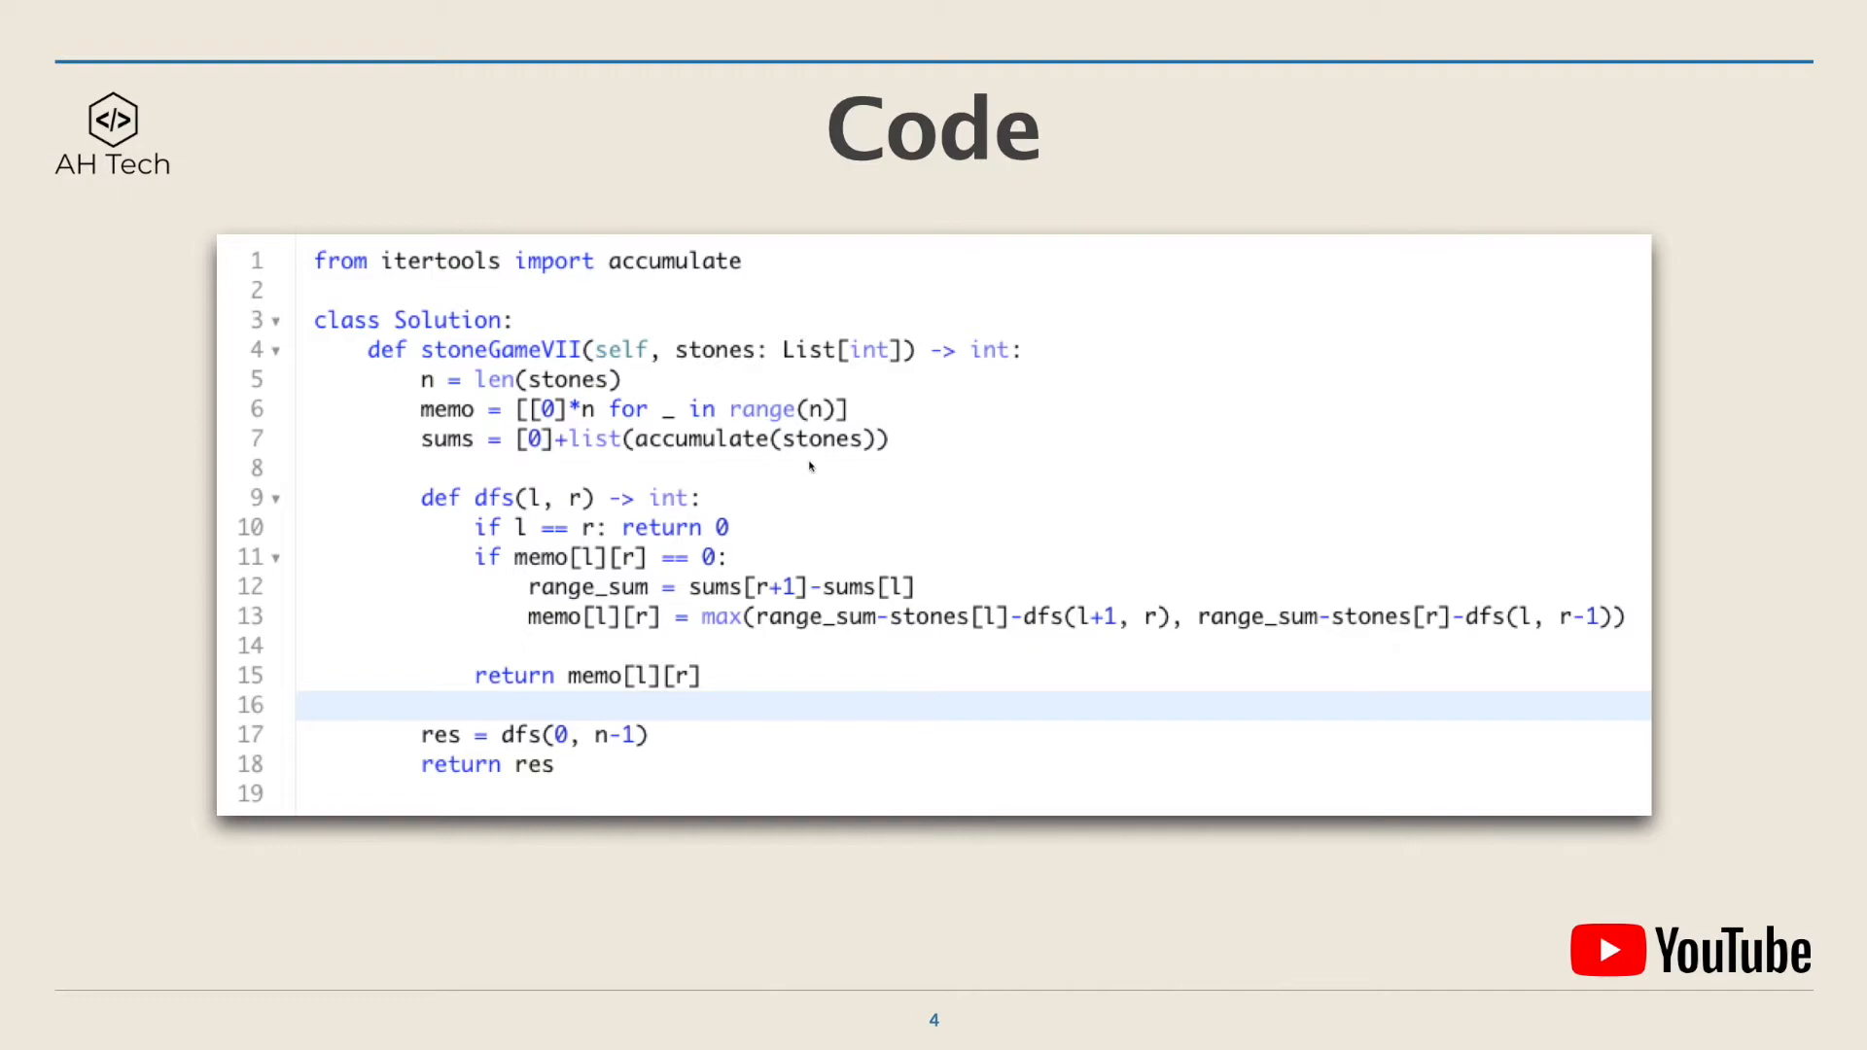
{"action": "mouse_move", "coordinate": [533, 464]}
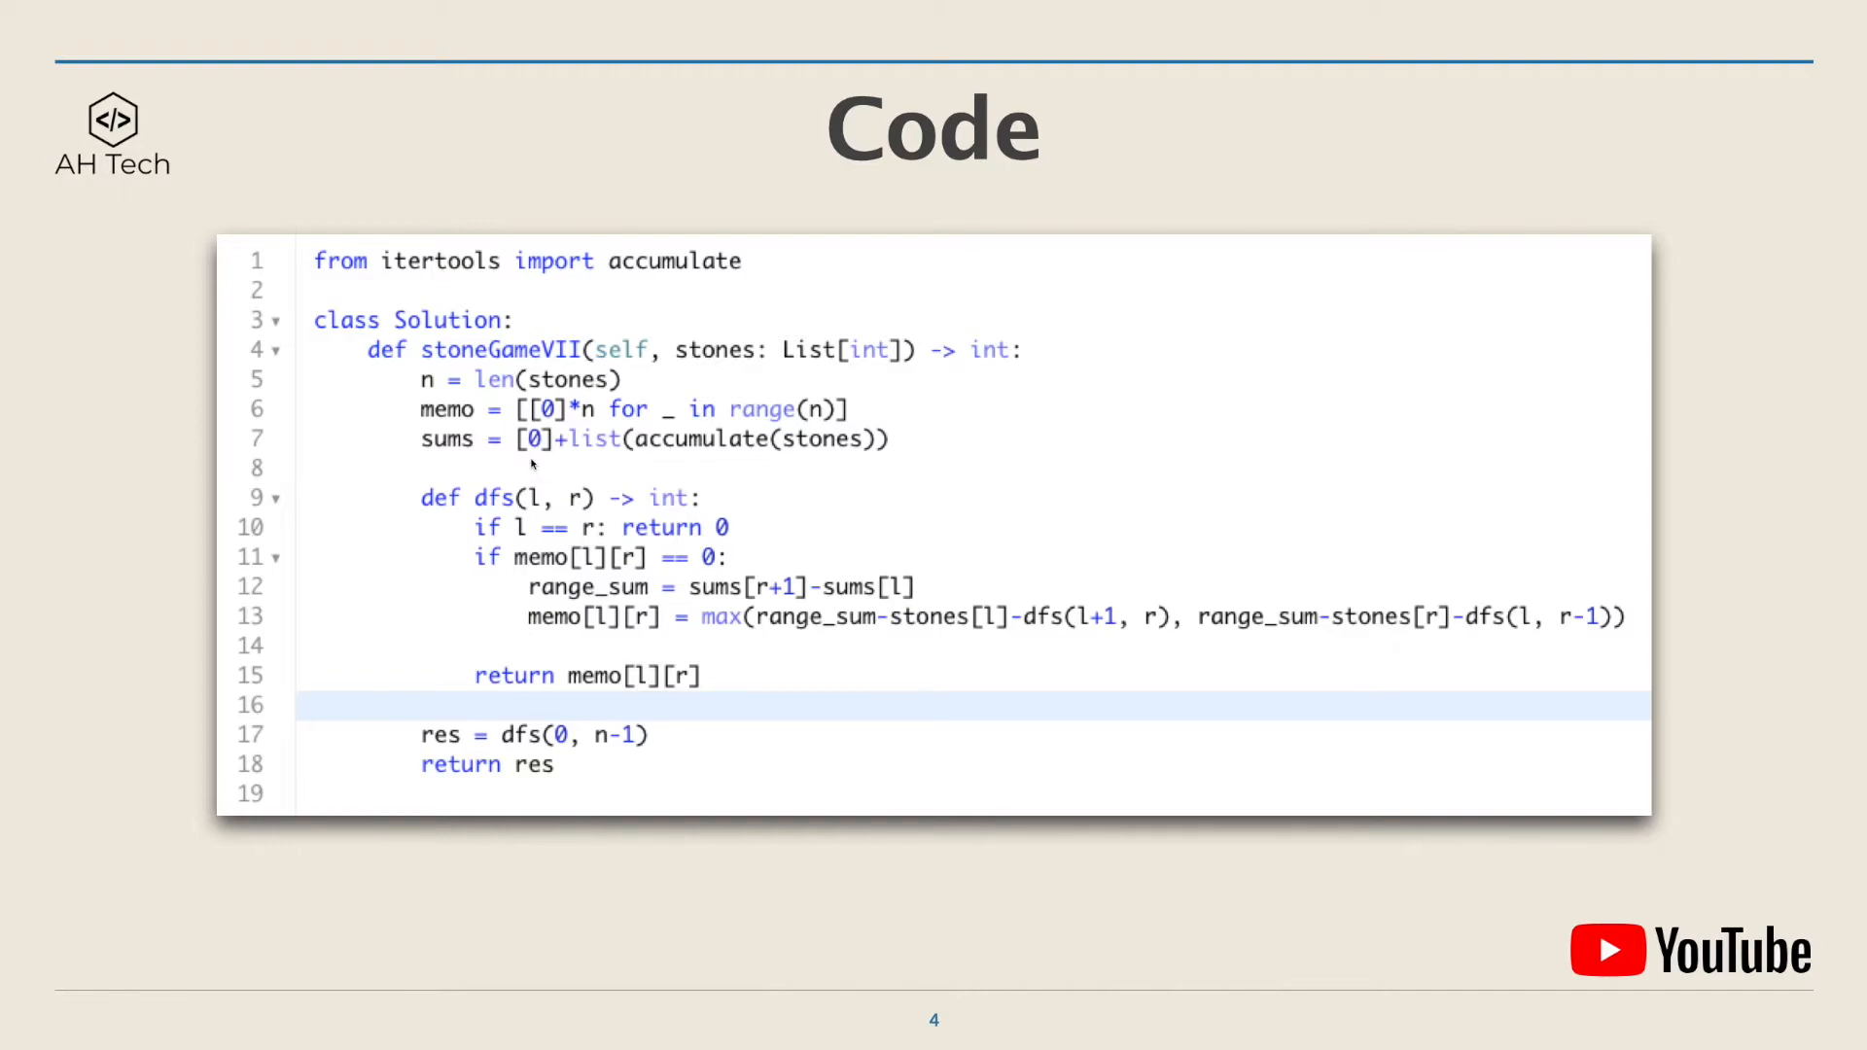
{"action": "mouse_move", "coordinate": [517, 494]}
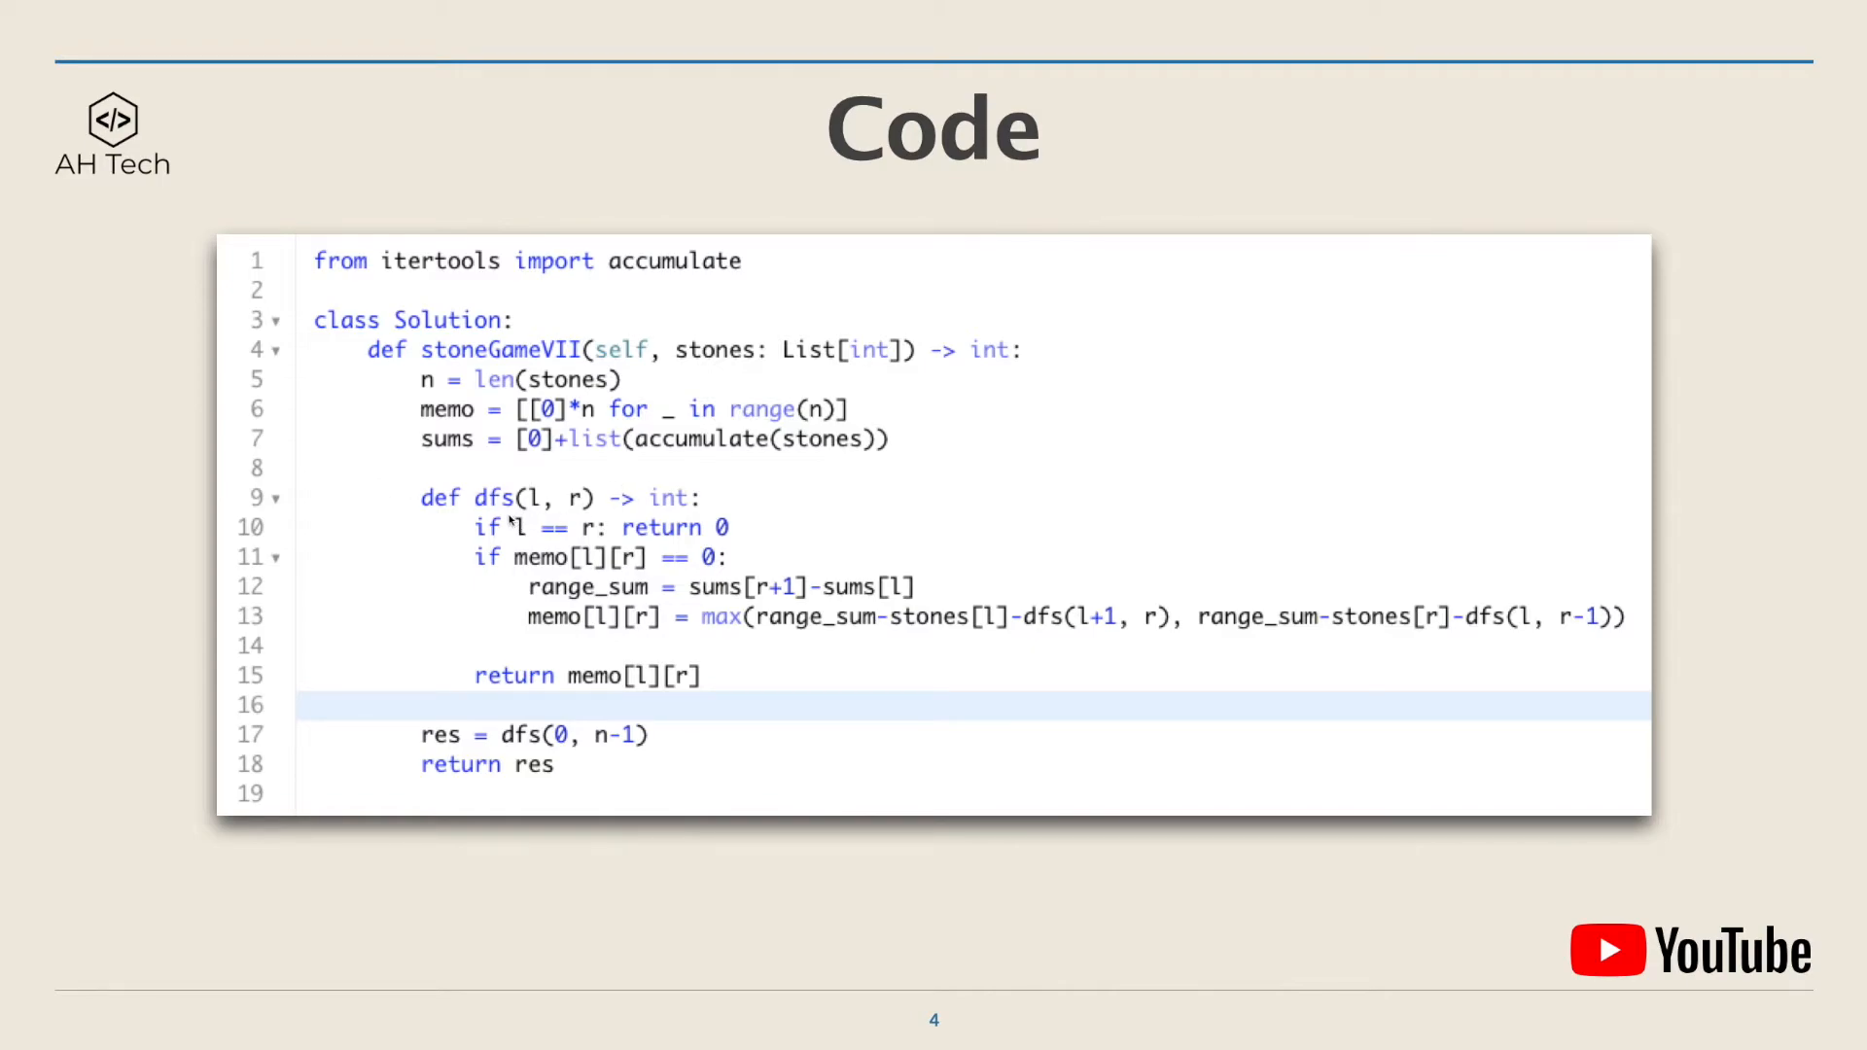
{"action": "mouse_move", "coordinate": [624, 514]}
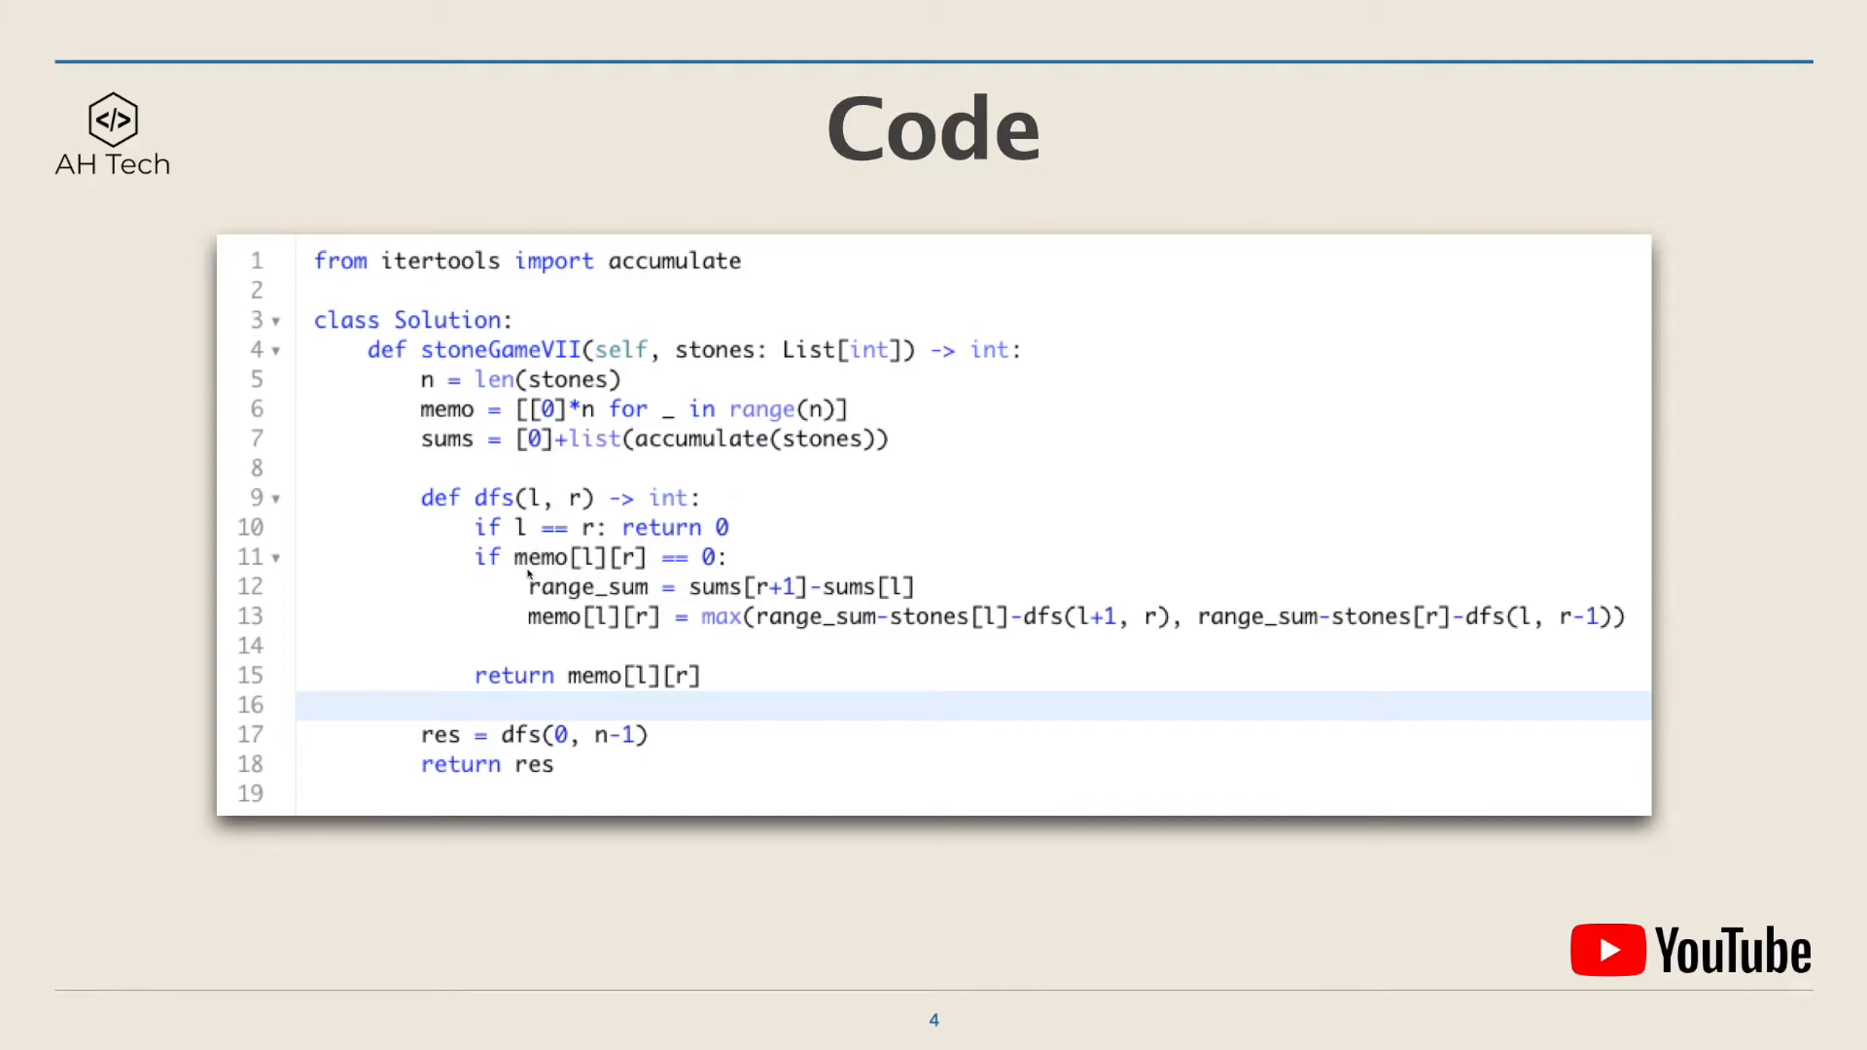
{"action": "mouse_move", "coordinate": [730, 542]}
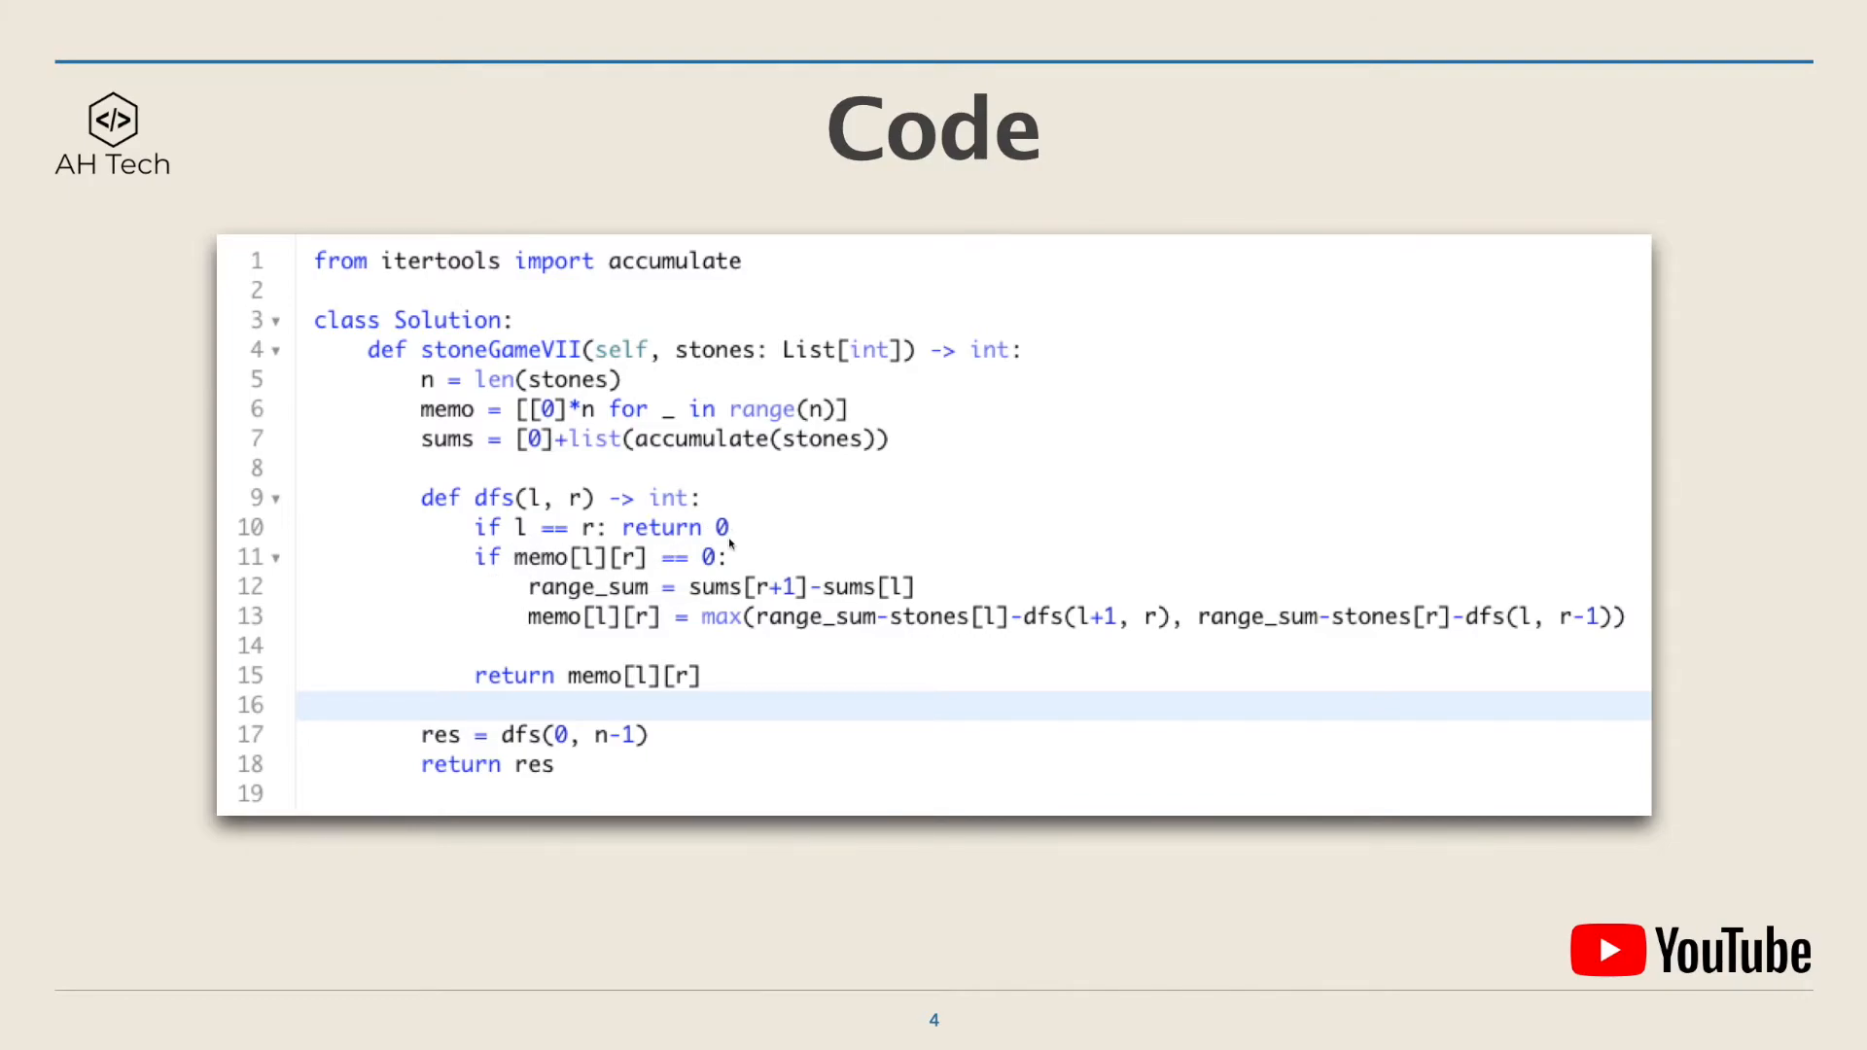
{"action": "mouse_move", "coordinate": [570, 517]}
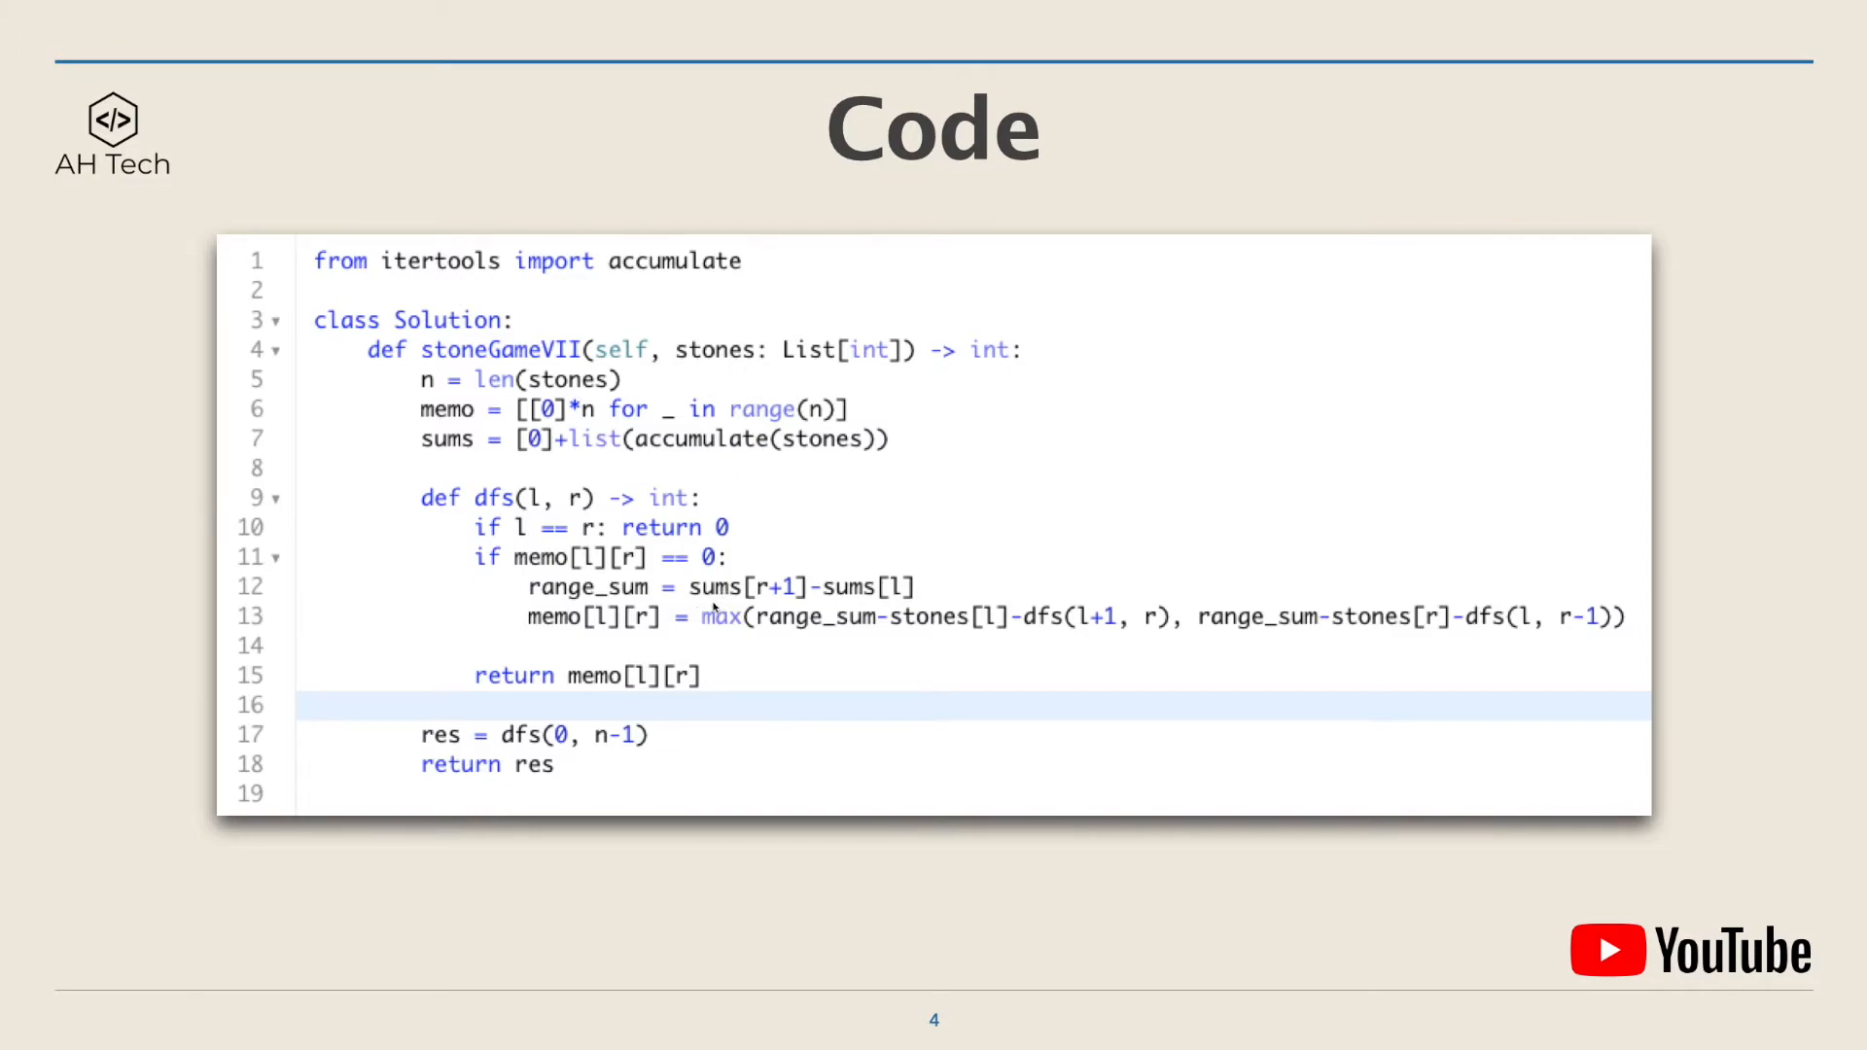
{"action": "mouse_move", "coordinate": [536, 640]}
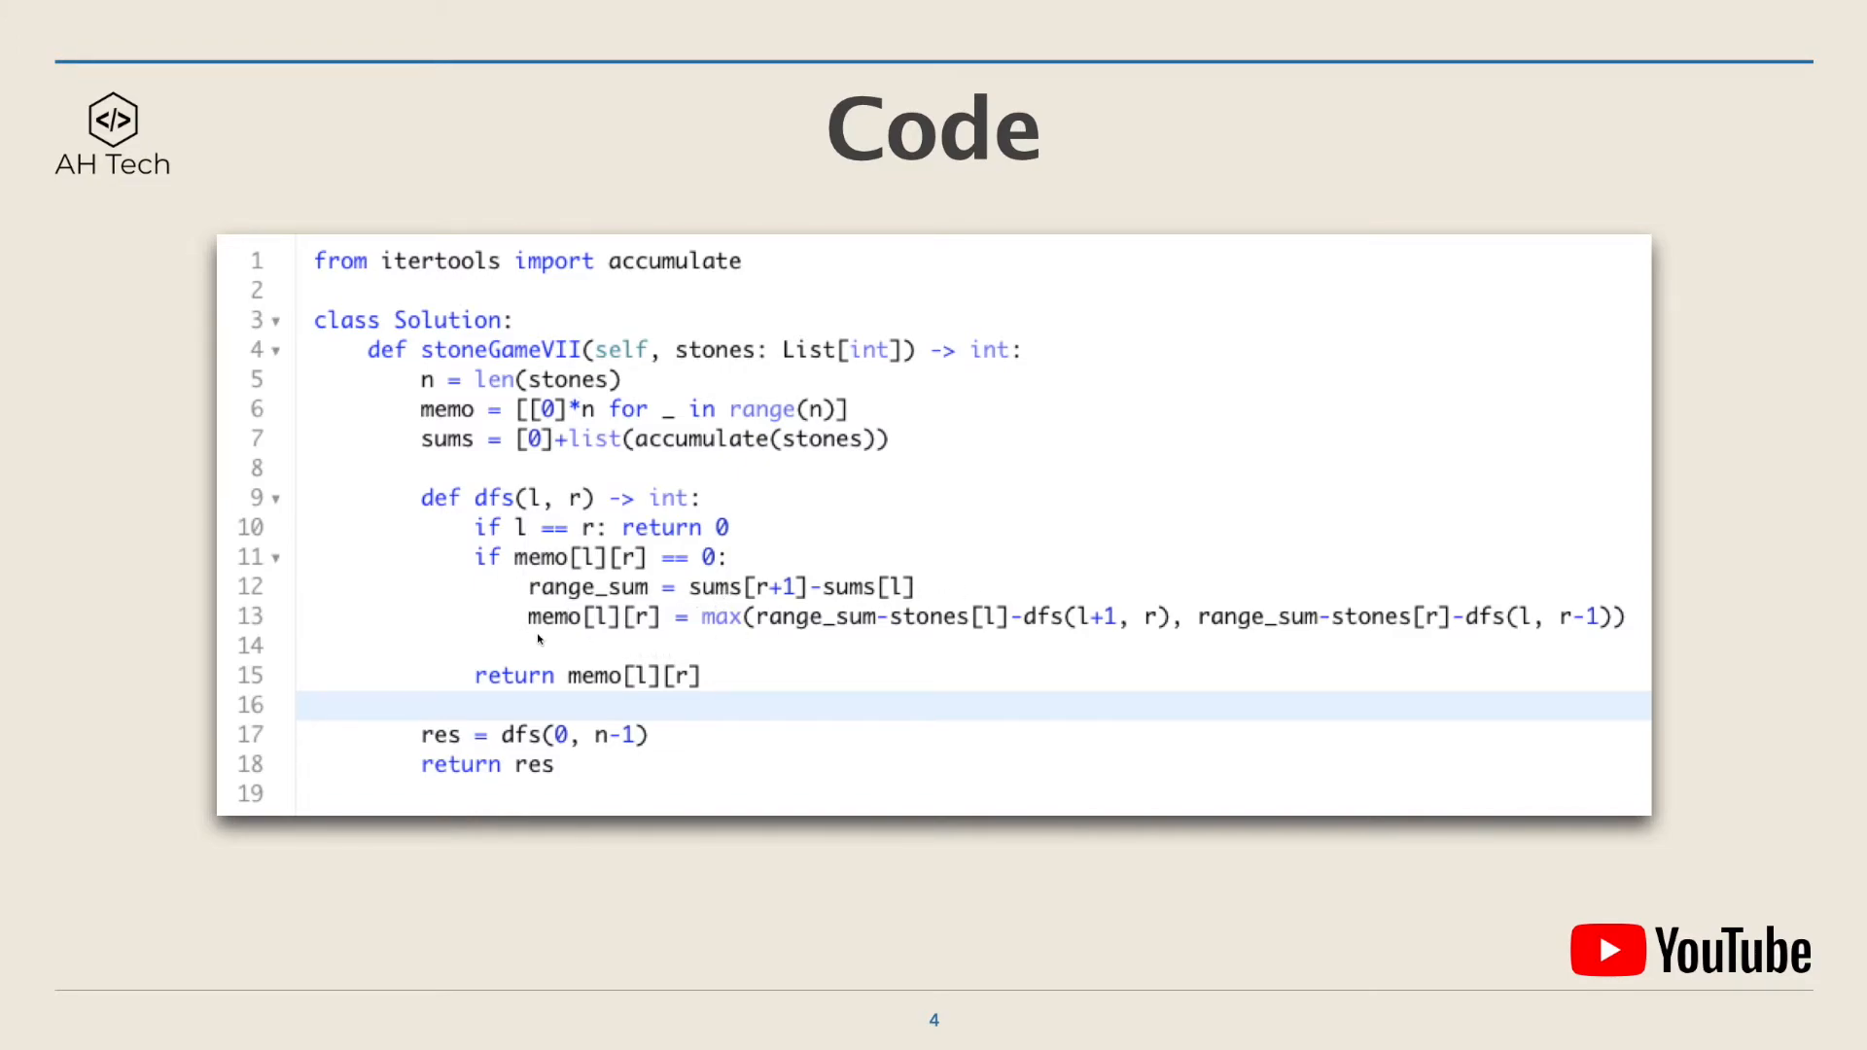
{"action": "mouse_move", "coordinate": [682, 651]}
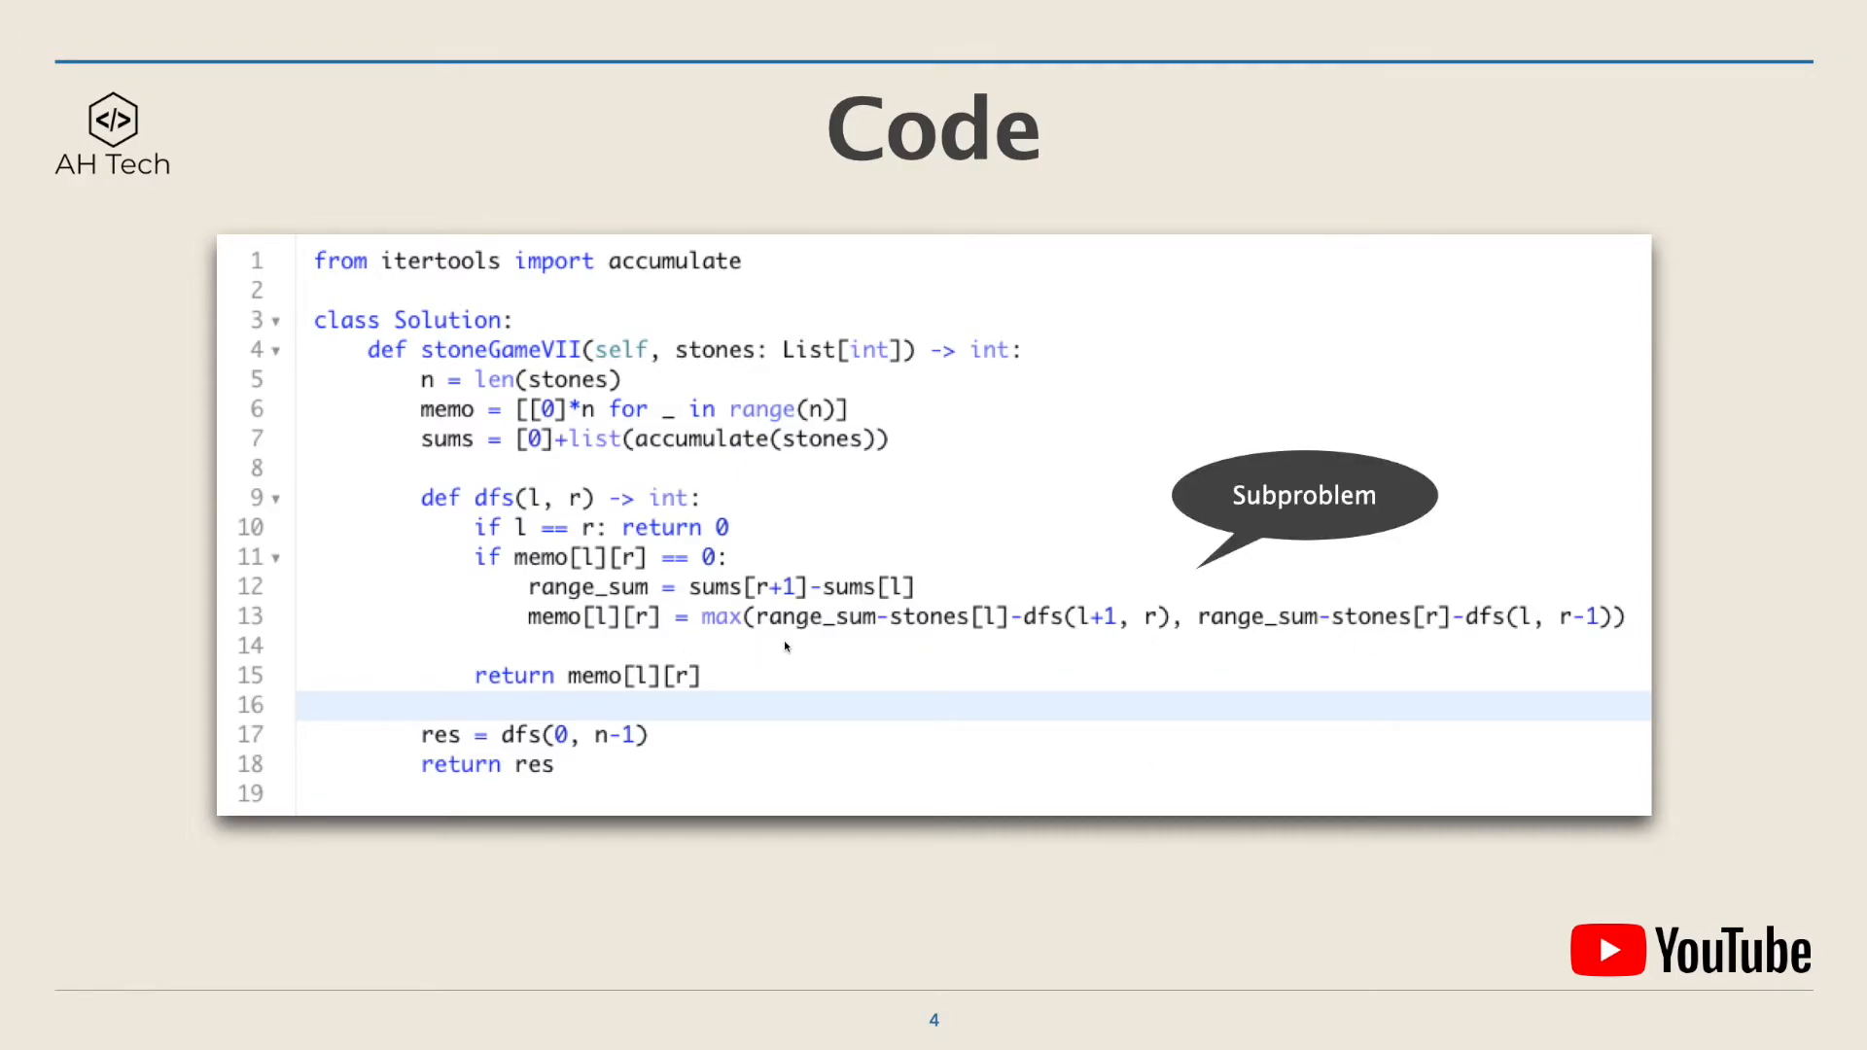
- Reveal the Subproblem callout on the Code slide showing the Python DFS-memo solution
{"action": "key", "text": "Right"}
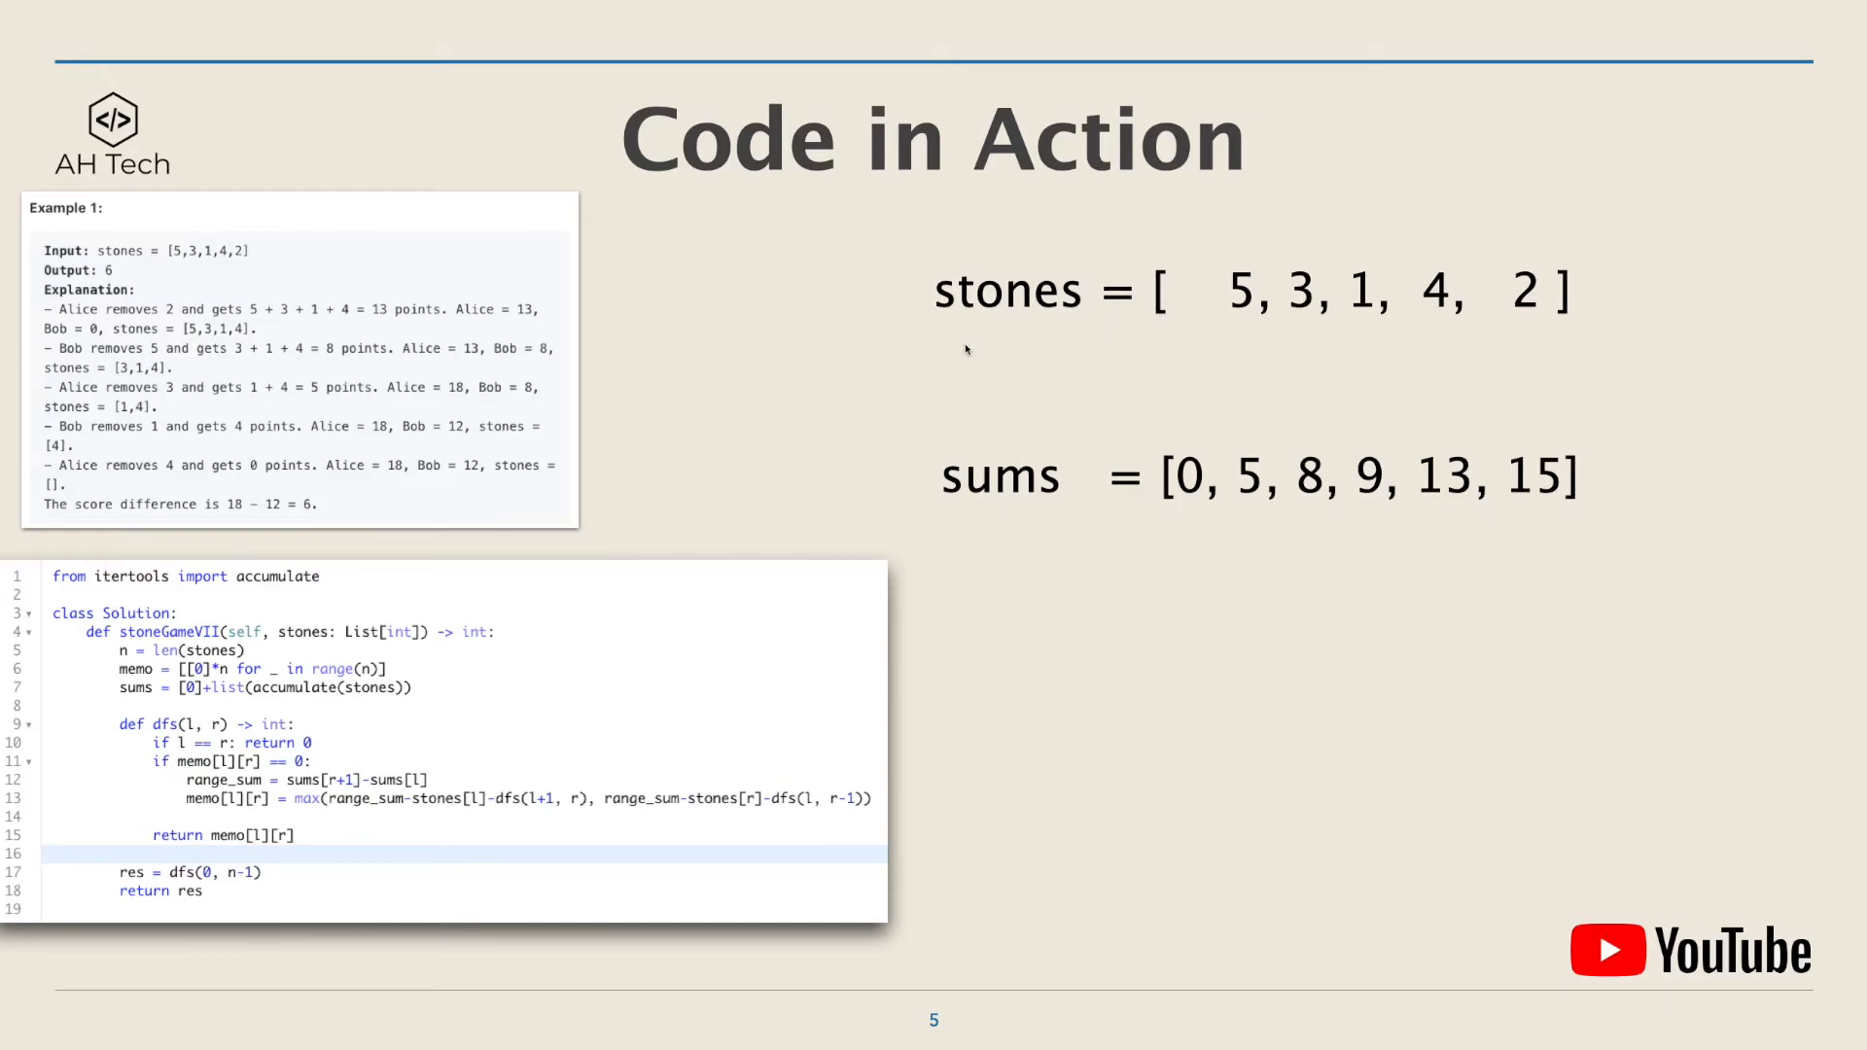